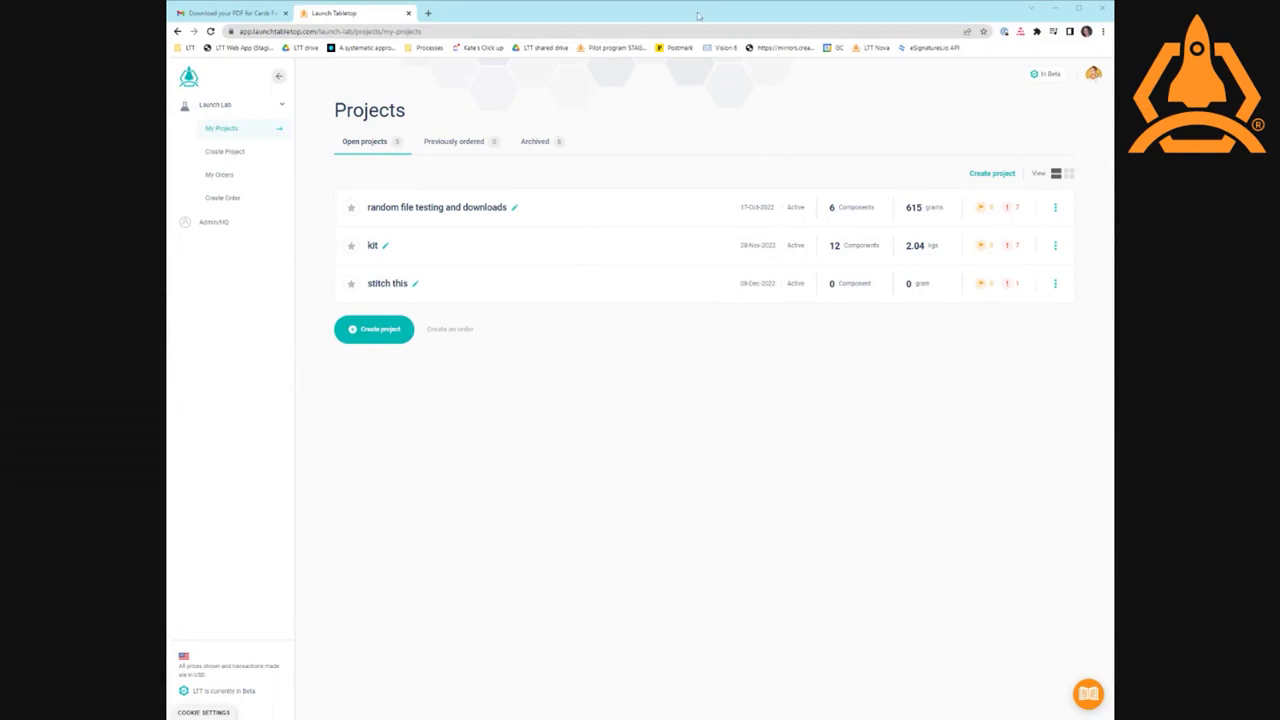
mouse_move(478, 236)
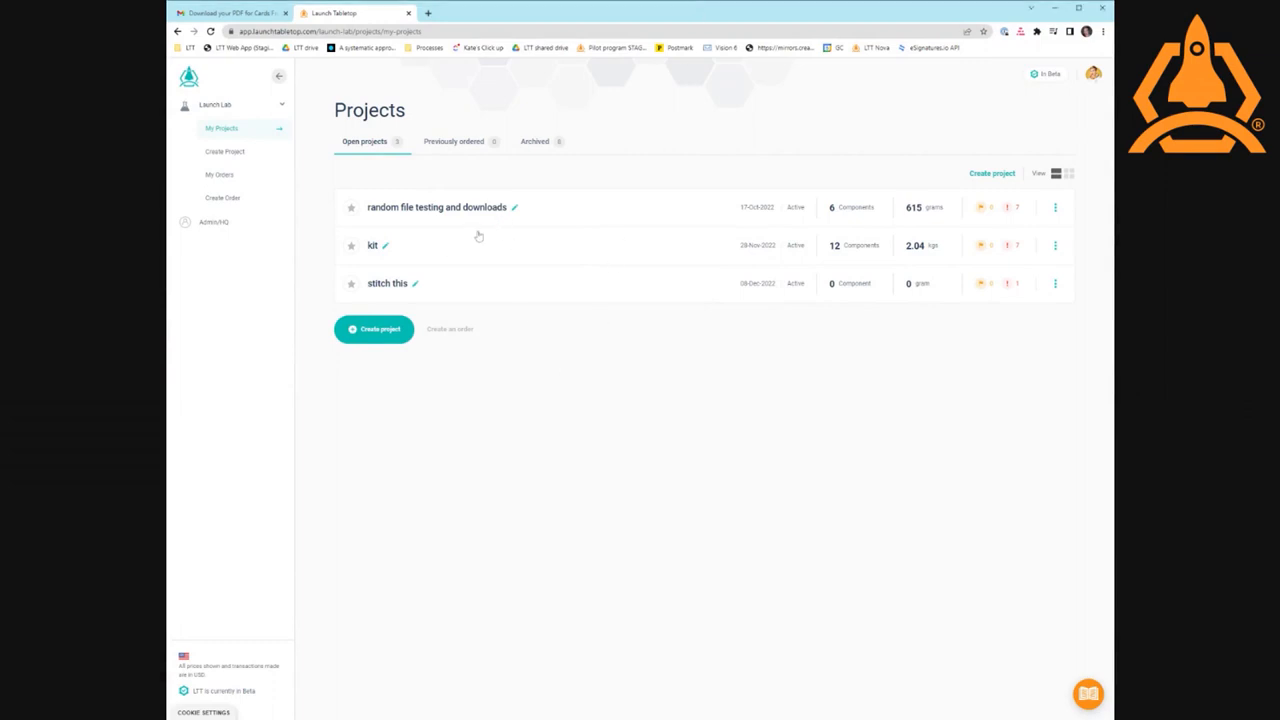
mouse_move(390, 283)
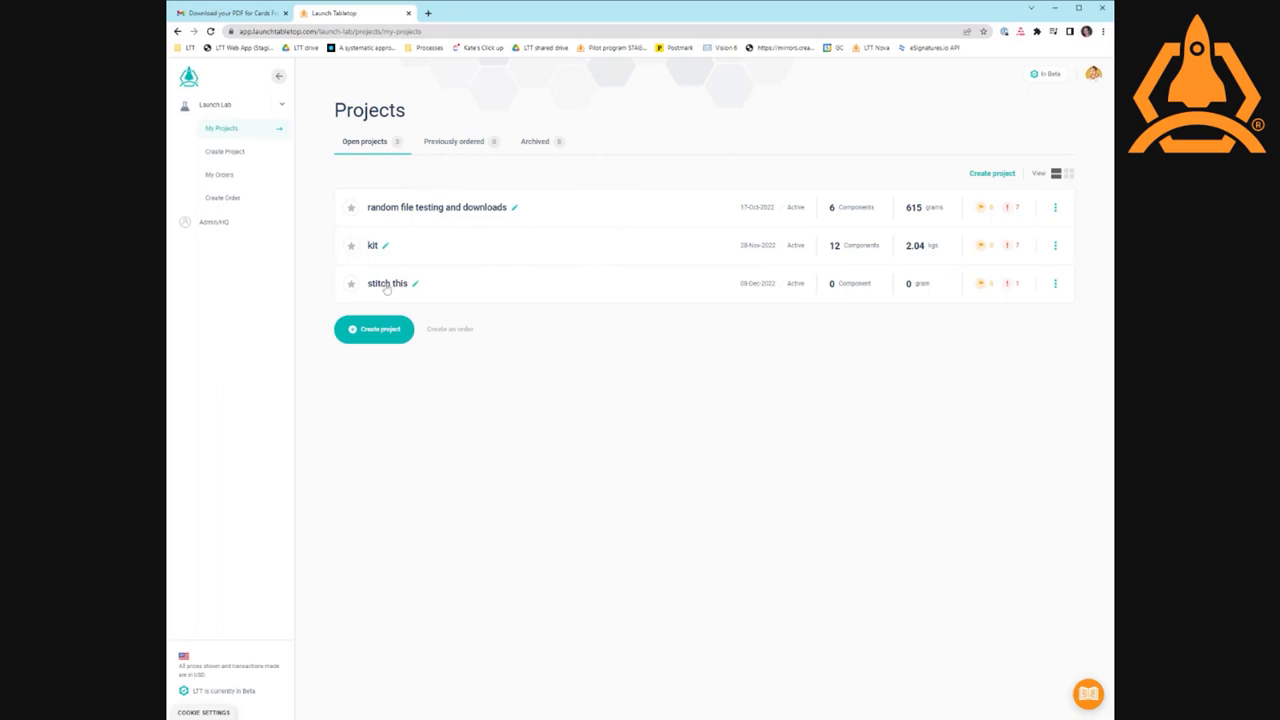
- Open the 'stitch this' project and browse the add-component catalogue
left_click(387, 283)
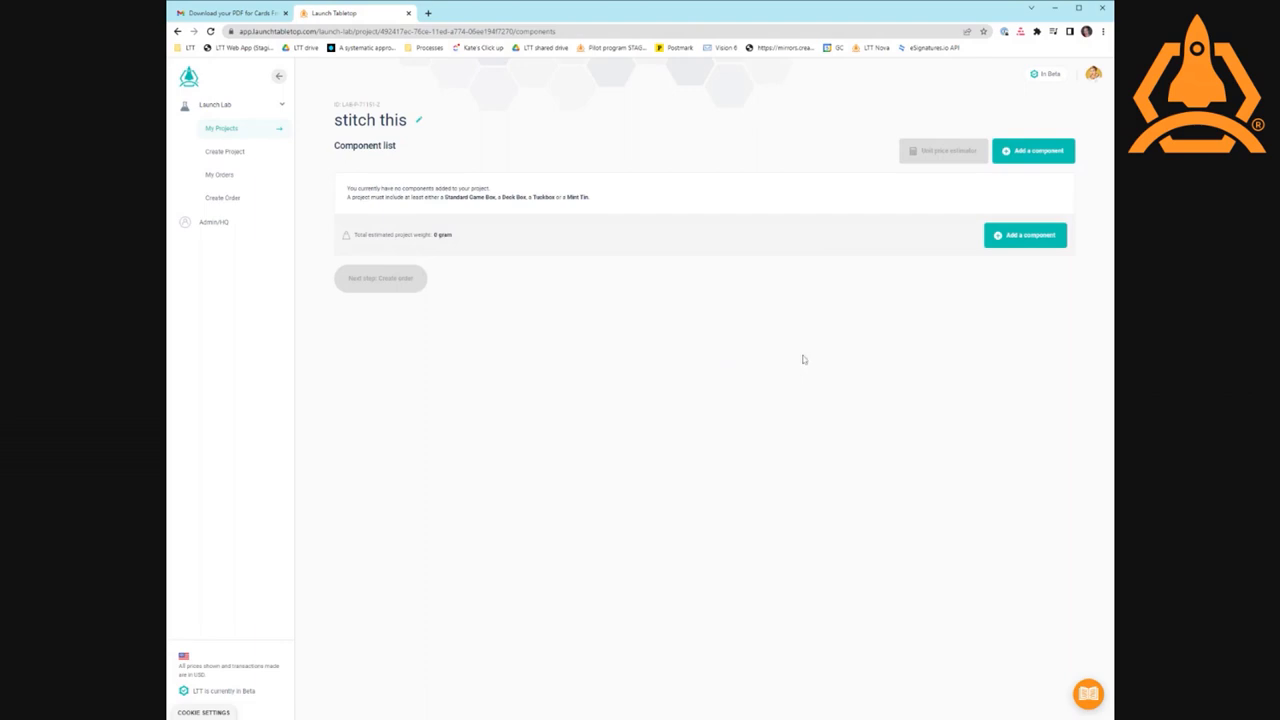
mouse_move(450, 181)
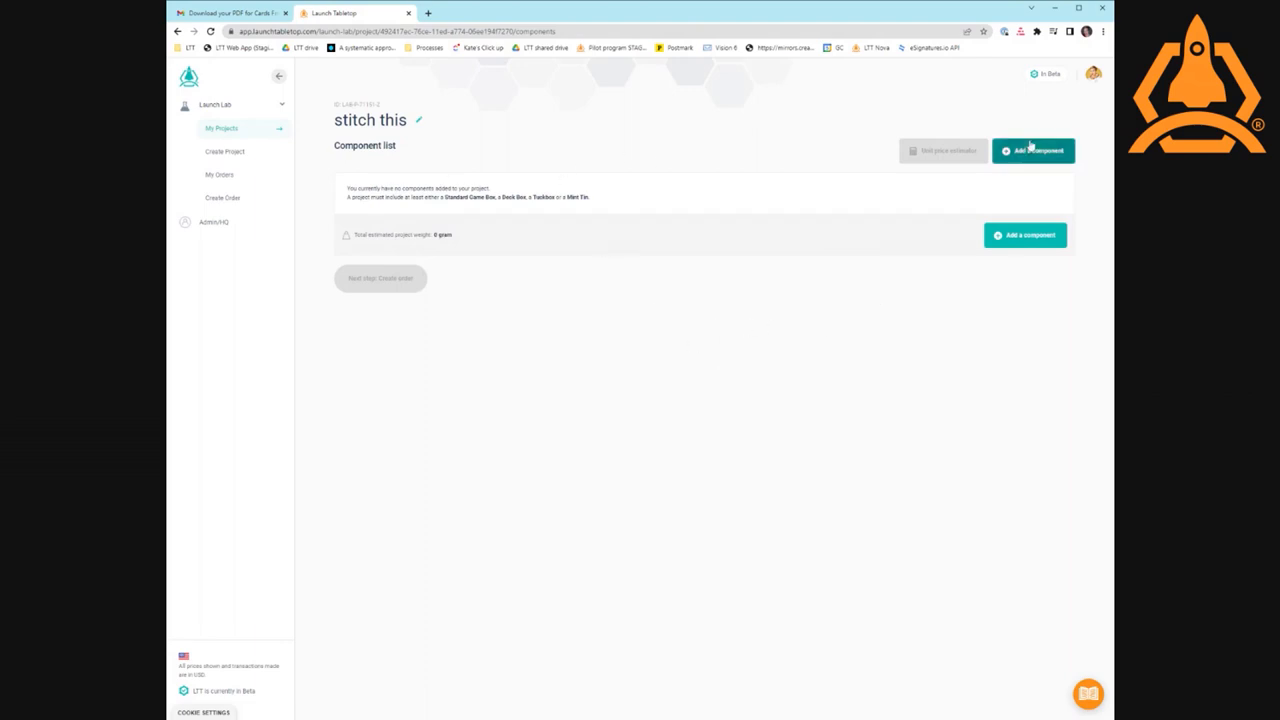
left_click(1033, 150)
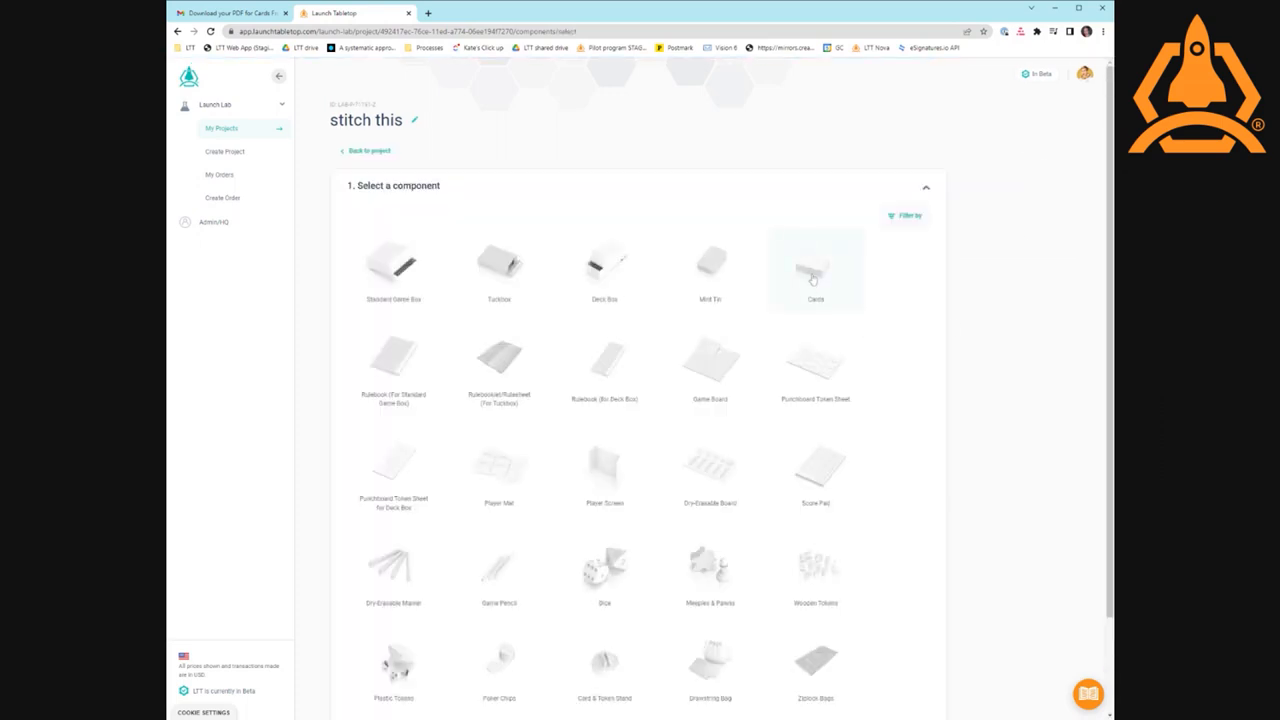
left_click(815, 267)
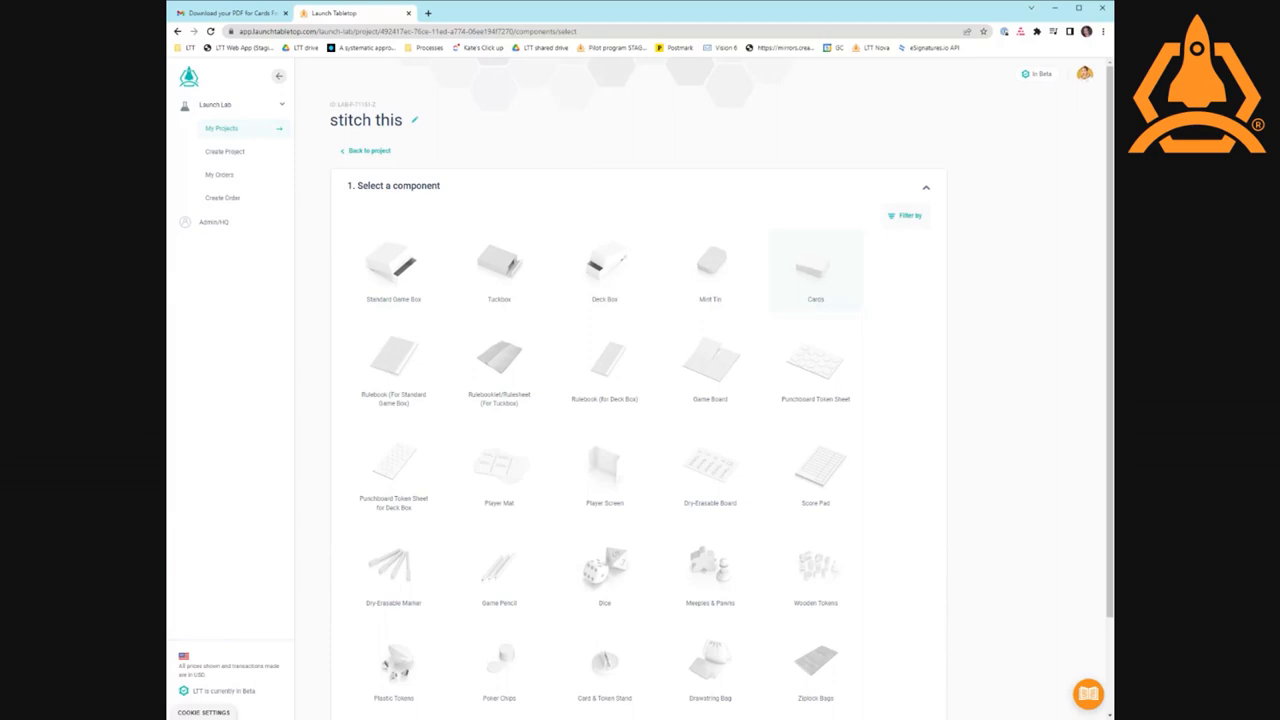
- Add a Poker-size Cards component with 300gsm white core stock, smooth texture and quantity 90
left_click(815, 270)
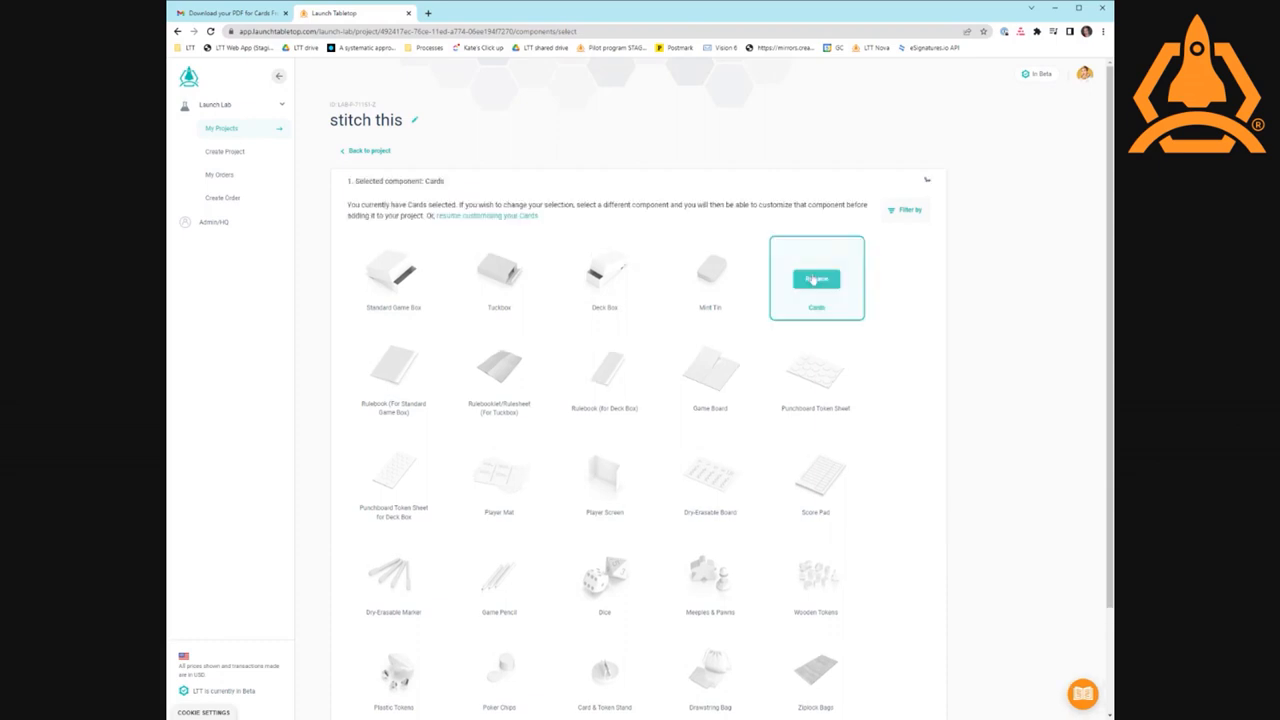
left_click(816, 278)
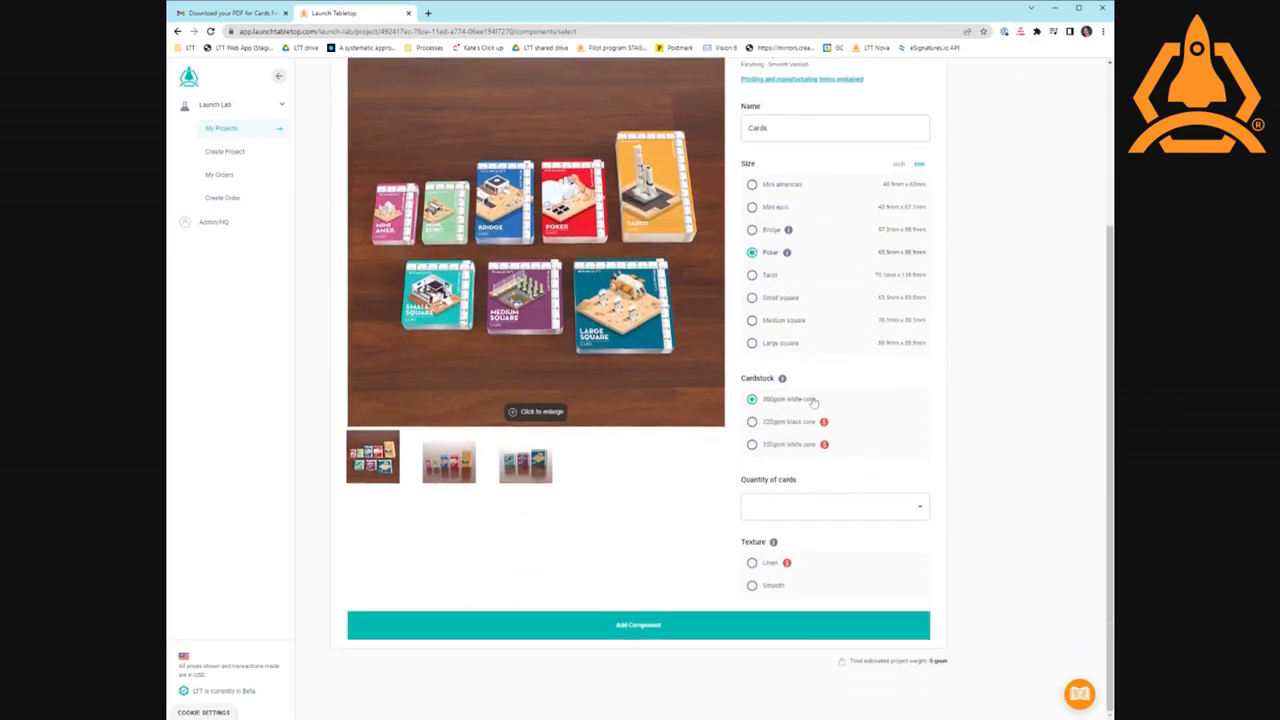
left_click(834, 506)
type("90")
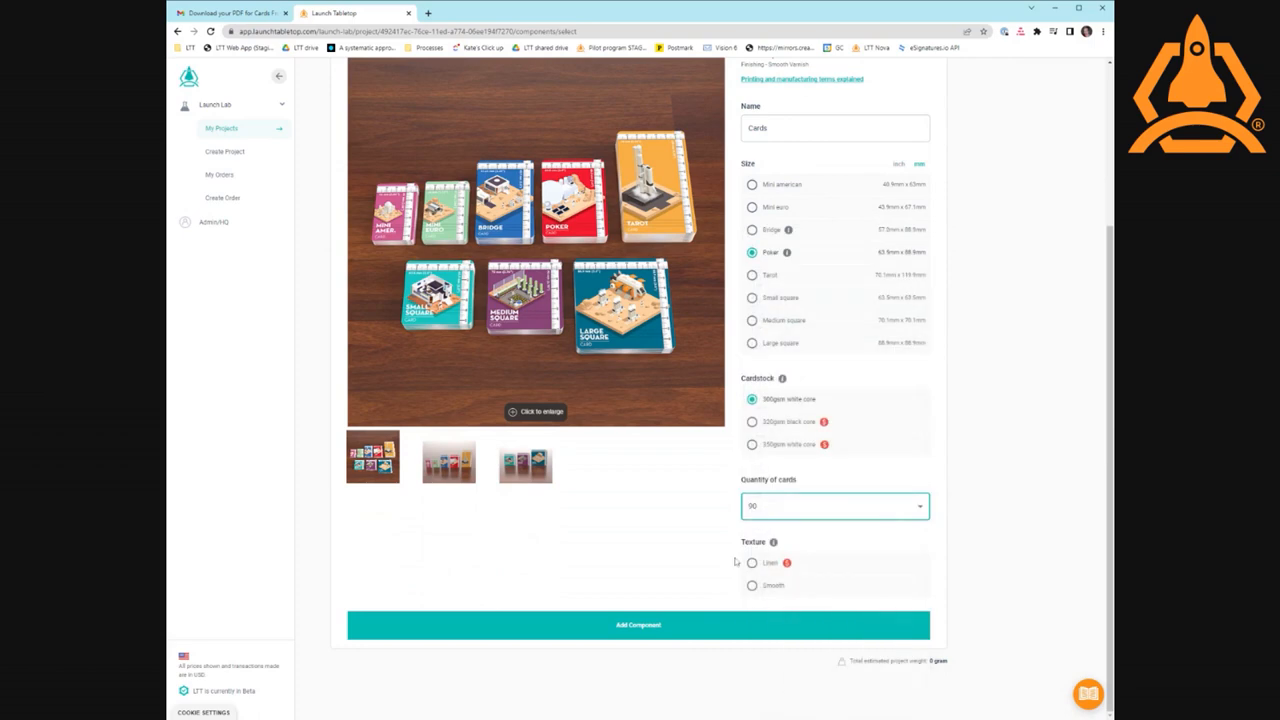
left_click(752, 585)
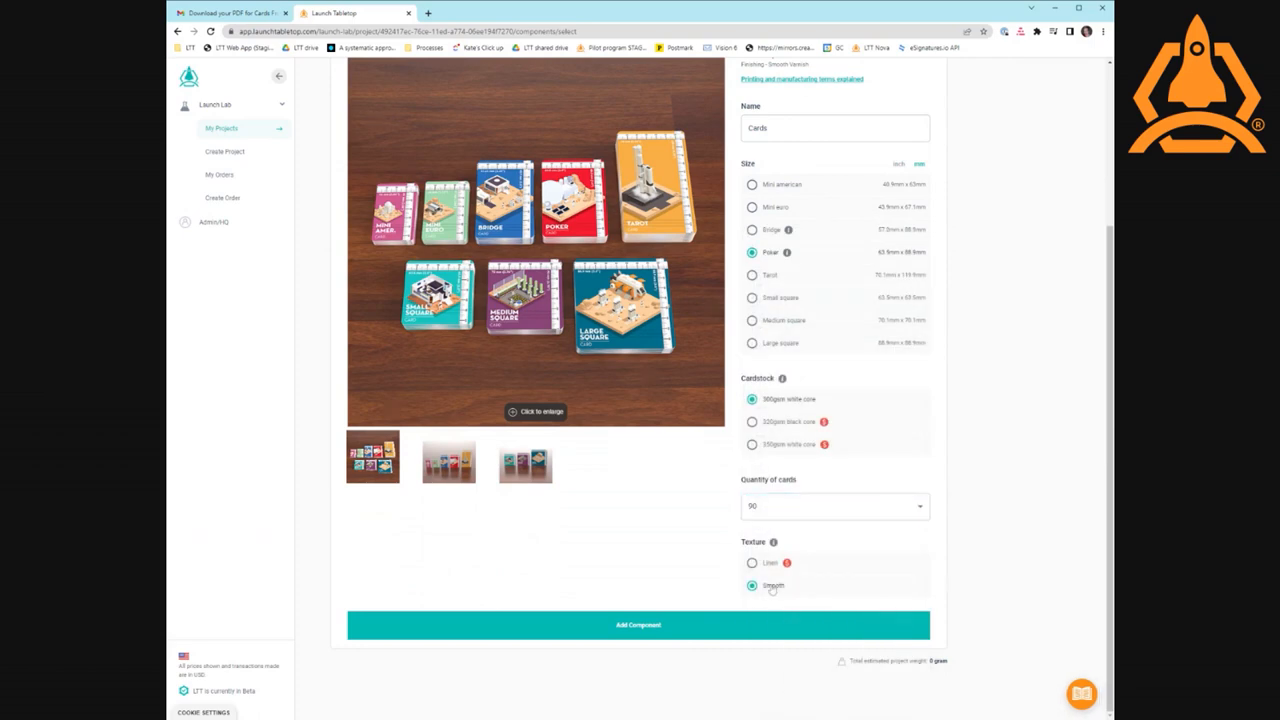
left_click(638, 624)
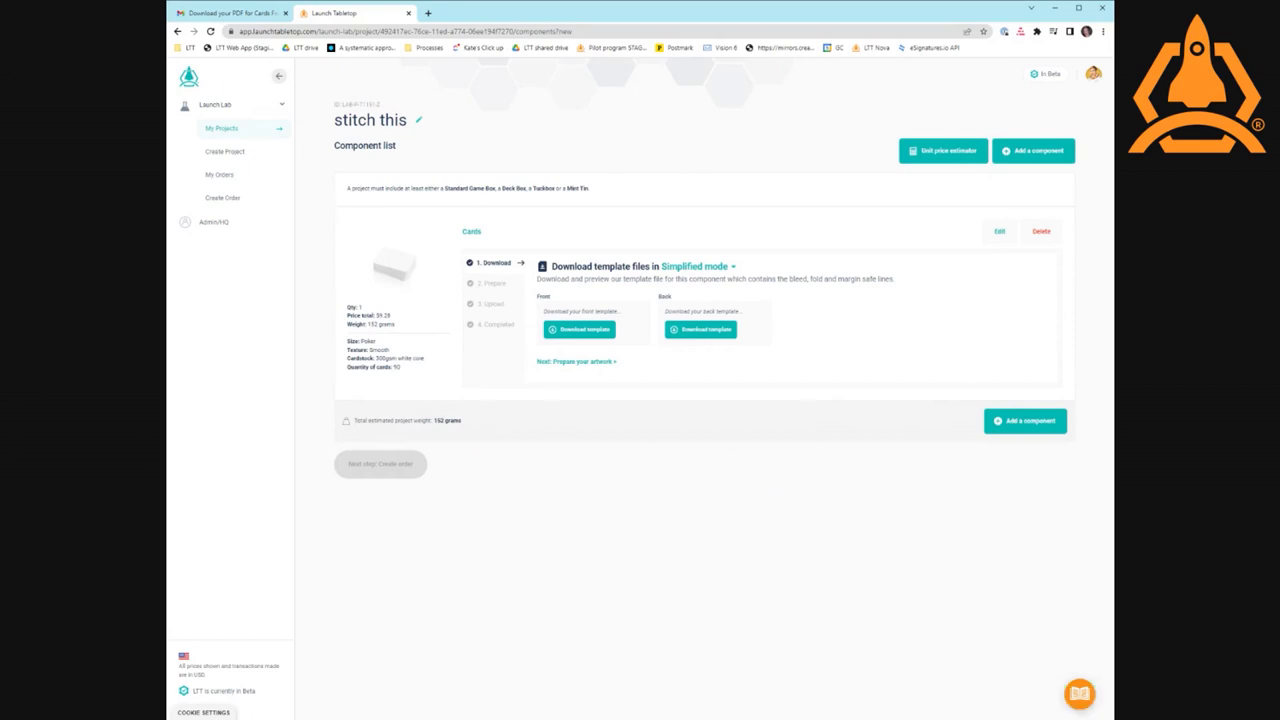
mouse_move(496, 316)
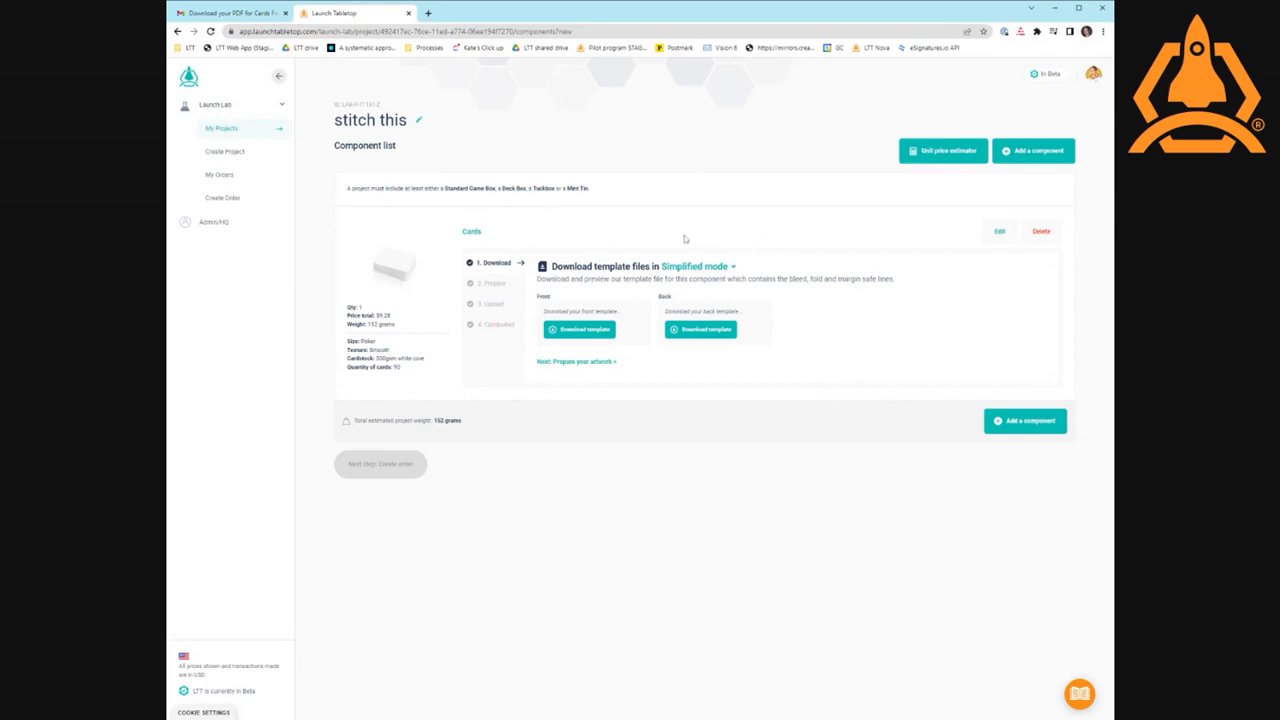
mouse_move(698, 270)
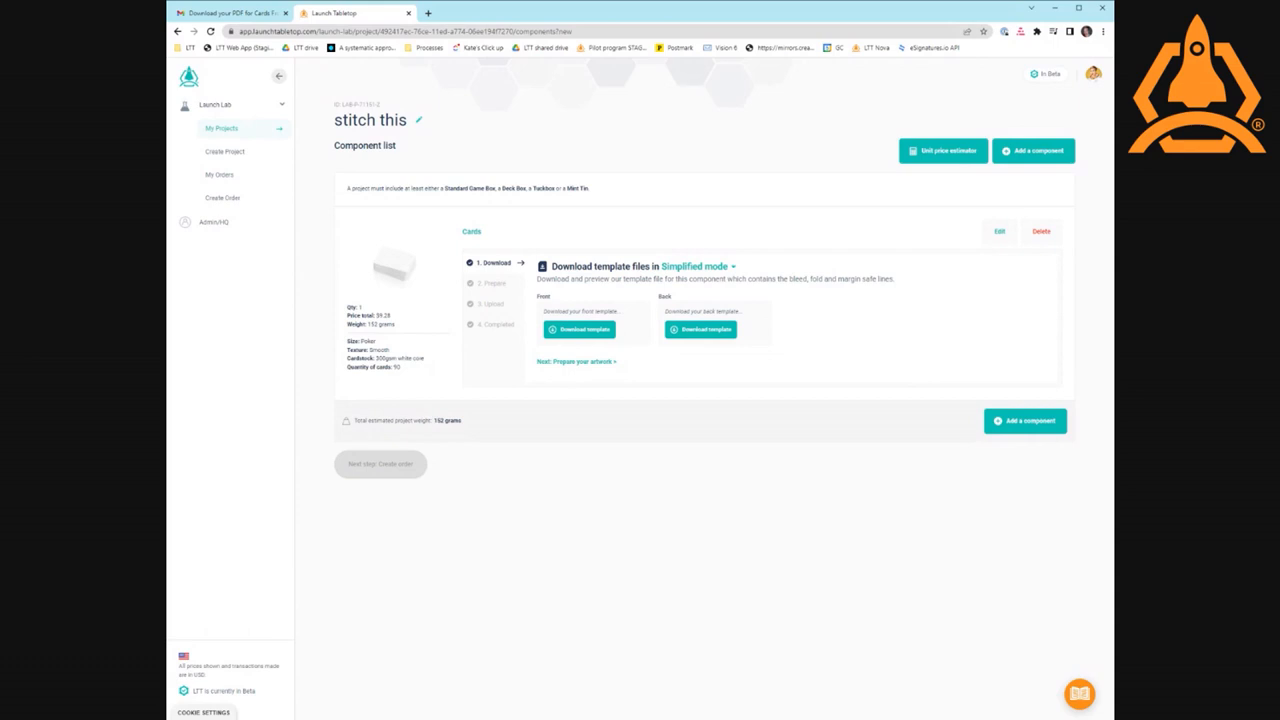
- Switch template mode to Professional and back to Simplified, then download the front card template zip
left_click(695, 266)
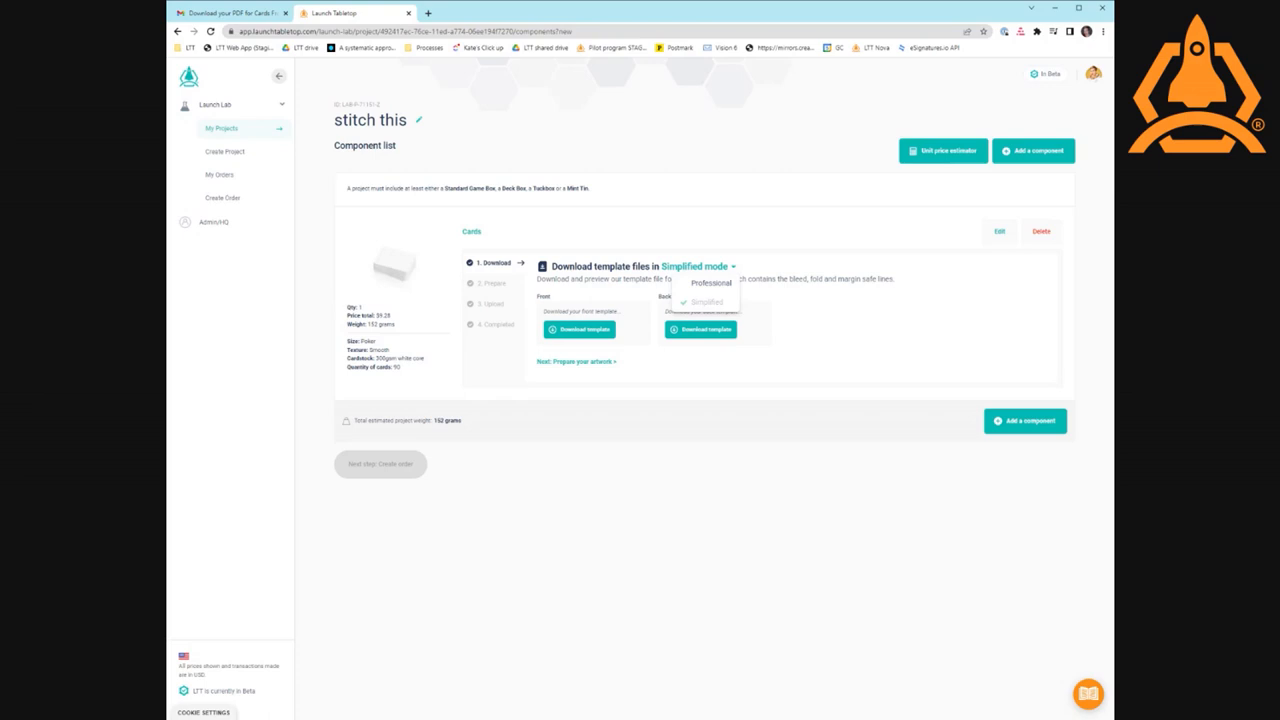
left_click(711, 282)
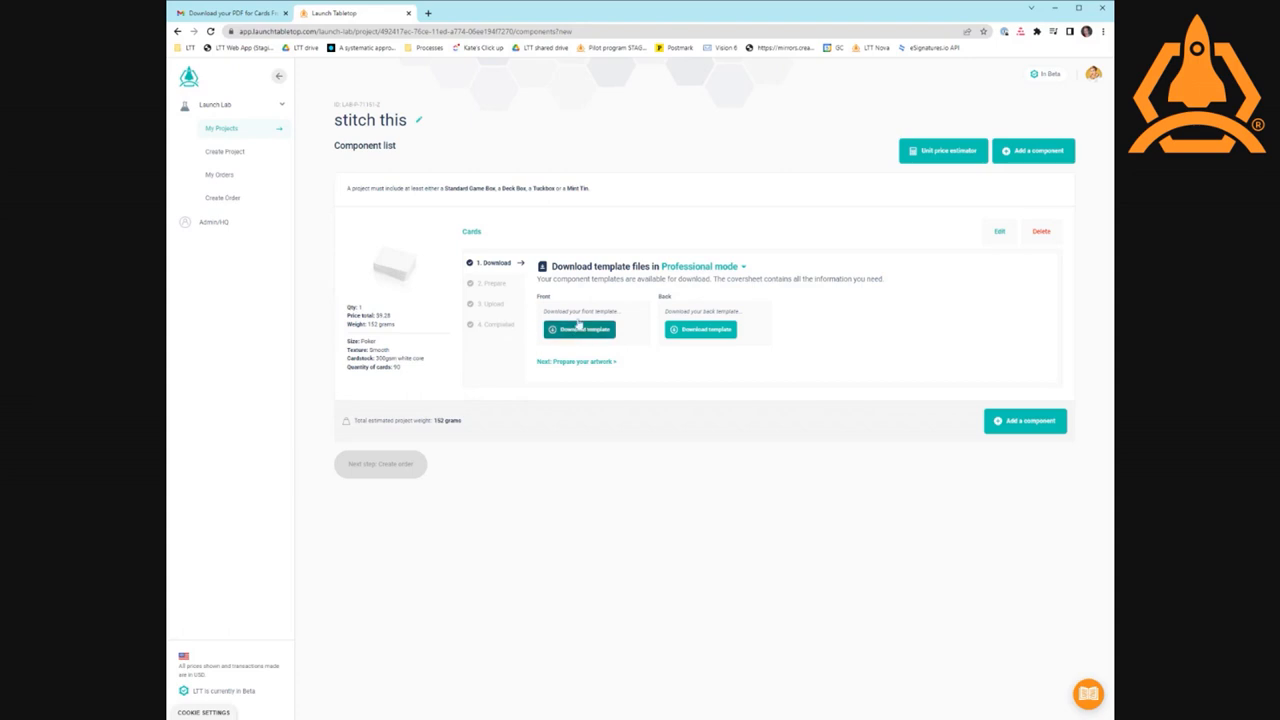
mouse_move(757, 287)
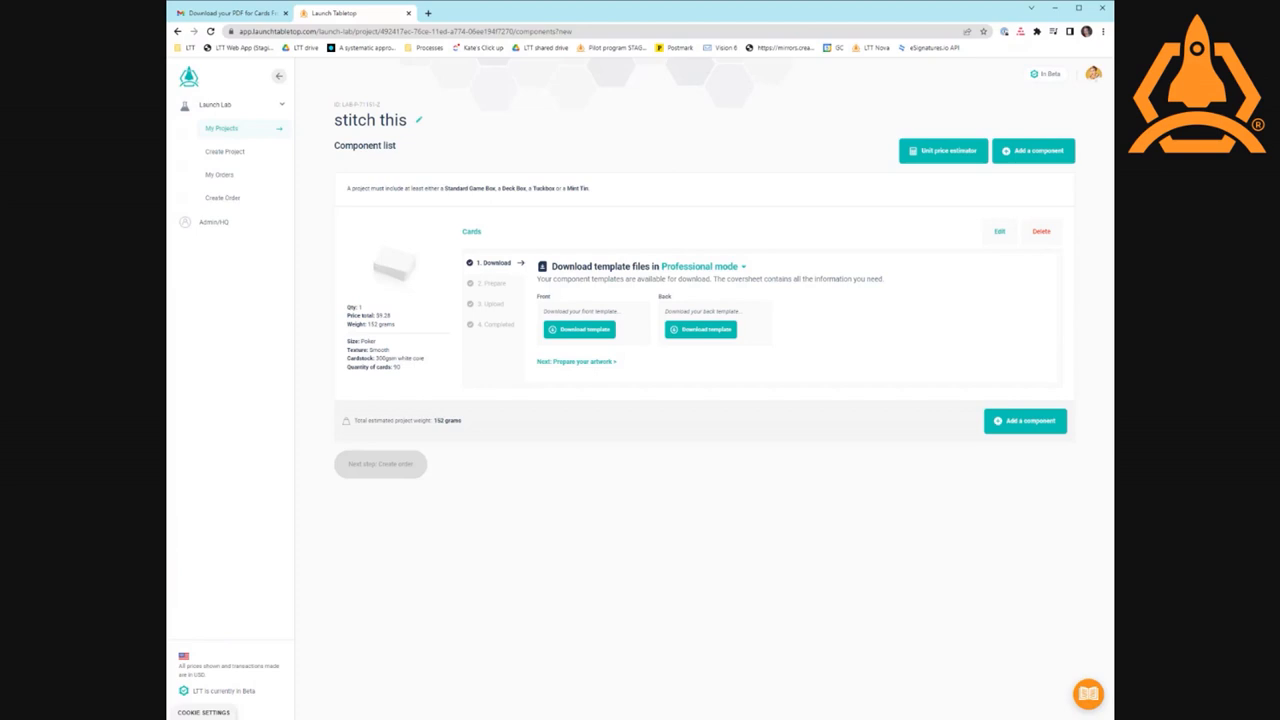
left_click(700, 266)
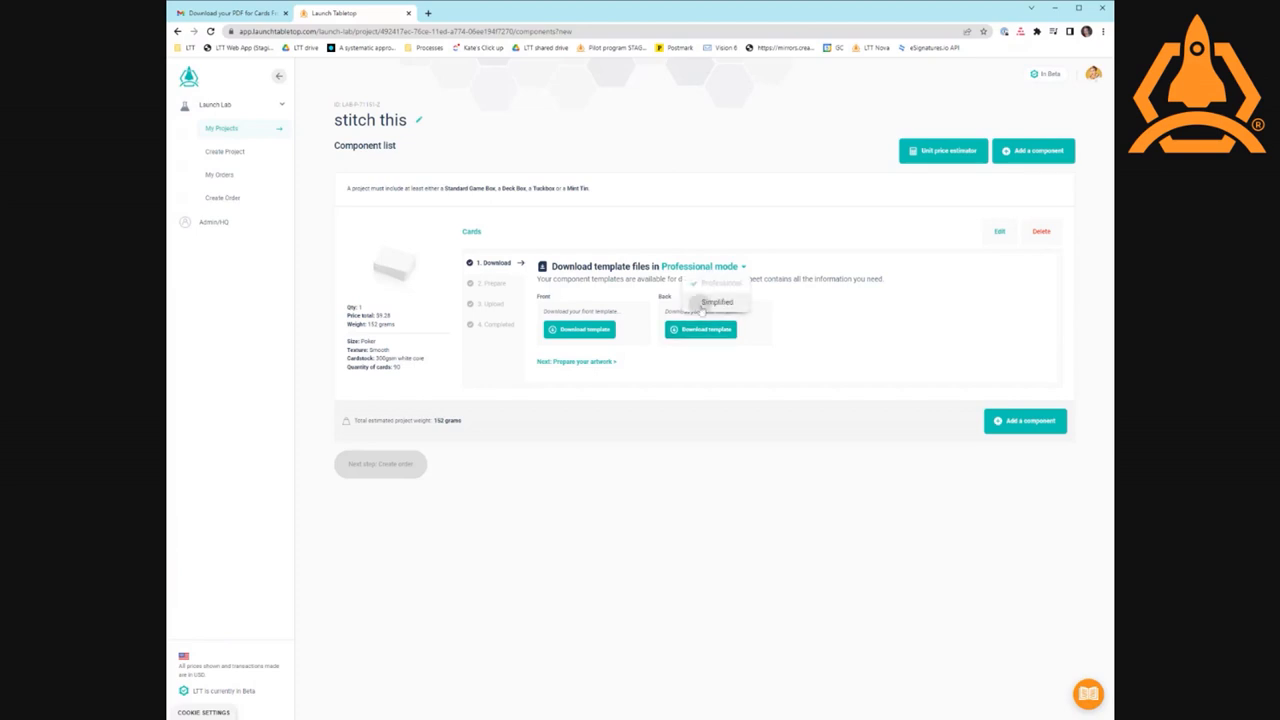
left_click(717, 302)
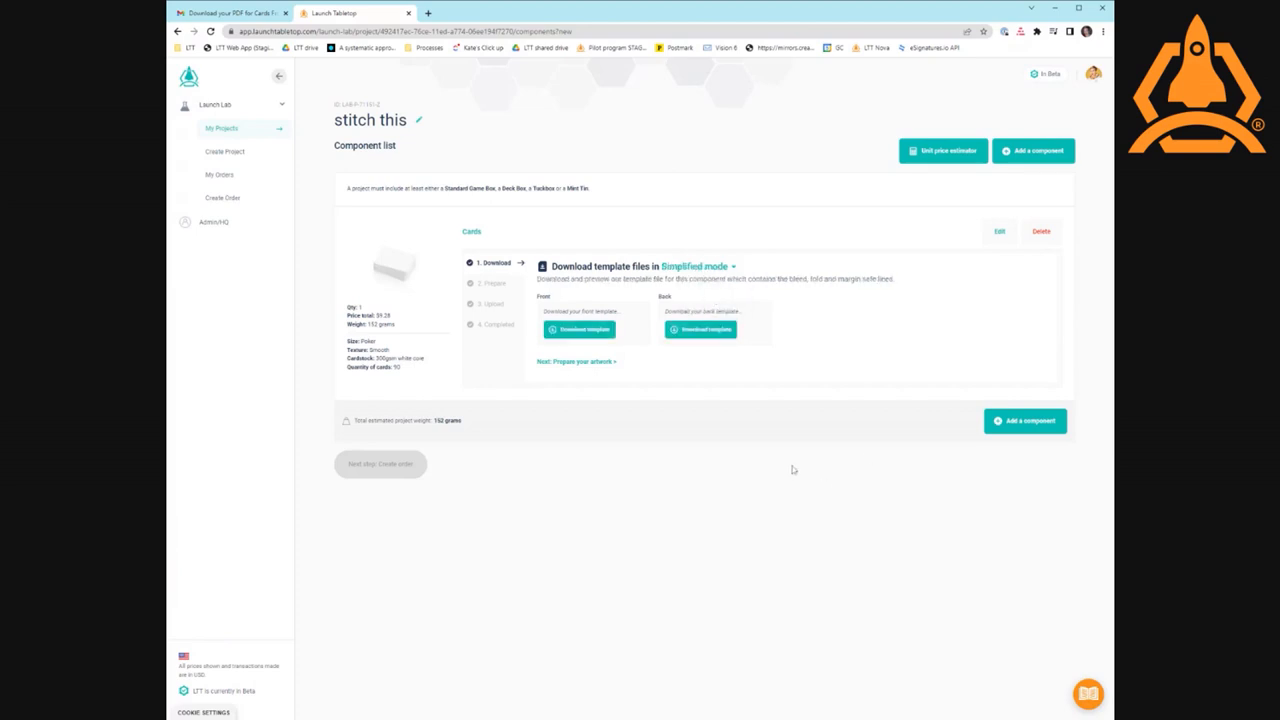
mouse_move(744, 490)
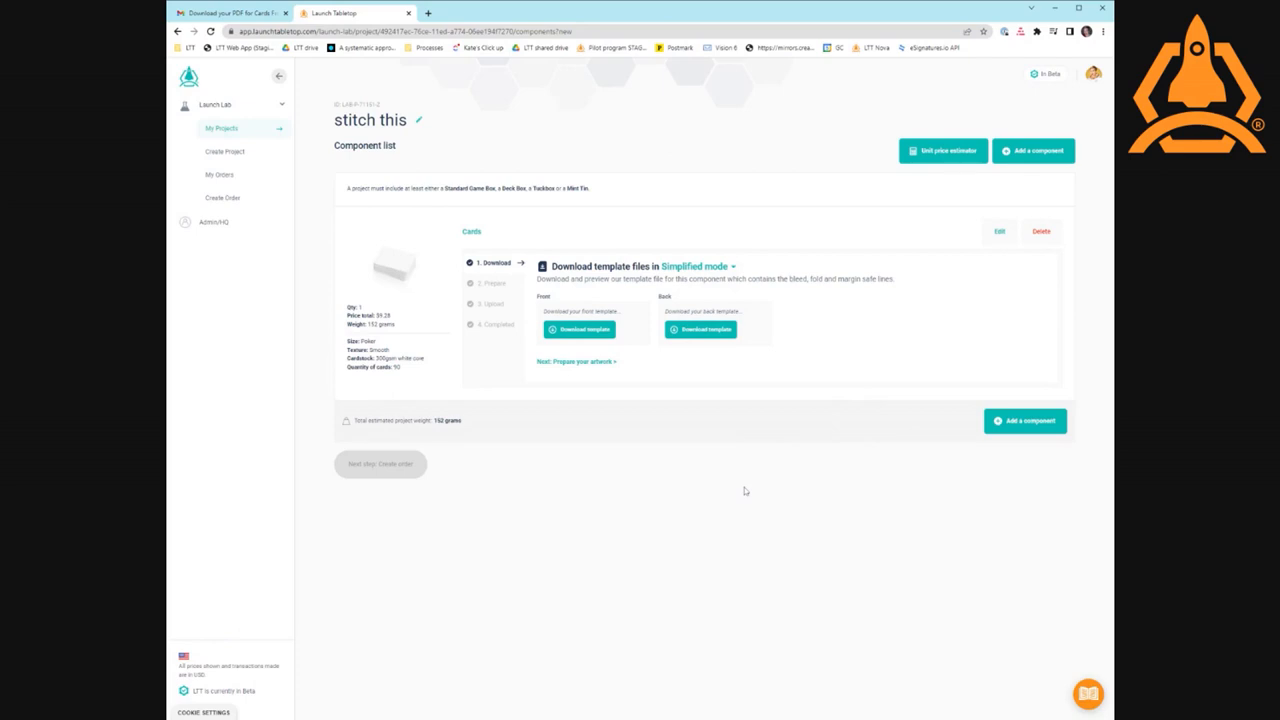
mouse_move(744, 484)
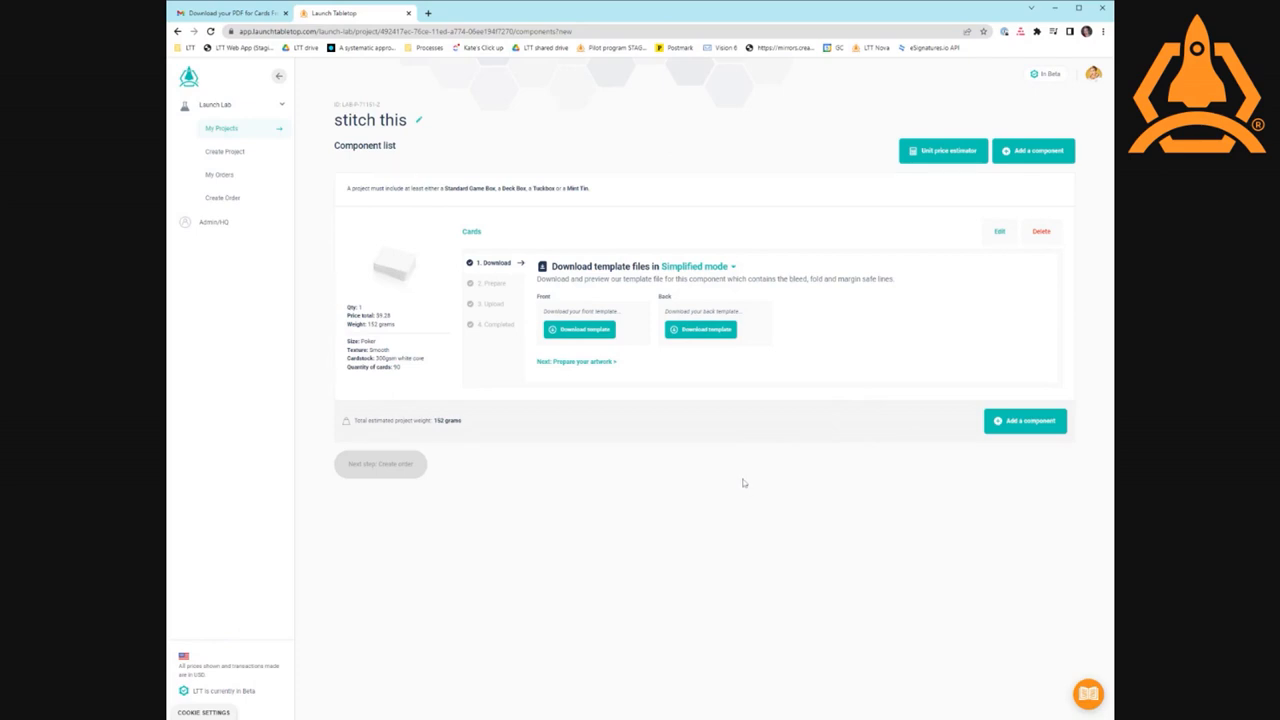
mouse_move(762, 465)
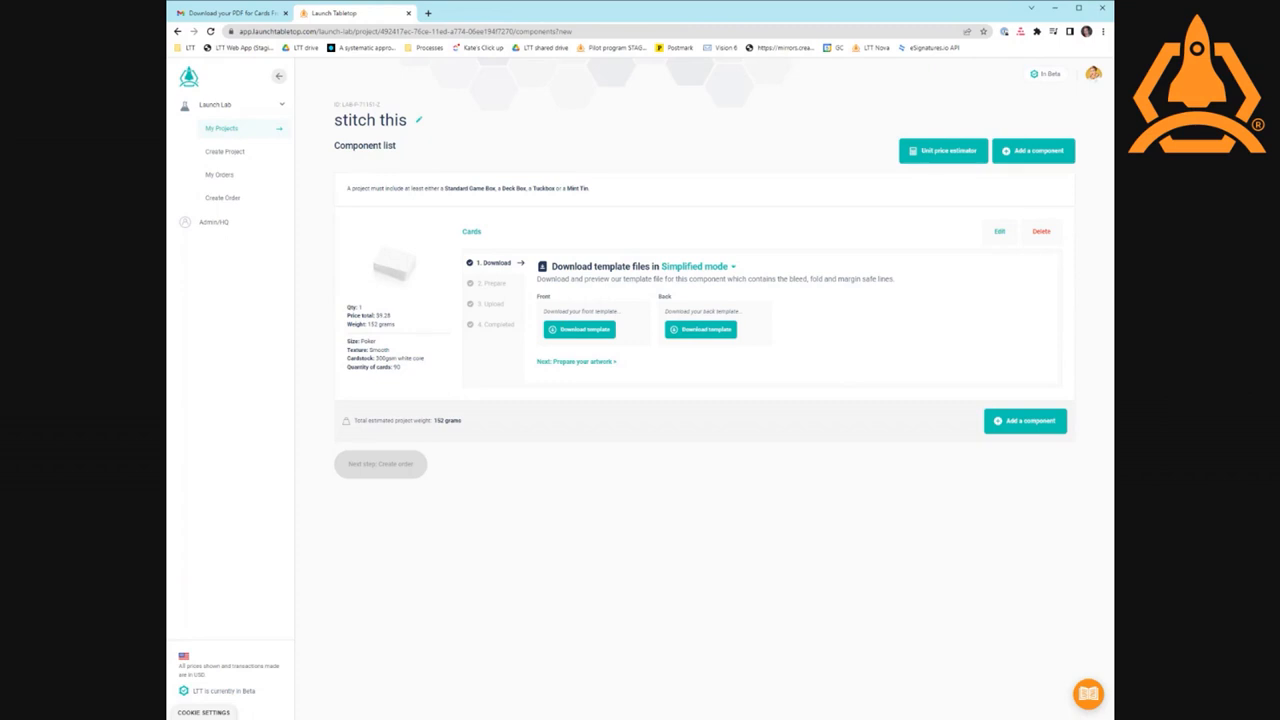
mouse_move(744, 451)
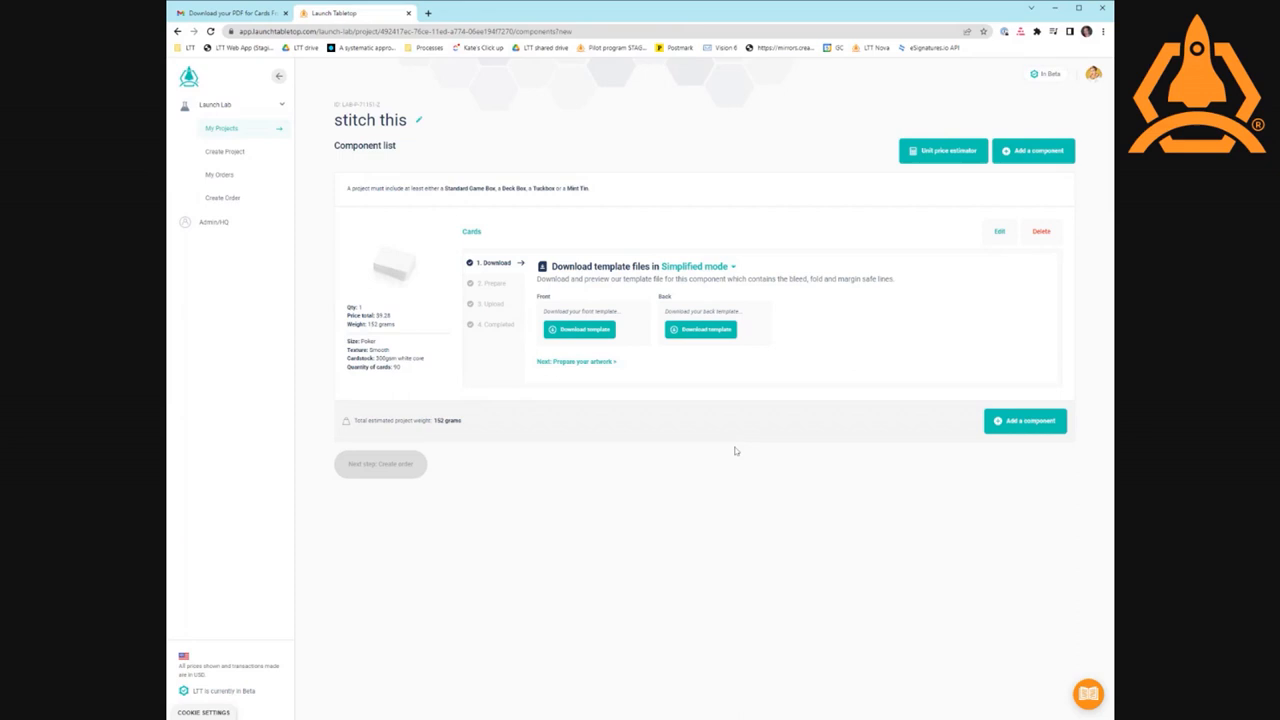
mouse_move(746, 418)
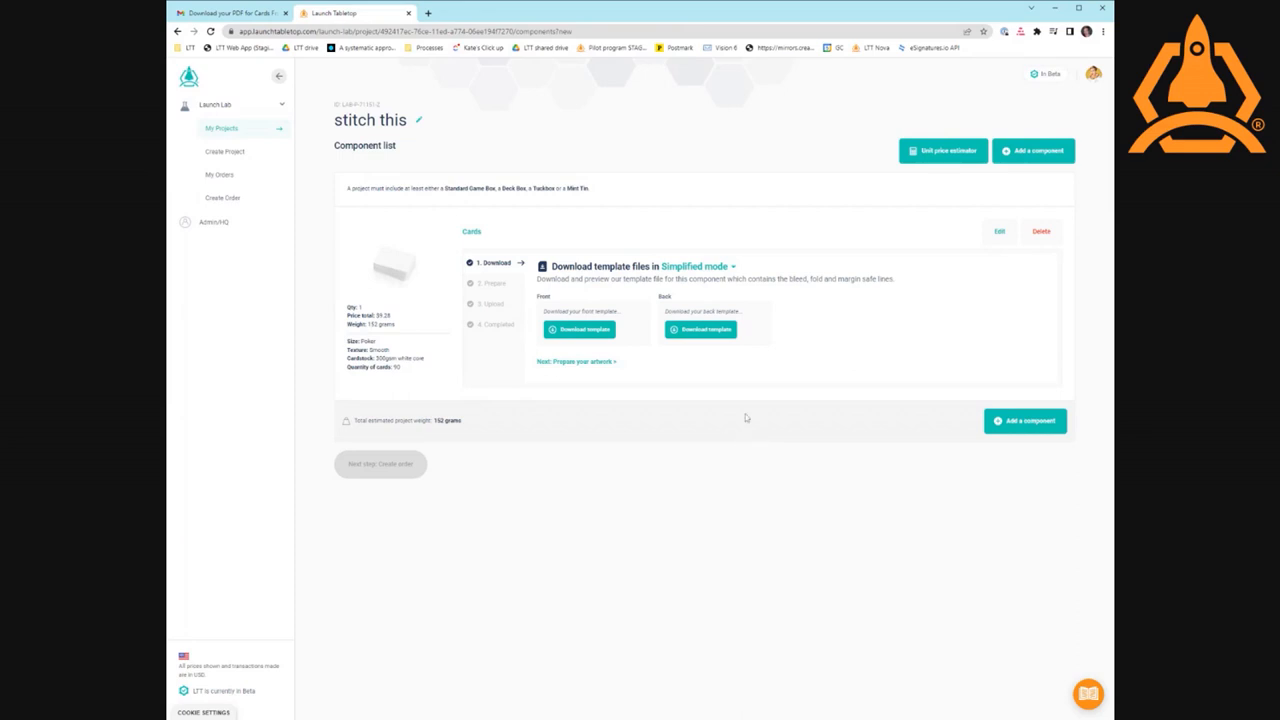
mouse_move(784, 404)
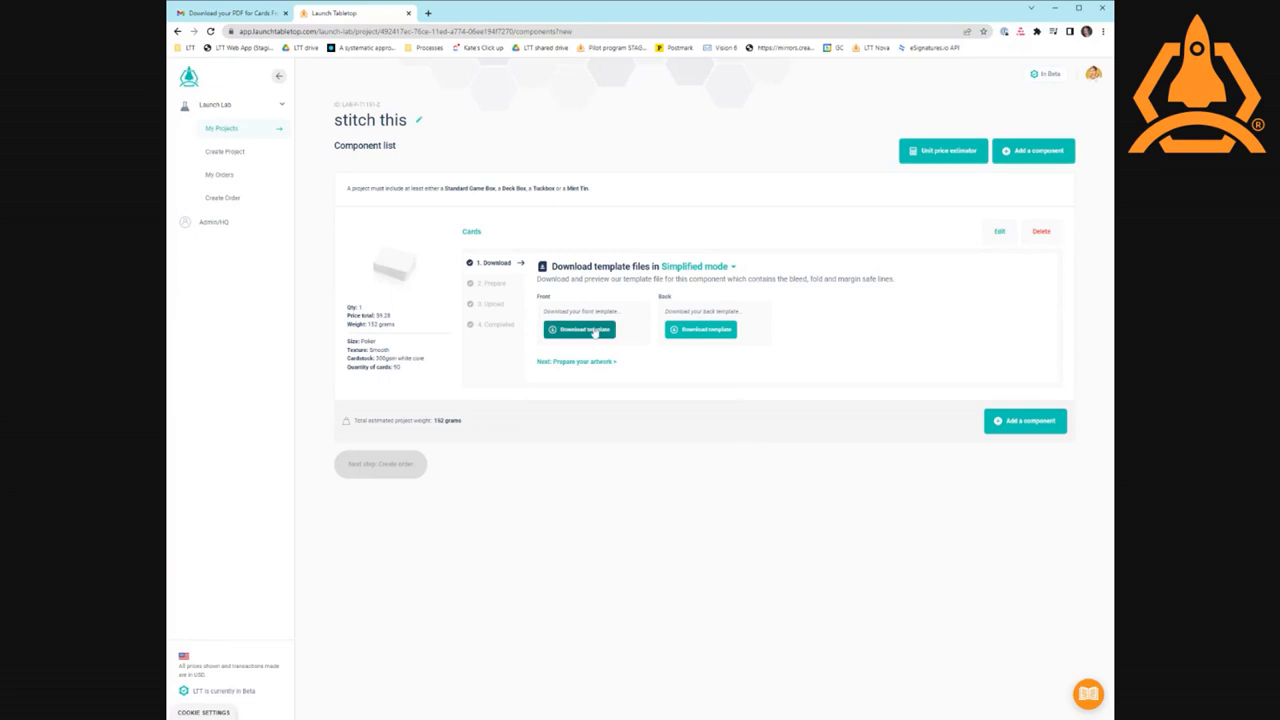
left_click(581, 329)
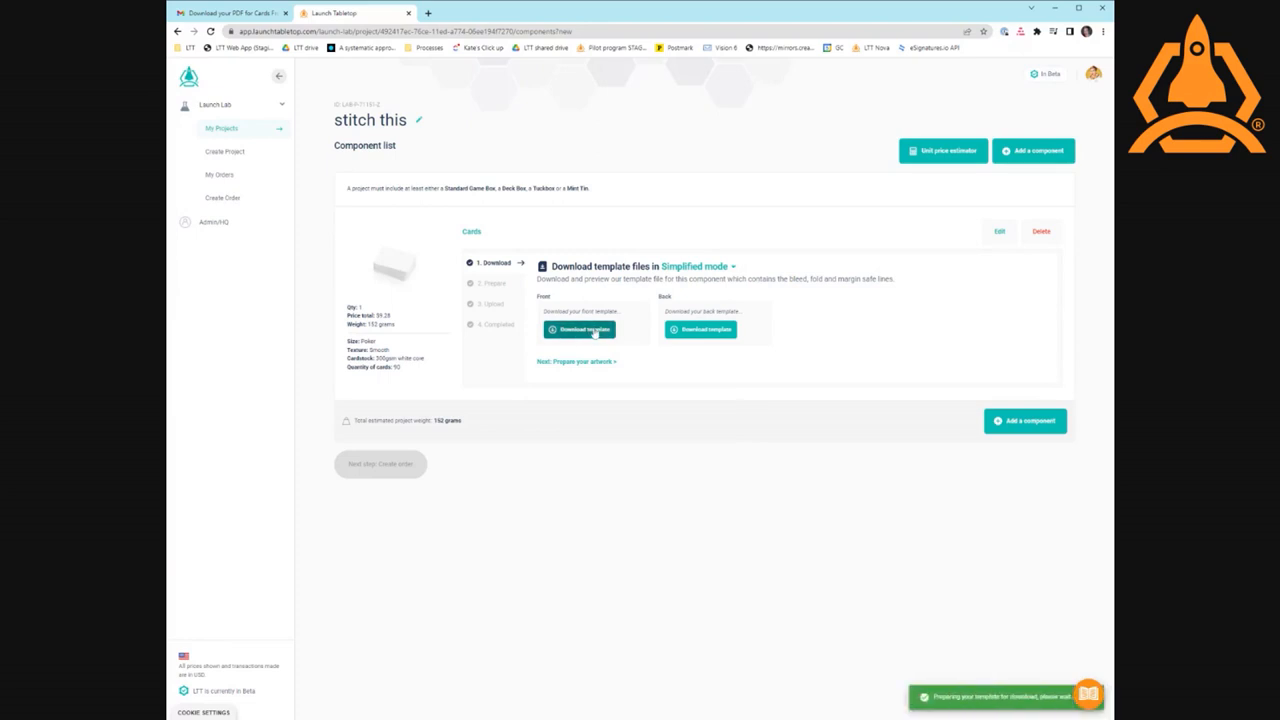
left_click(580, 329)
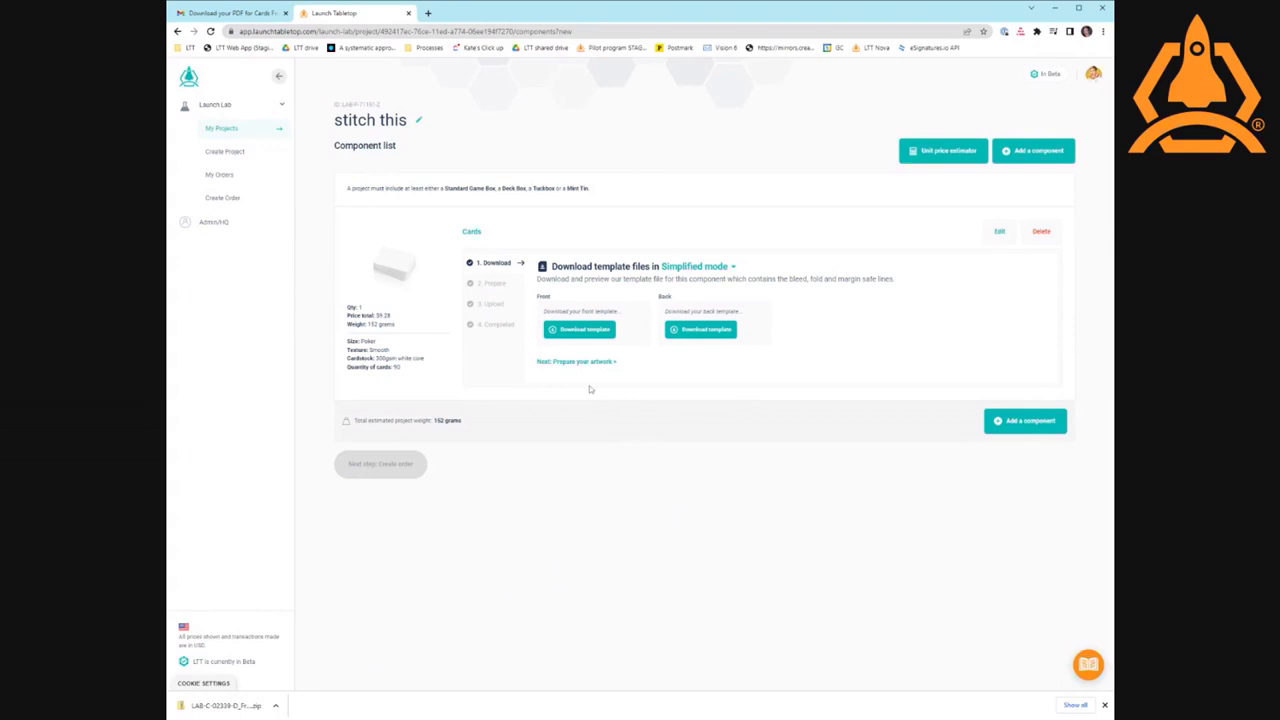
left_click(576, 361)
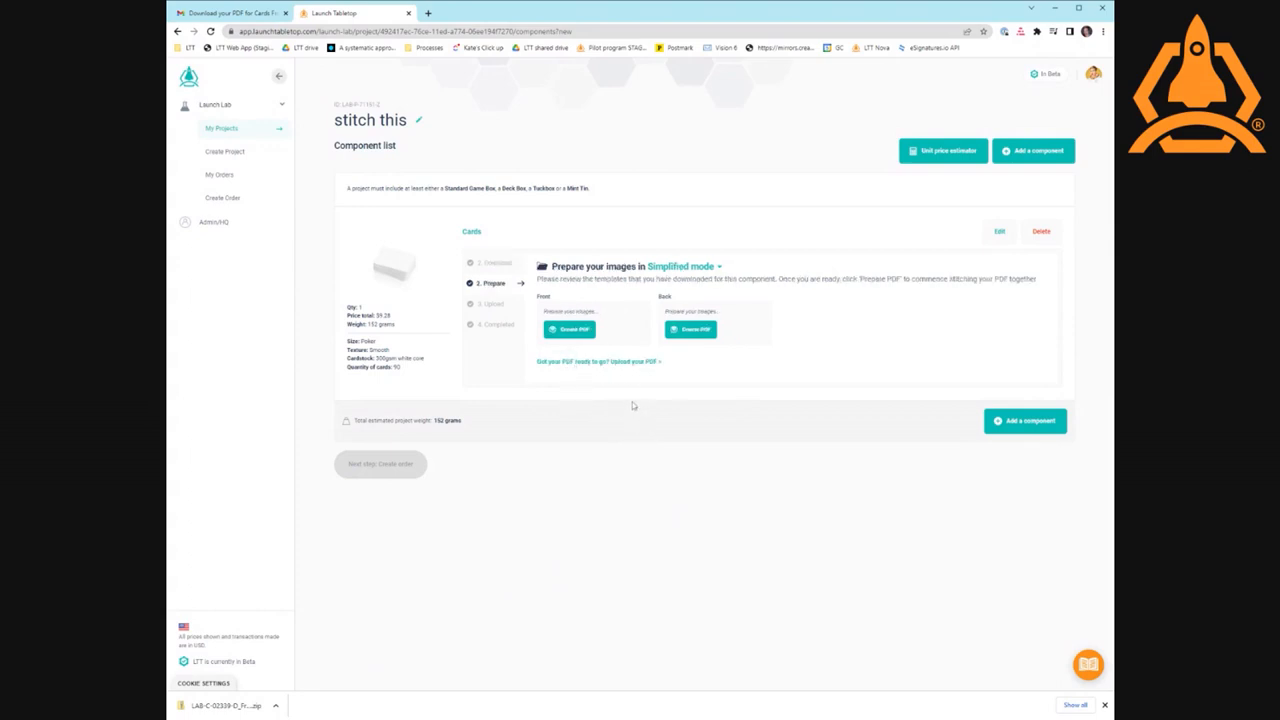
mouse_move(595, 291)
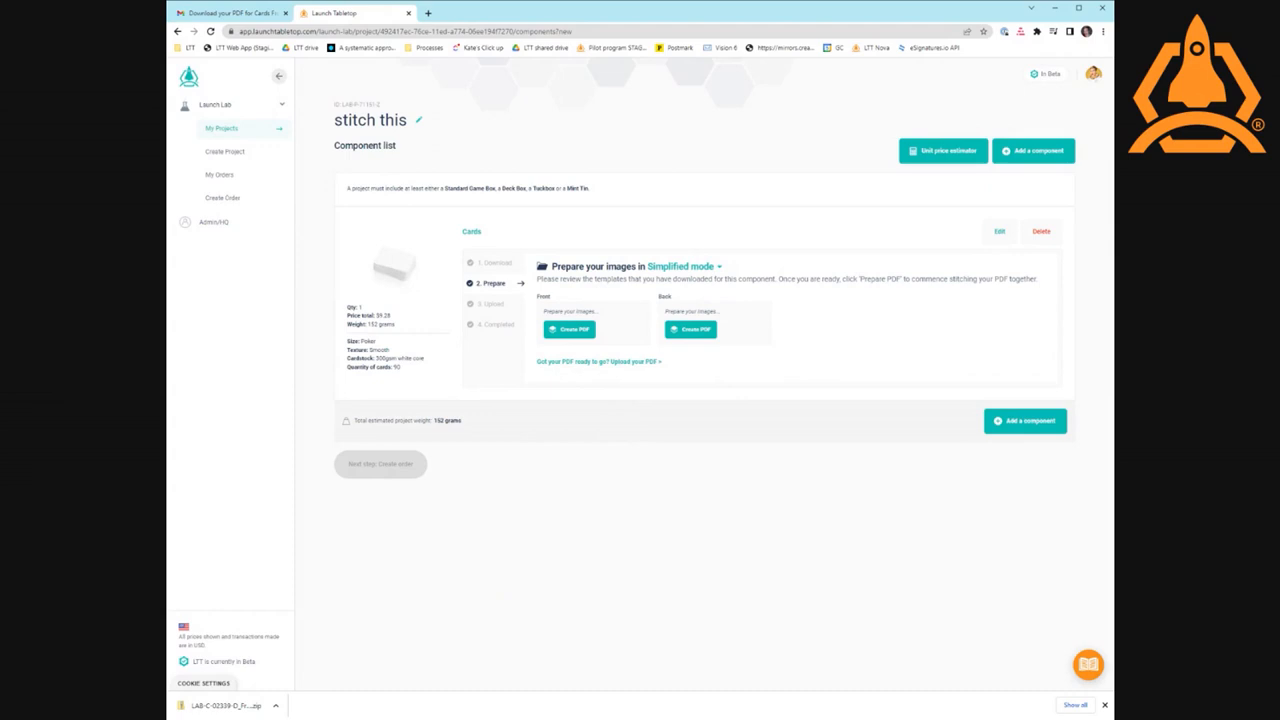
mouse_move(694, 553)
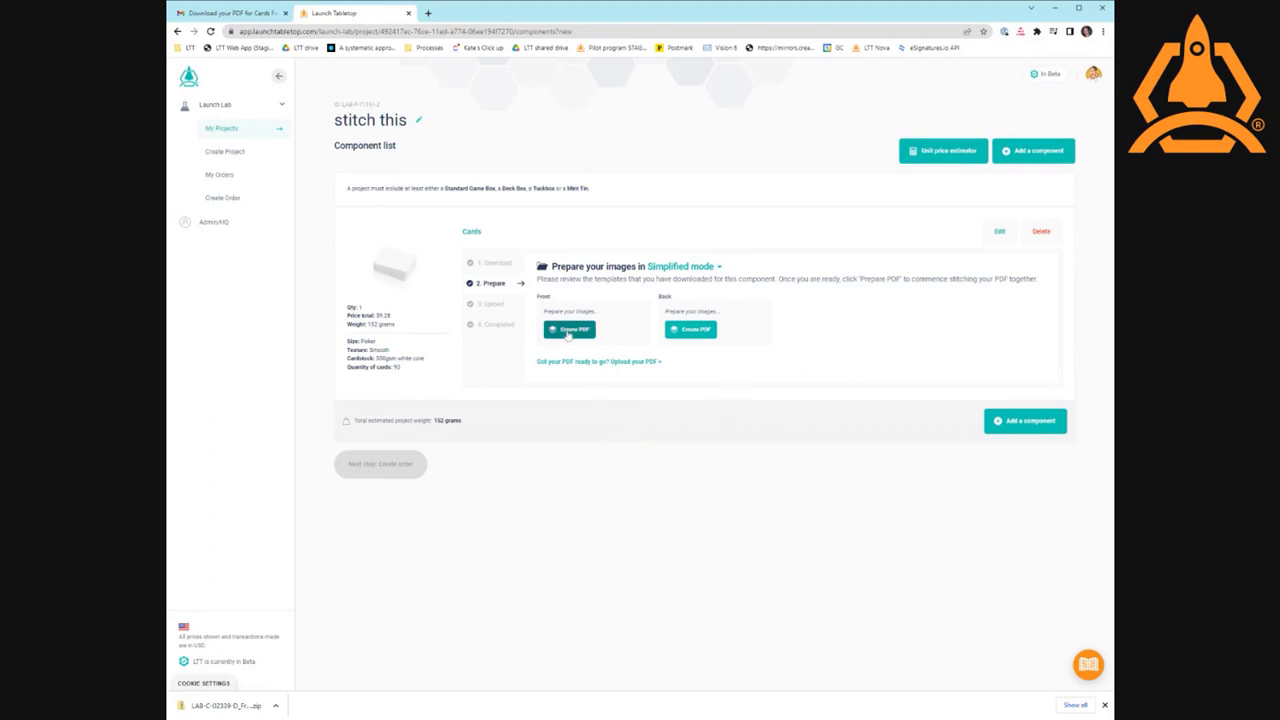
- Start the Create PDF builder for the card front images
left_click(569, 329)
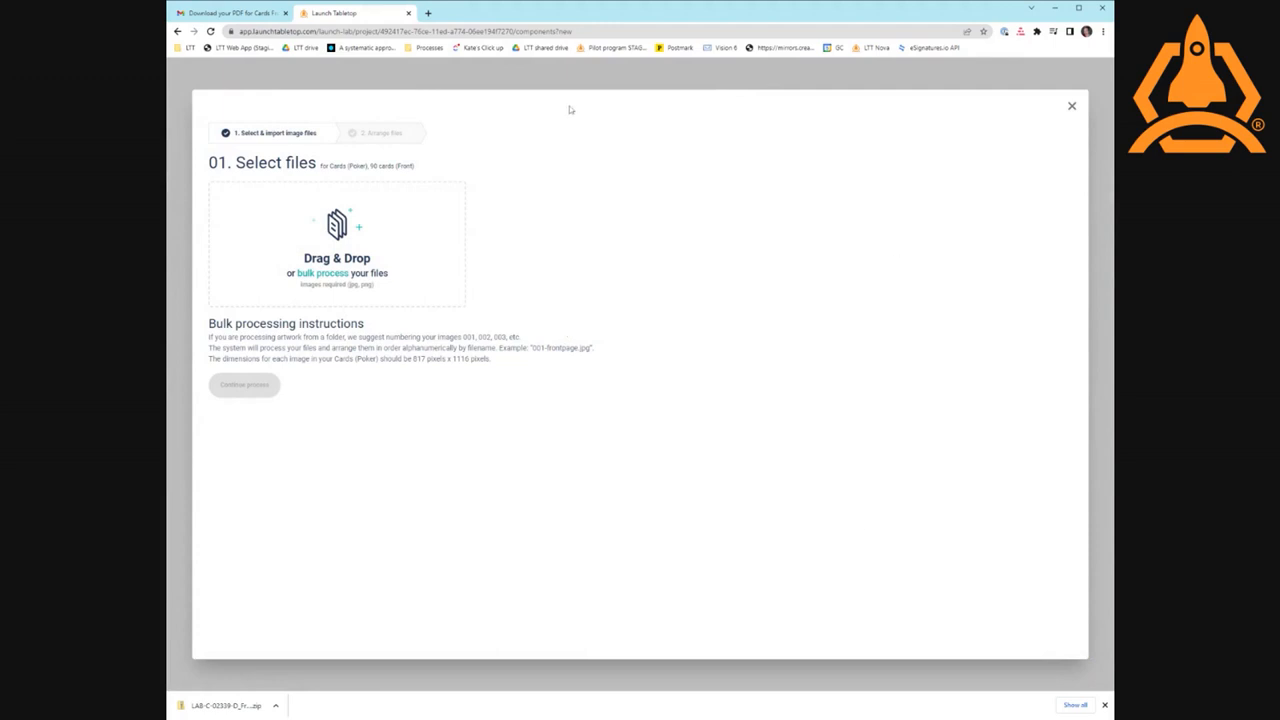
mouse_move(483, 172)
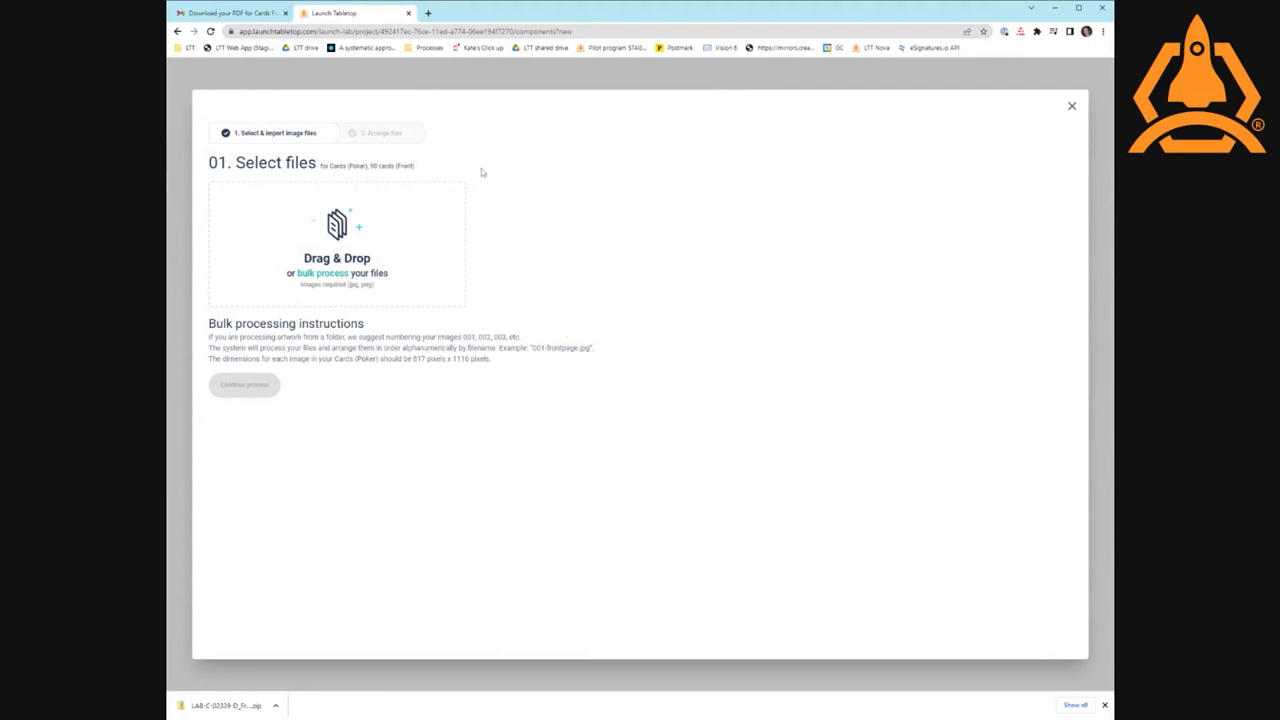
mouse_move(400, 201)
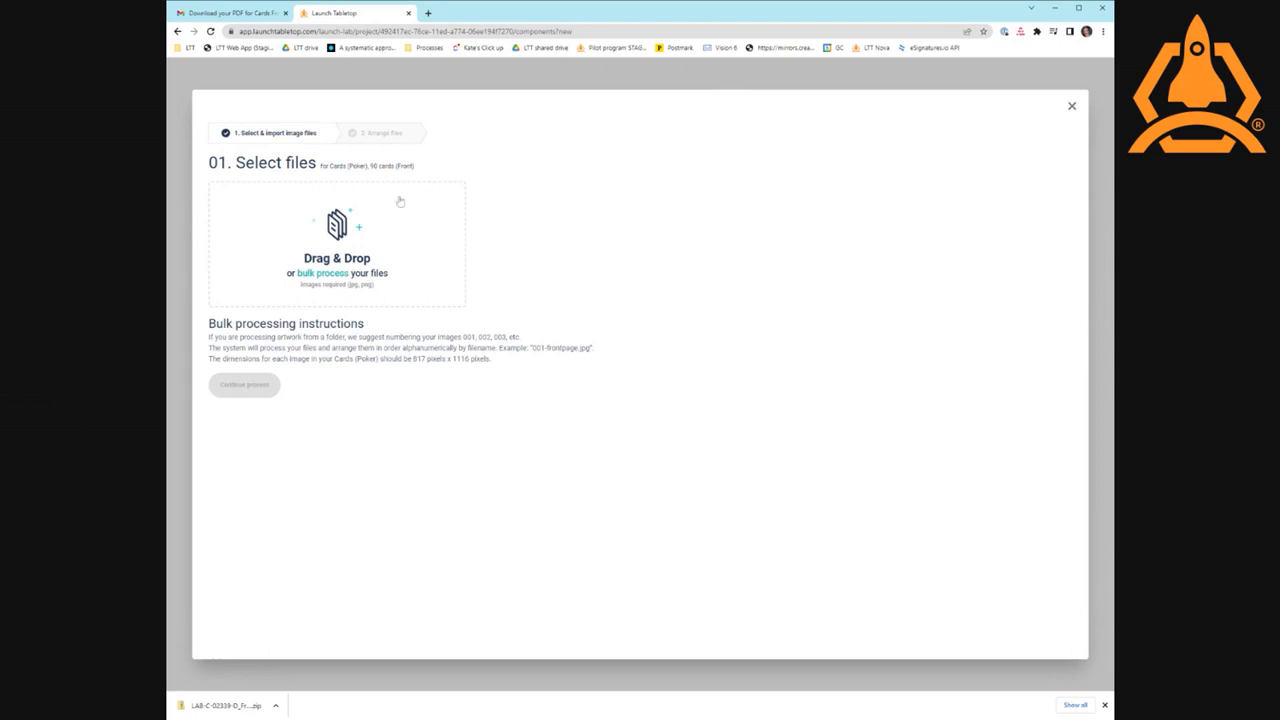
mouse_move(745, 349)
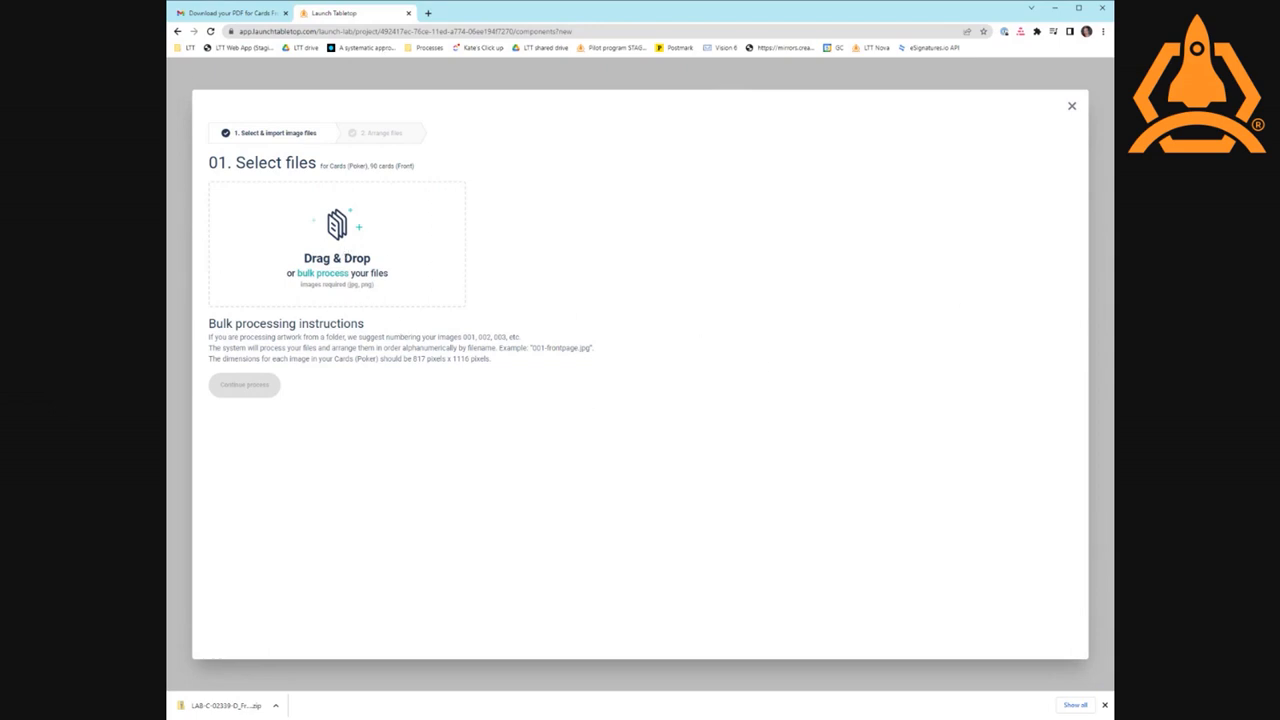
mouse_move(522, 280)
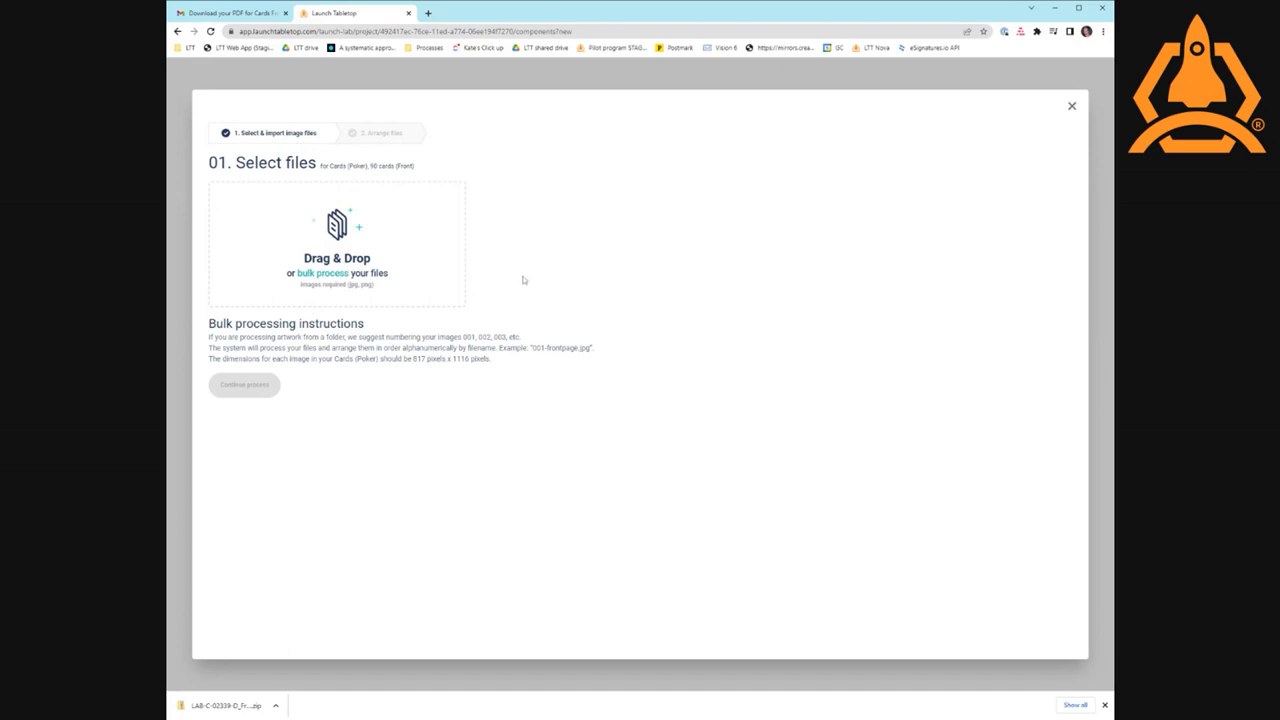
mouse_move(445, 270)
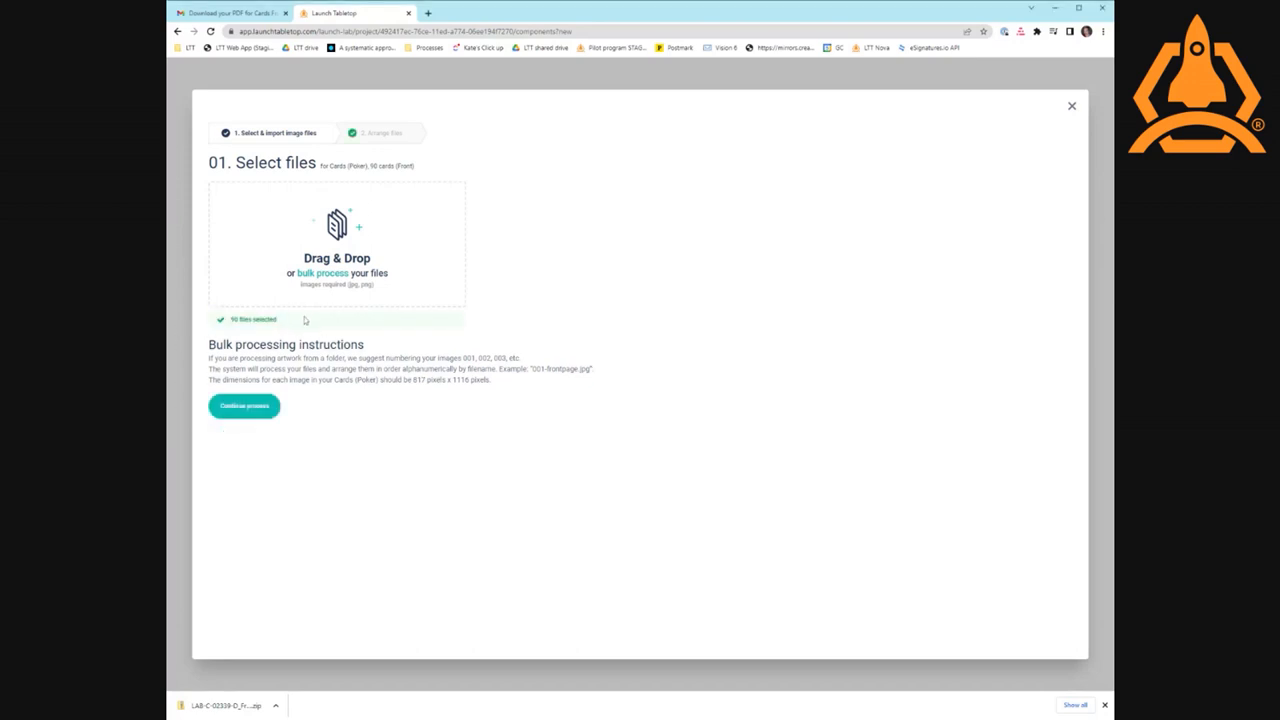
mouse_move(304, 318)
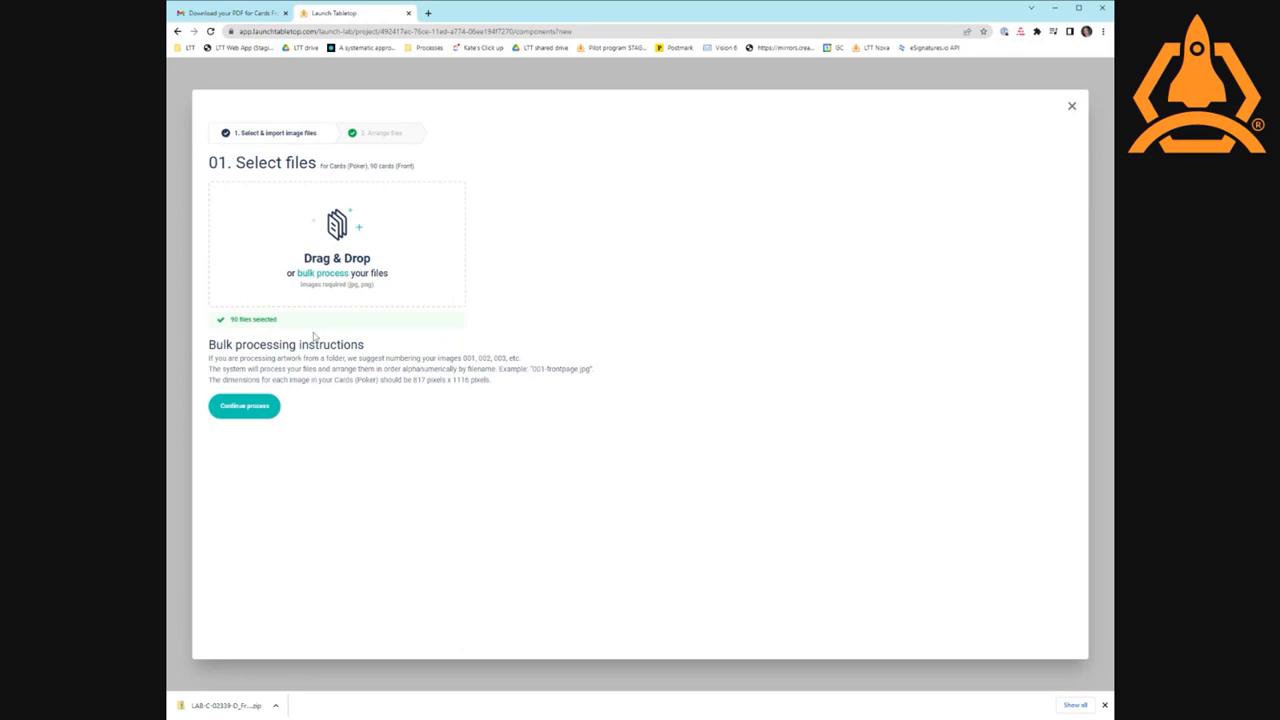
mouse_move(668, 399)
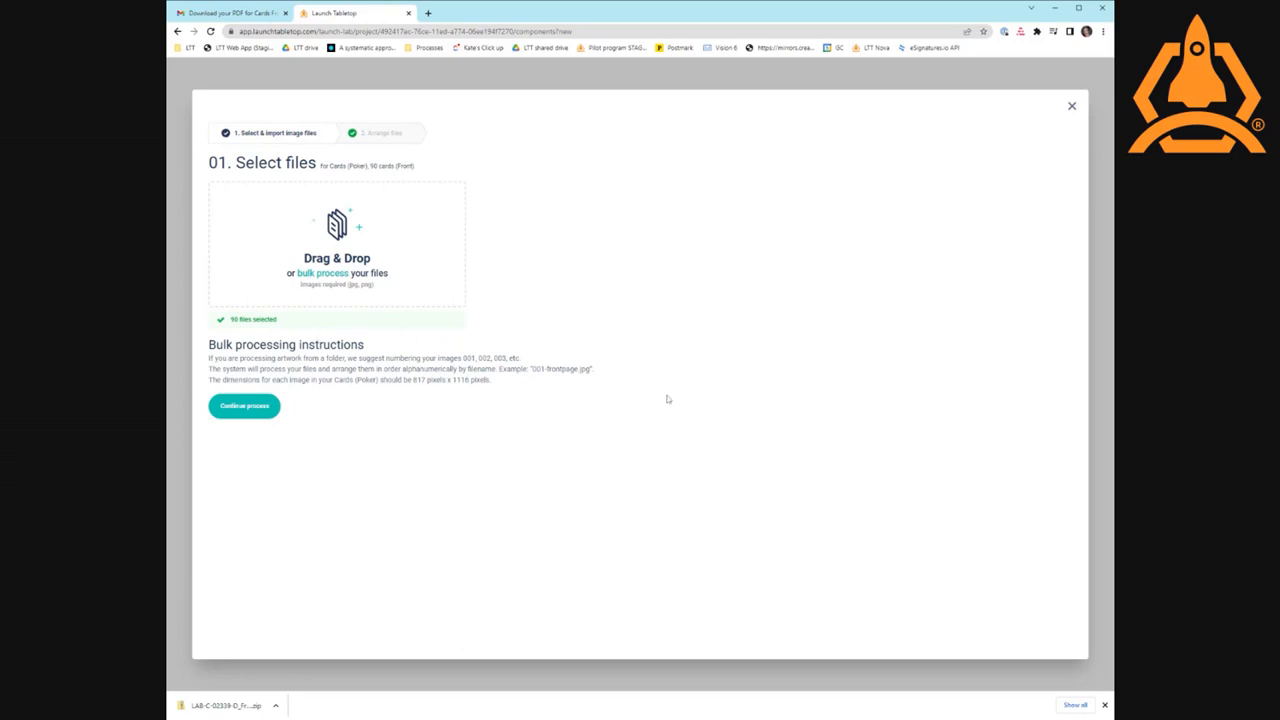
mouse_move(653, 386)
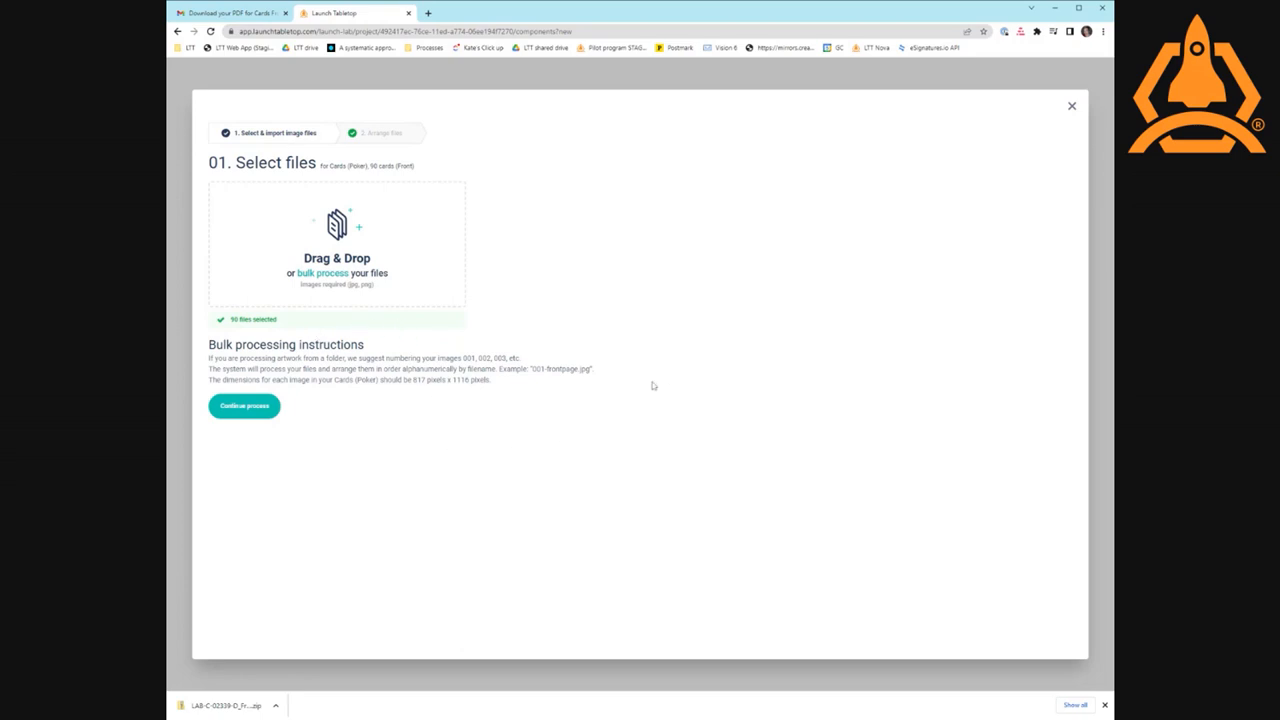
mouse_move(642, 427)
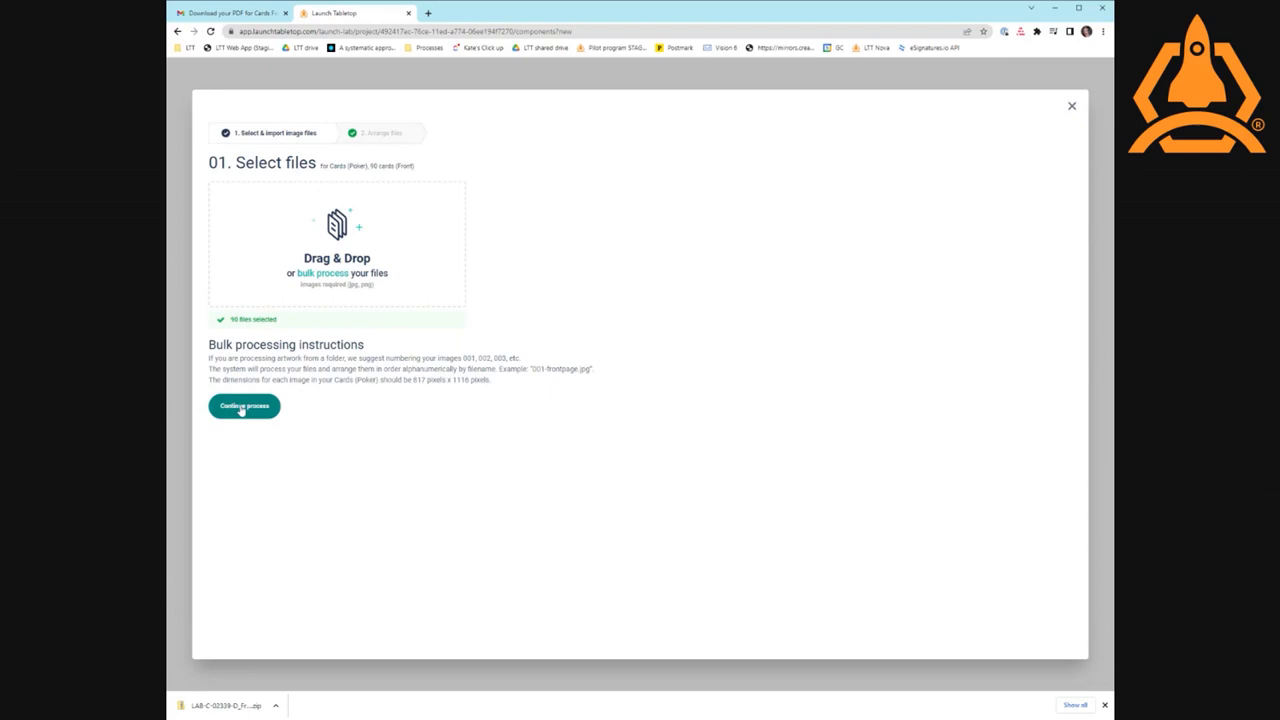
- Continue to Arrange files and scroll through all 90 front images
left_click(244, 405)
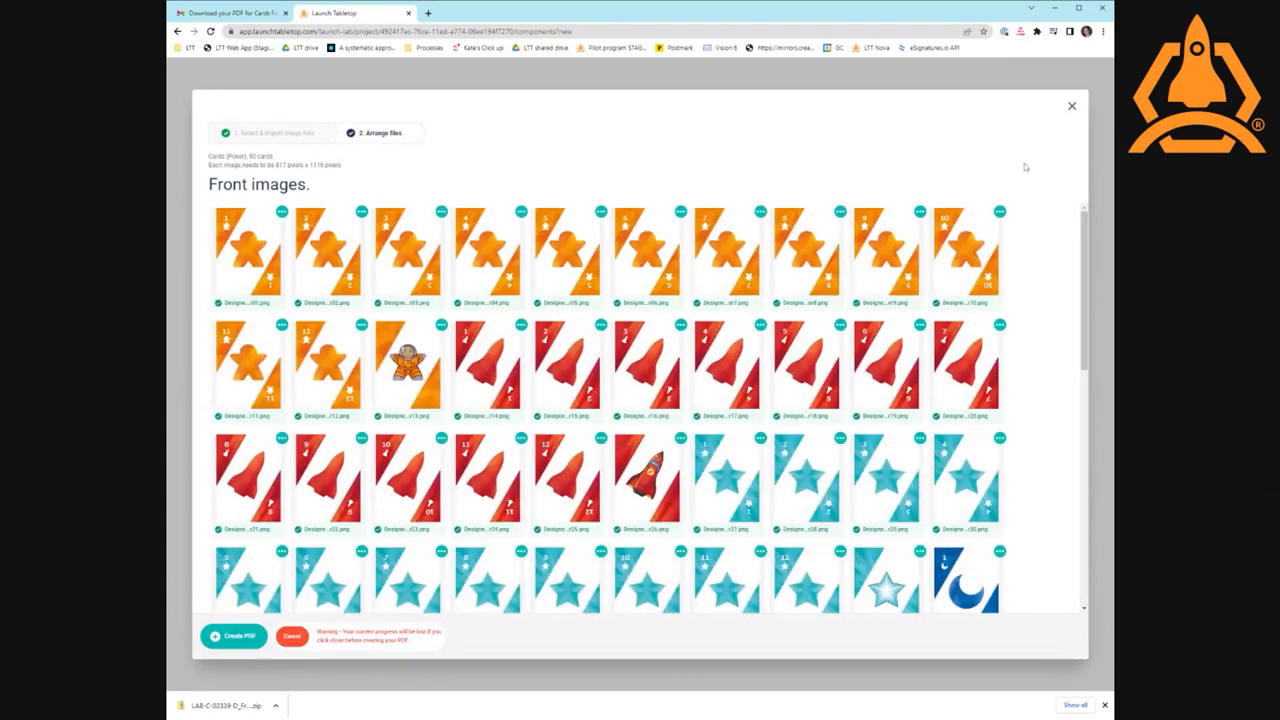
mouse_move(1044, 255)
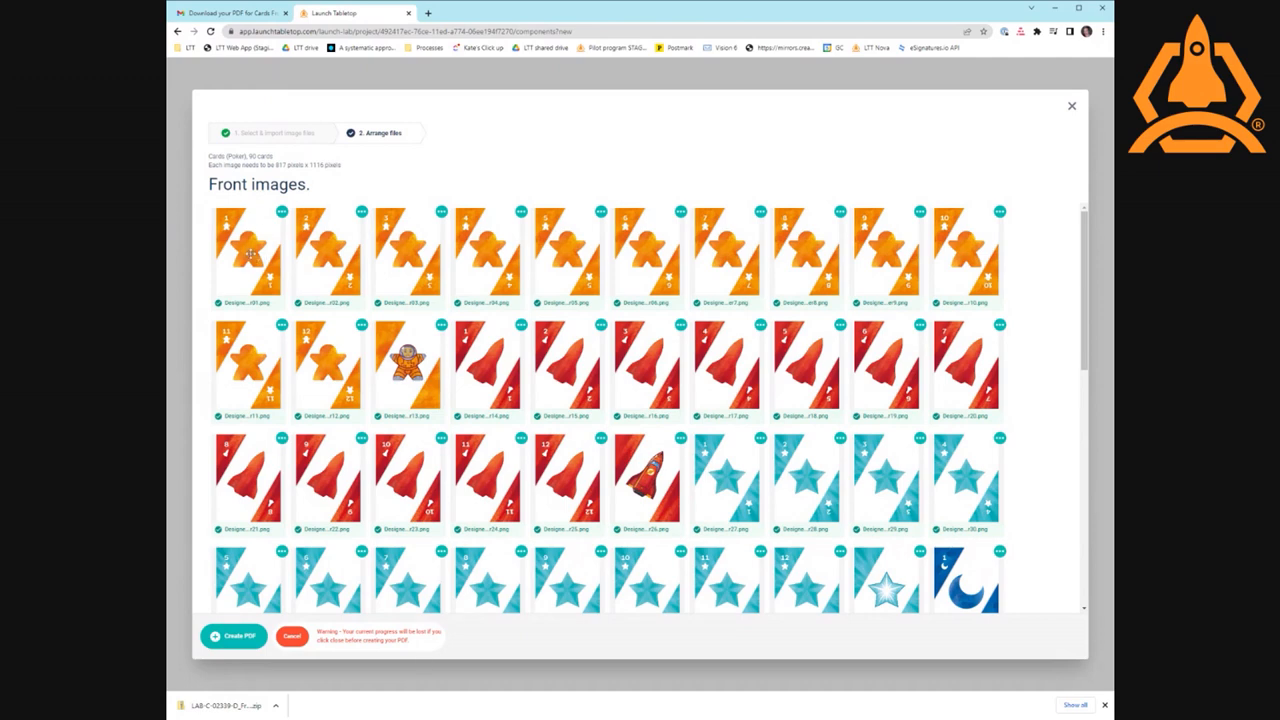
mouse_move(337, 370)
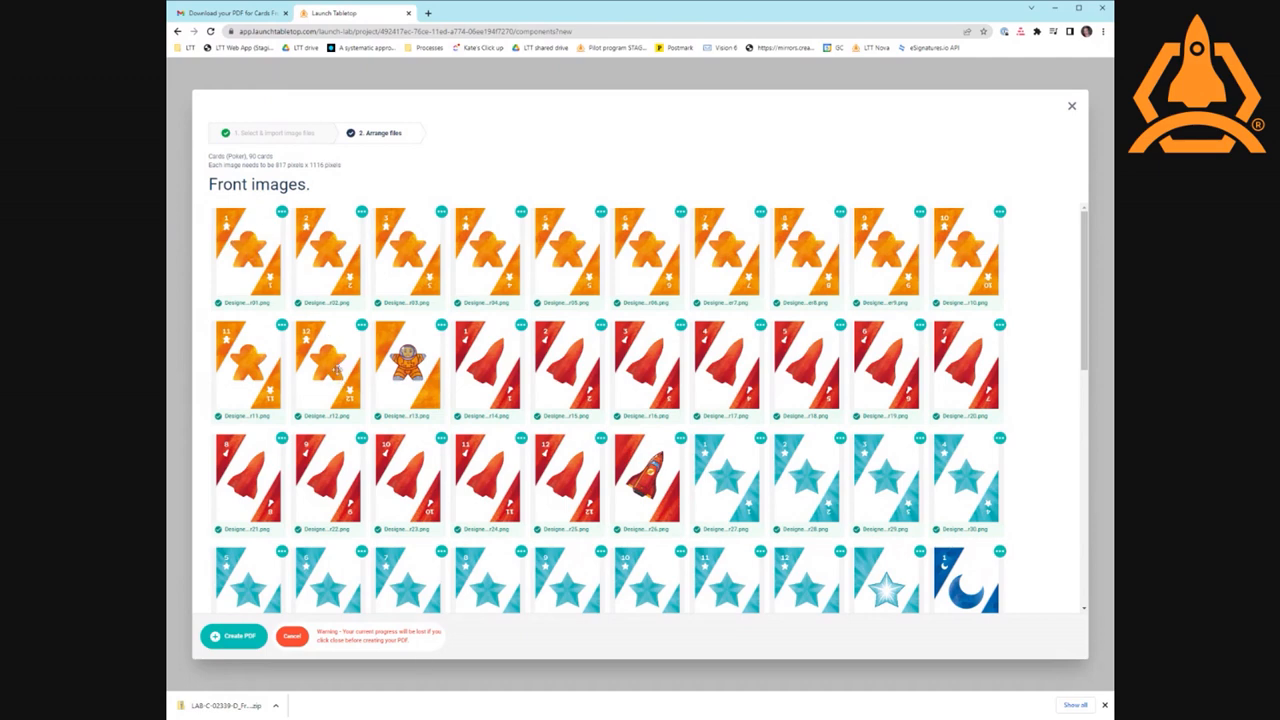
mouse_move(425, 365)
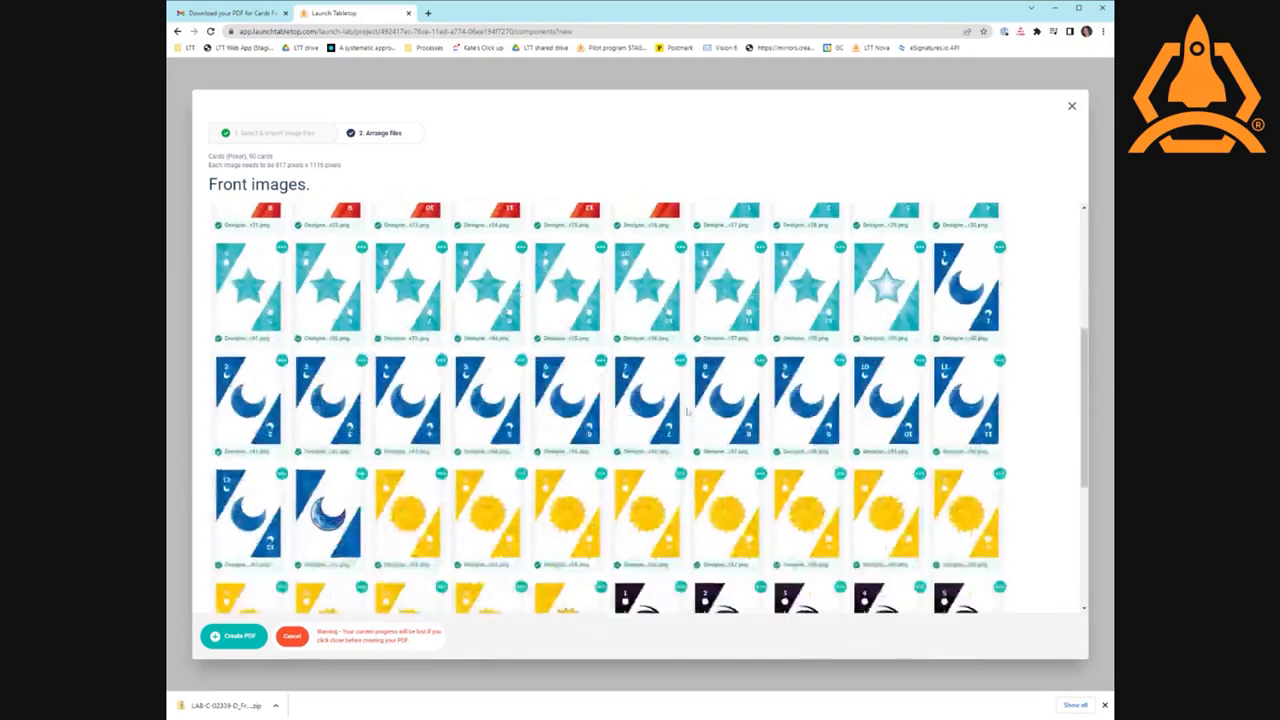
scroll("down", 3)
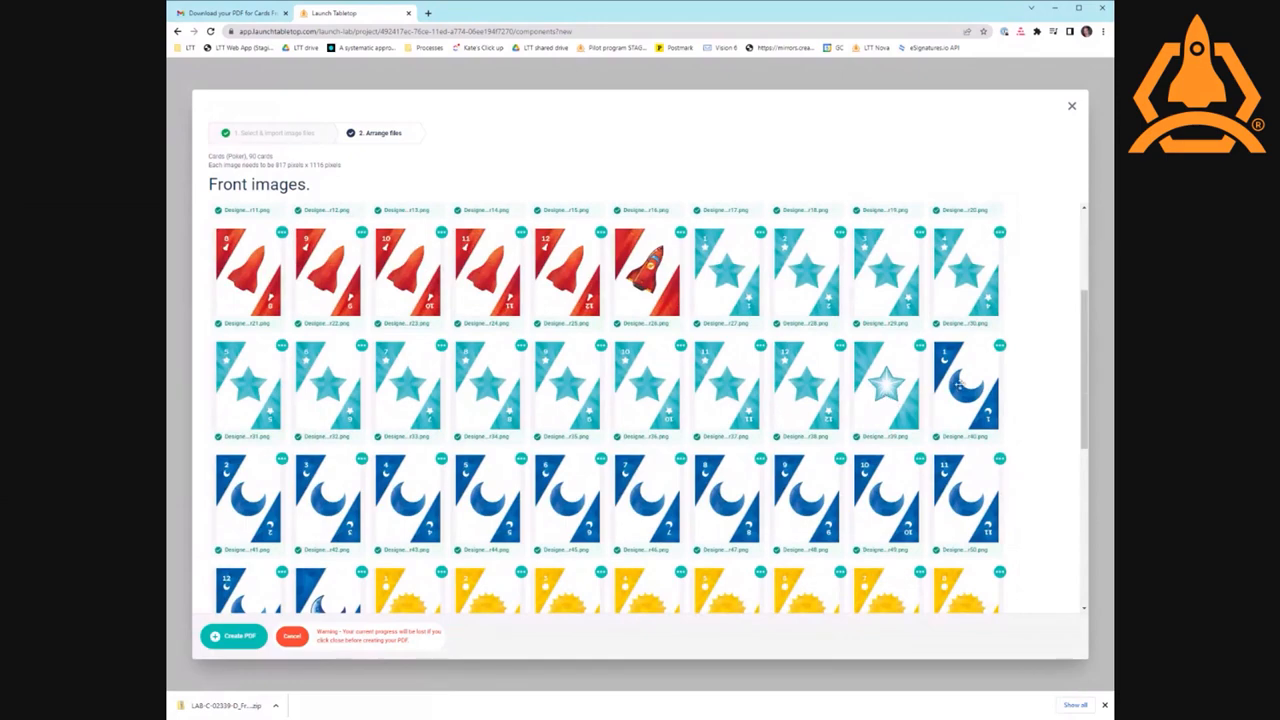
scroll("down", 3)
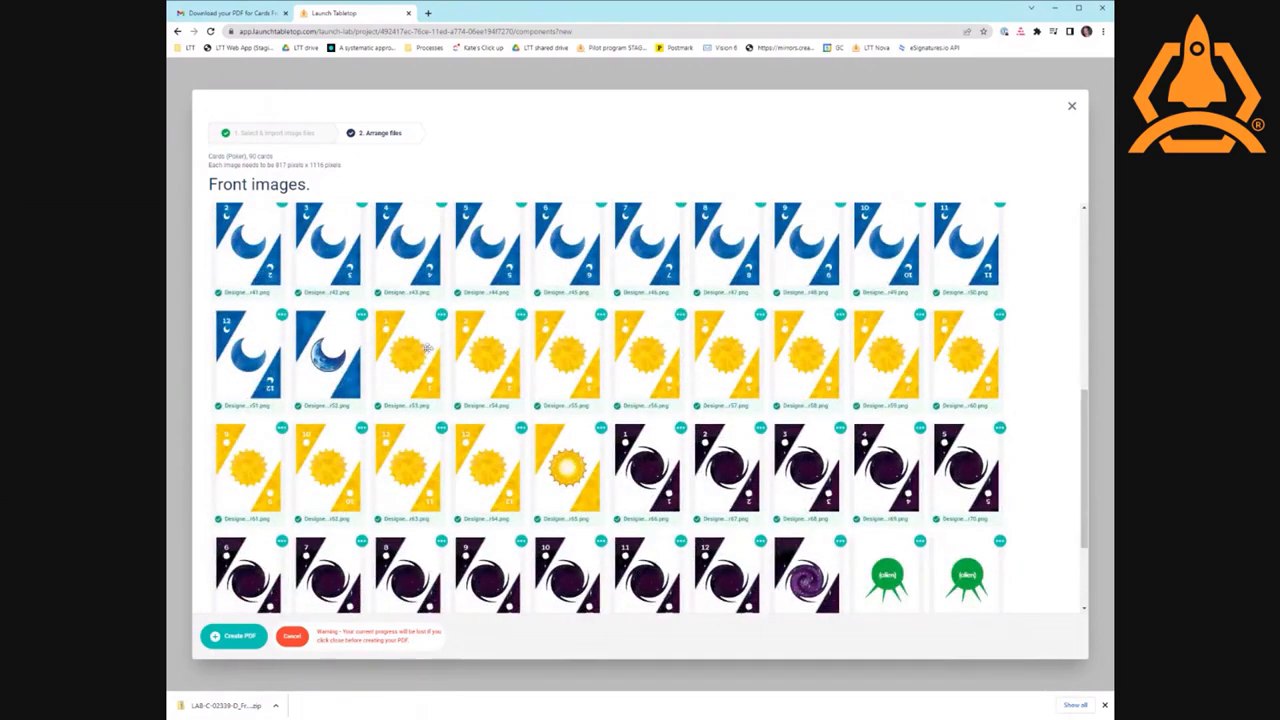
scroll("down", 3)
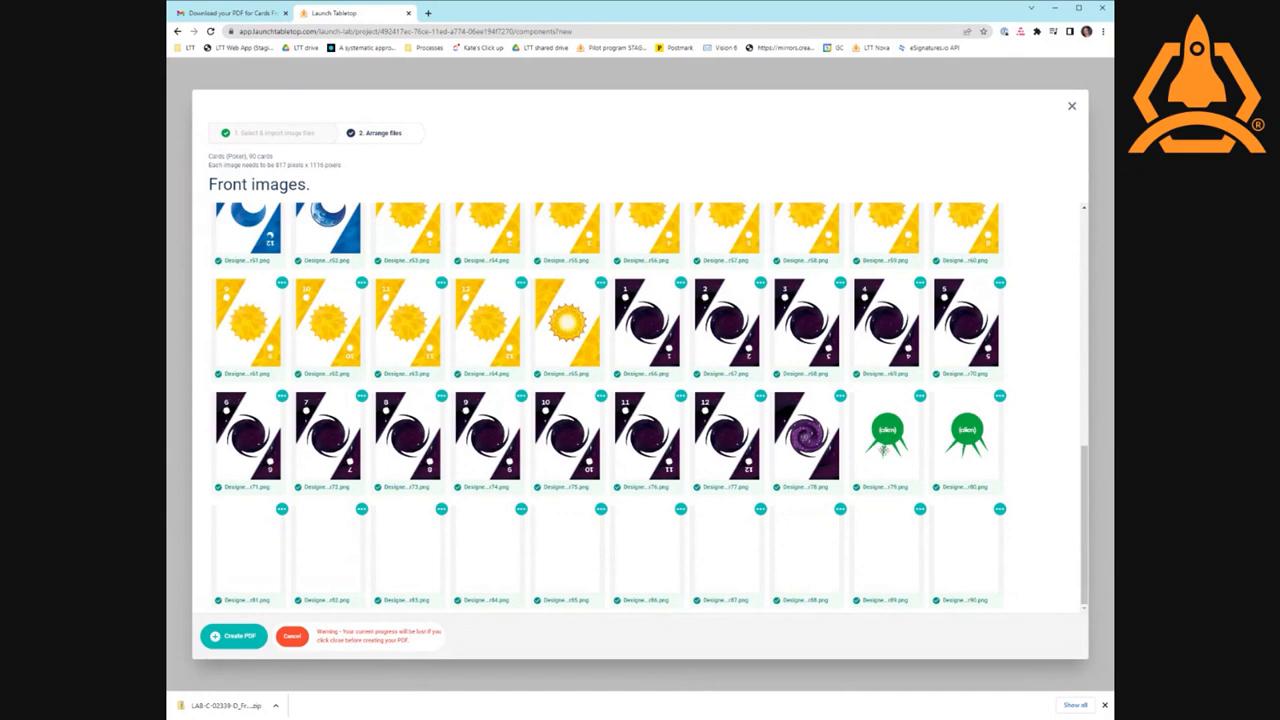
mouse_move(1053, 427)
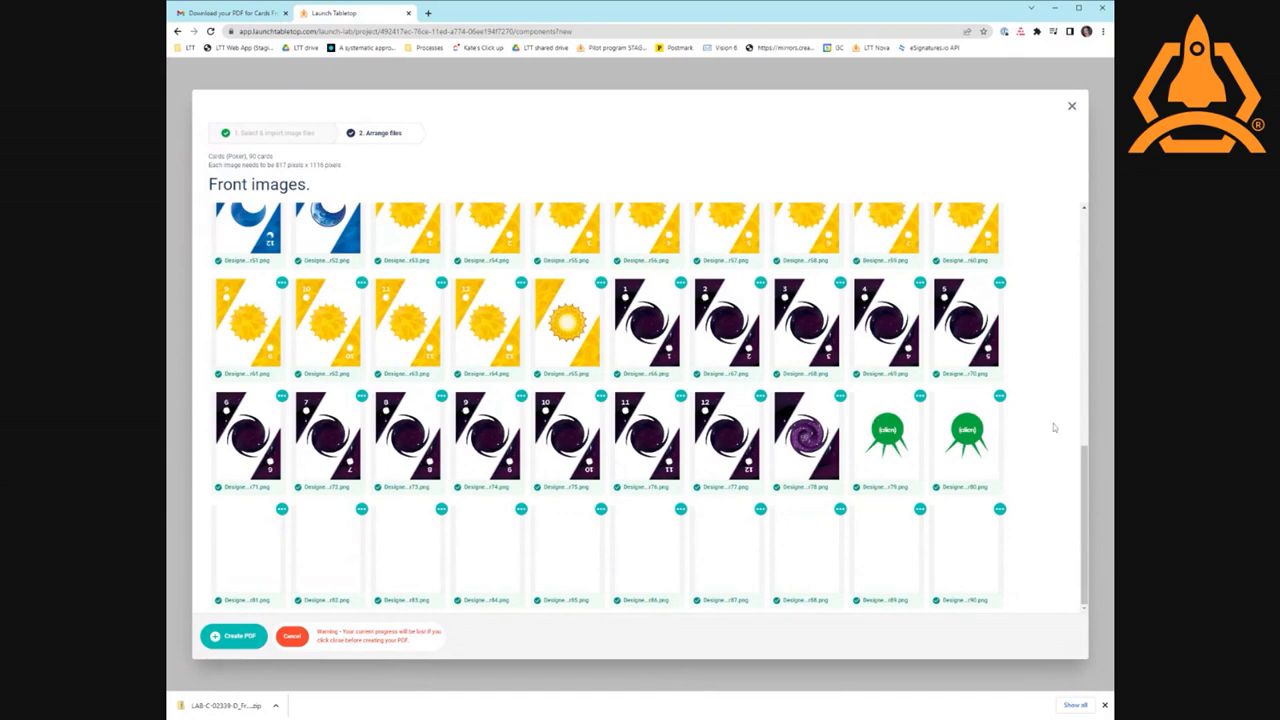
mouse_move(1009, 450)
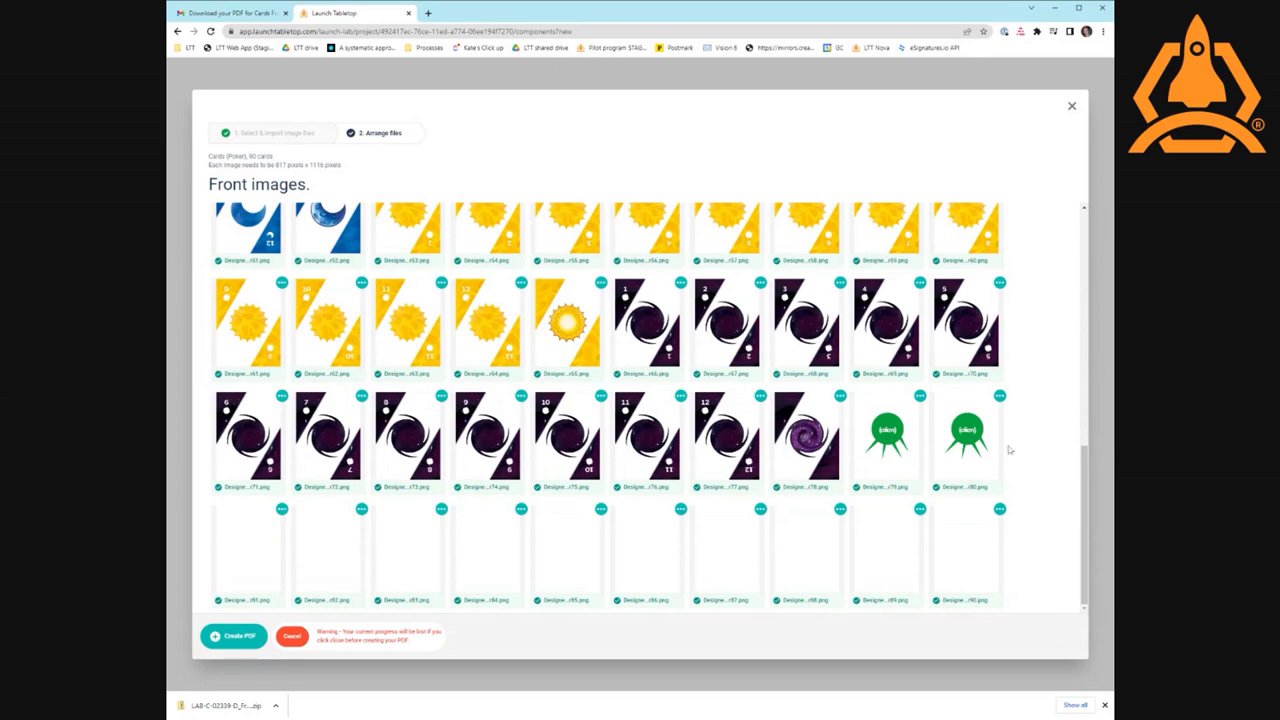
mouse_move(955, 542)
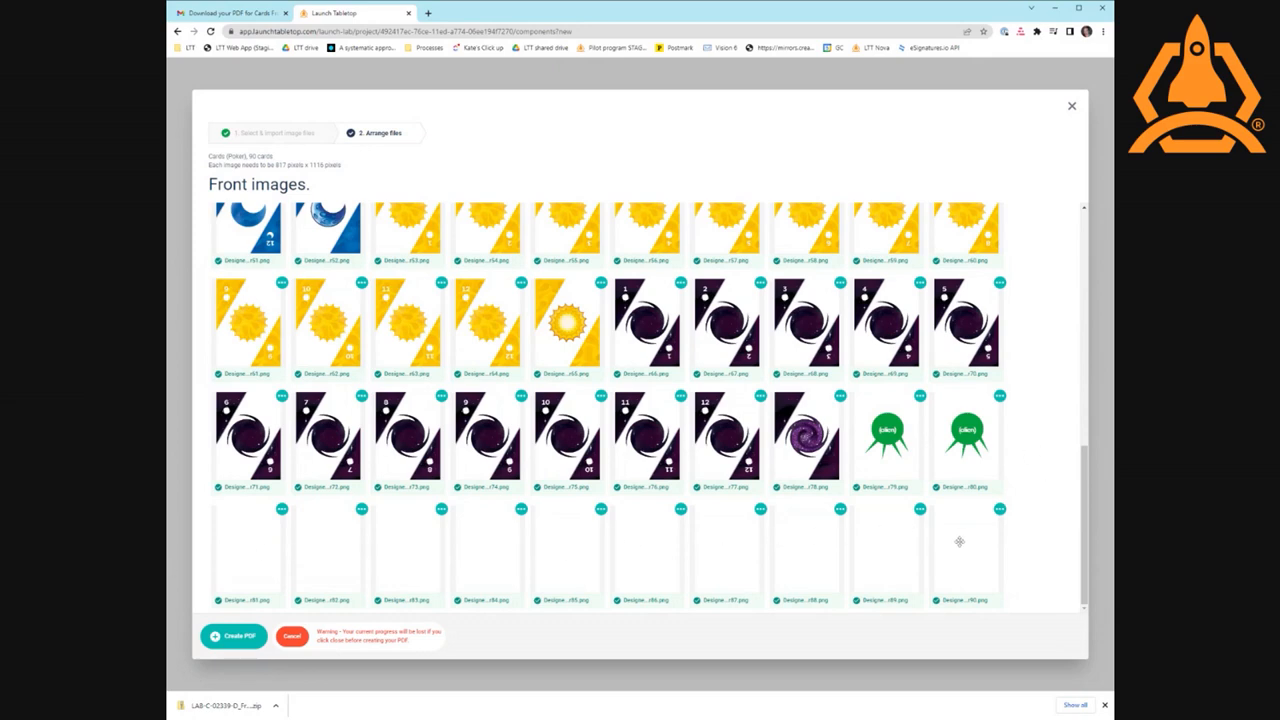
mouse_move(844, 344)
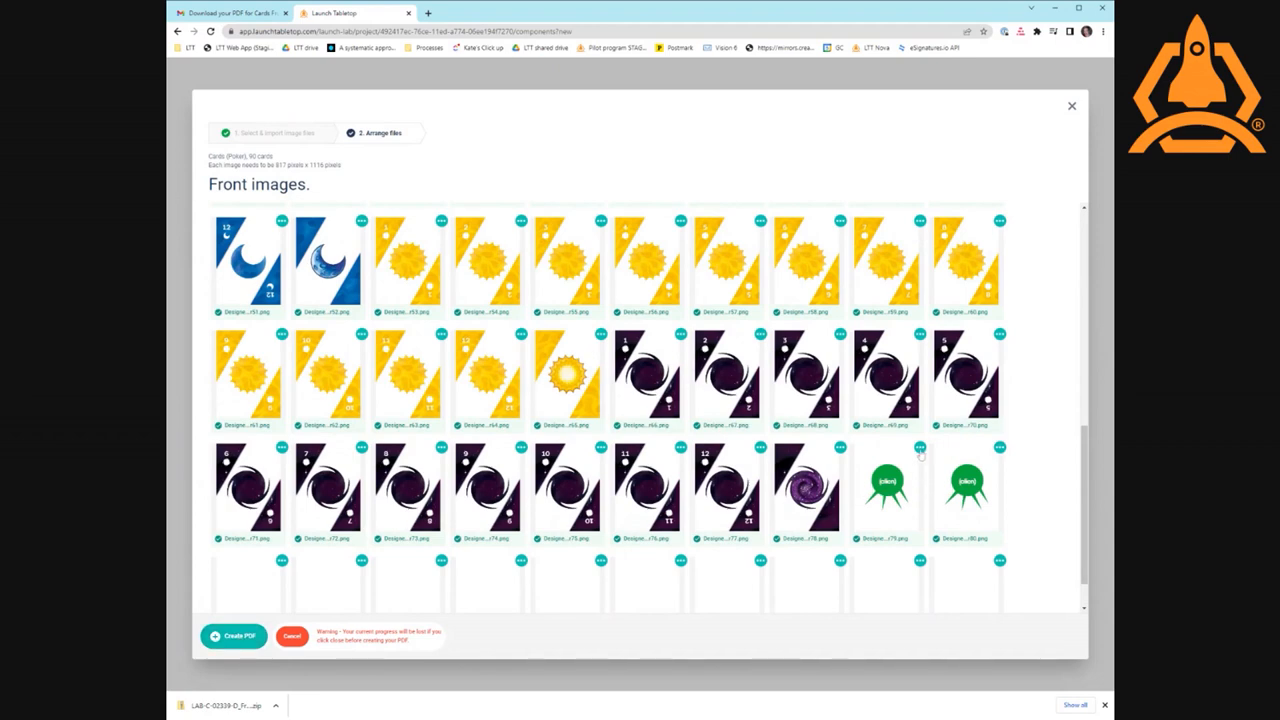
mouse_move(878, 522)
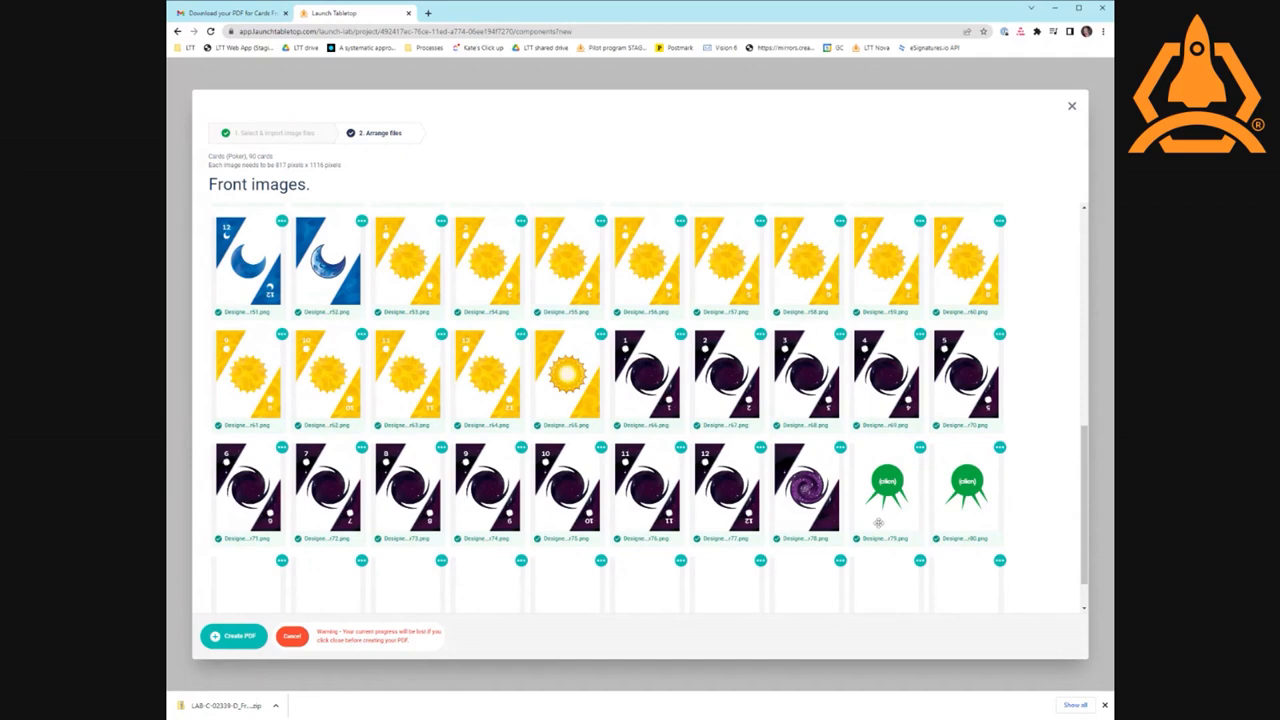
- Rearrange the front images so the green alien cards sit in the last slots
scroll("down", 3)
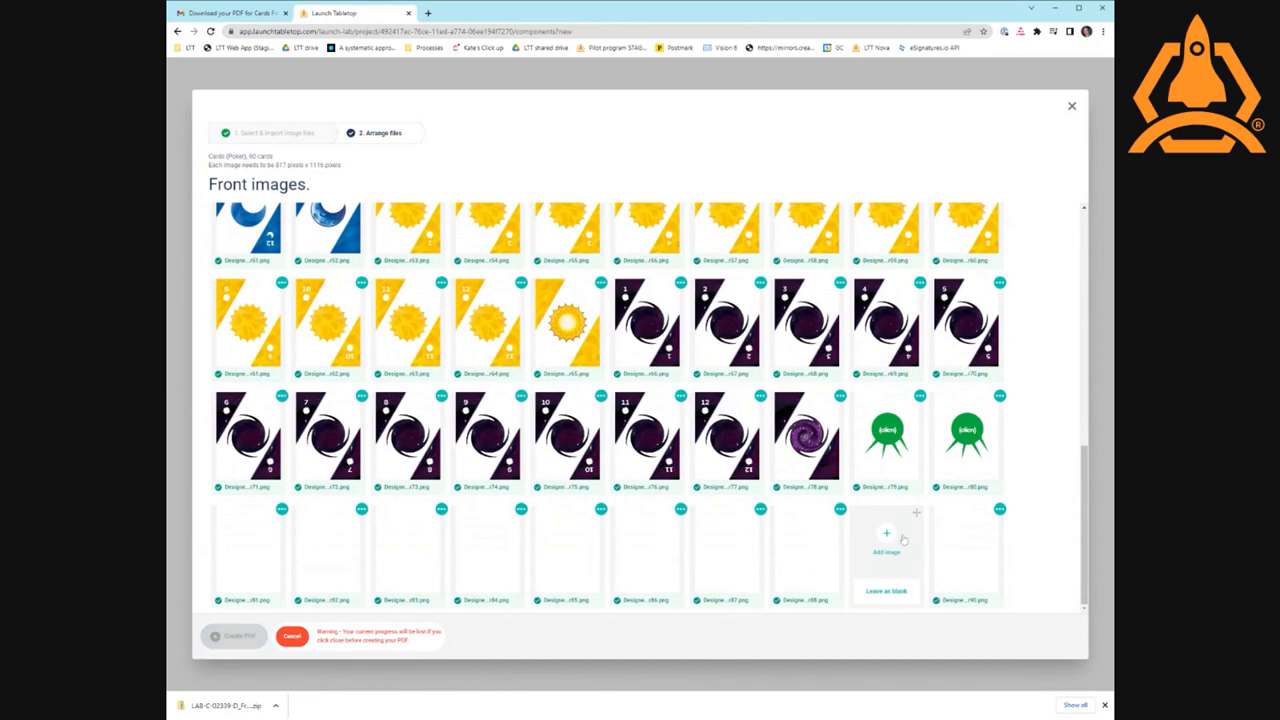
mouse_move(875, 530)
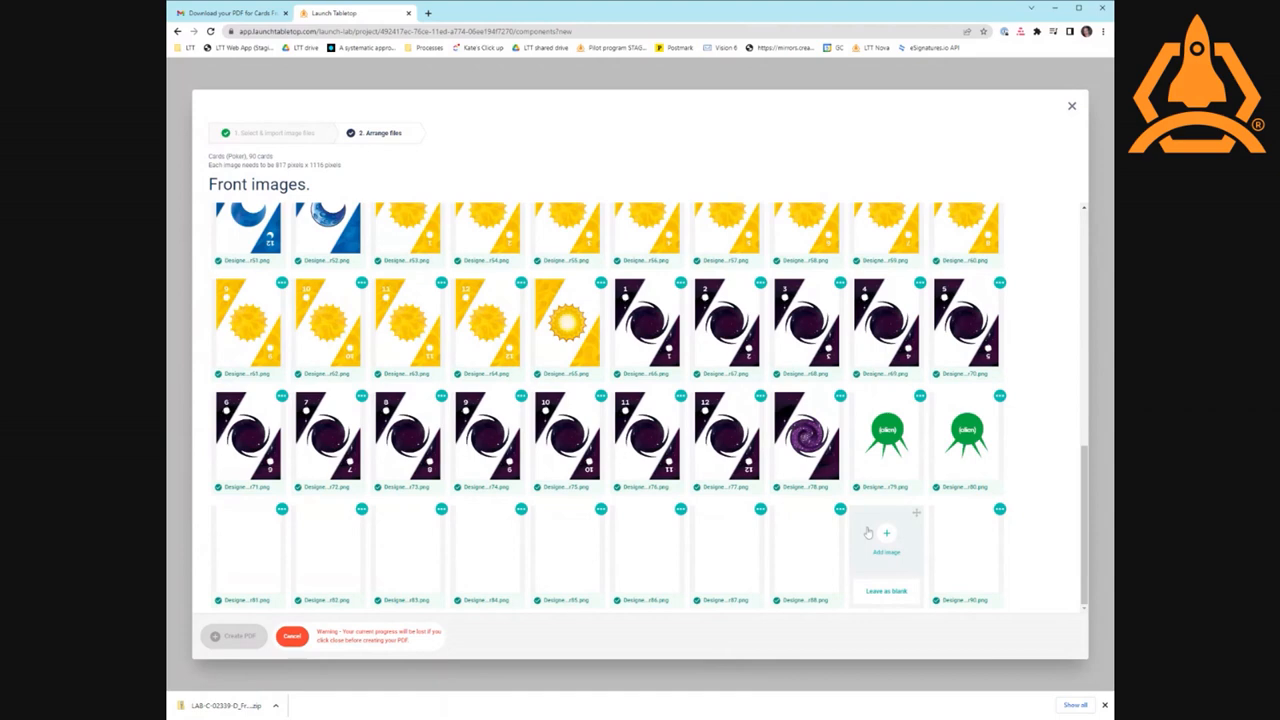
mouse_move(890, 520)
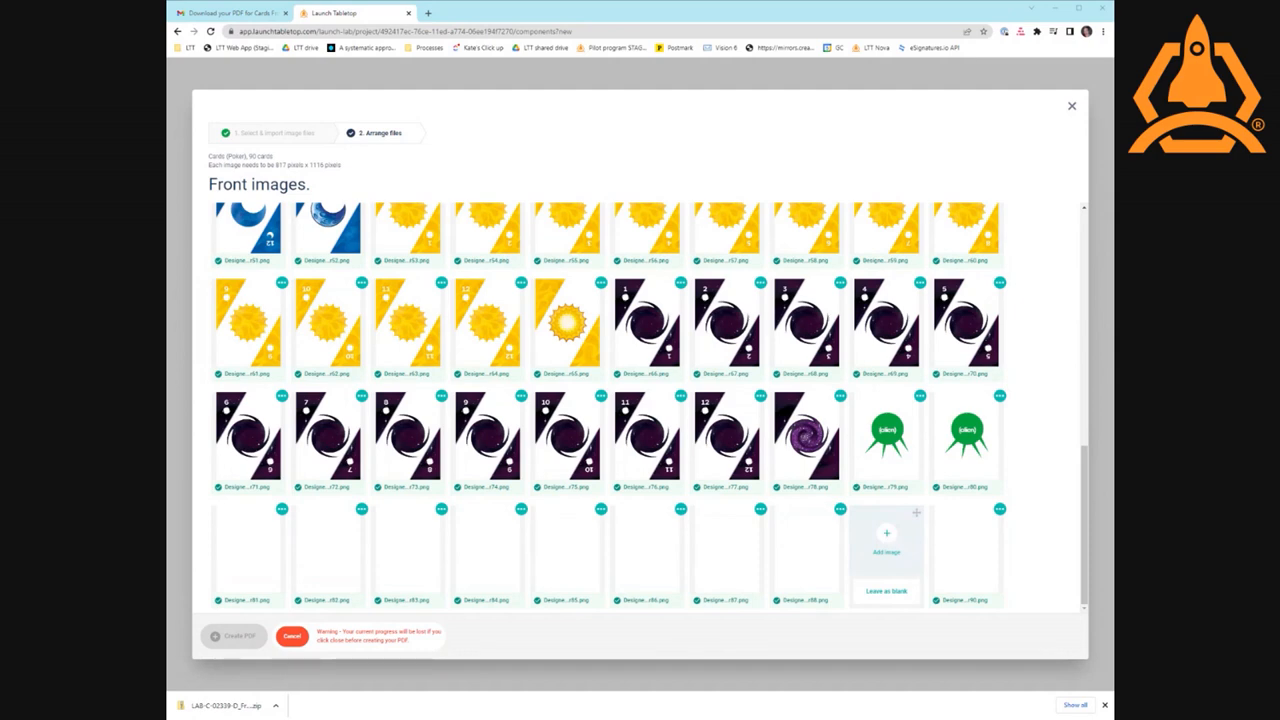
left_click(886, 543)
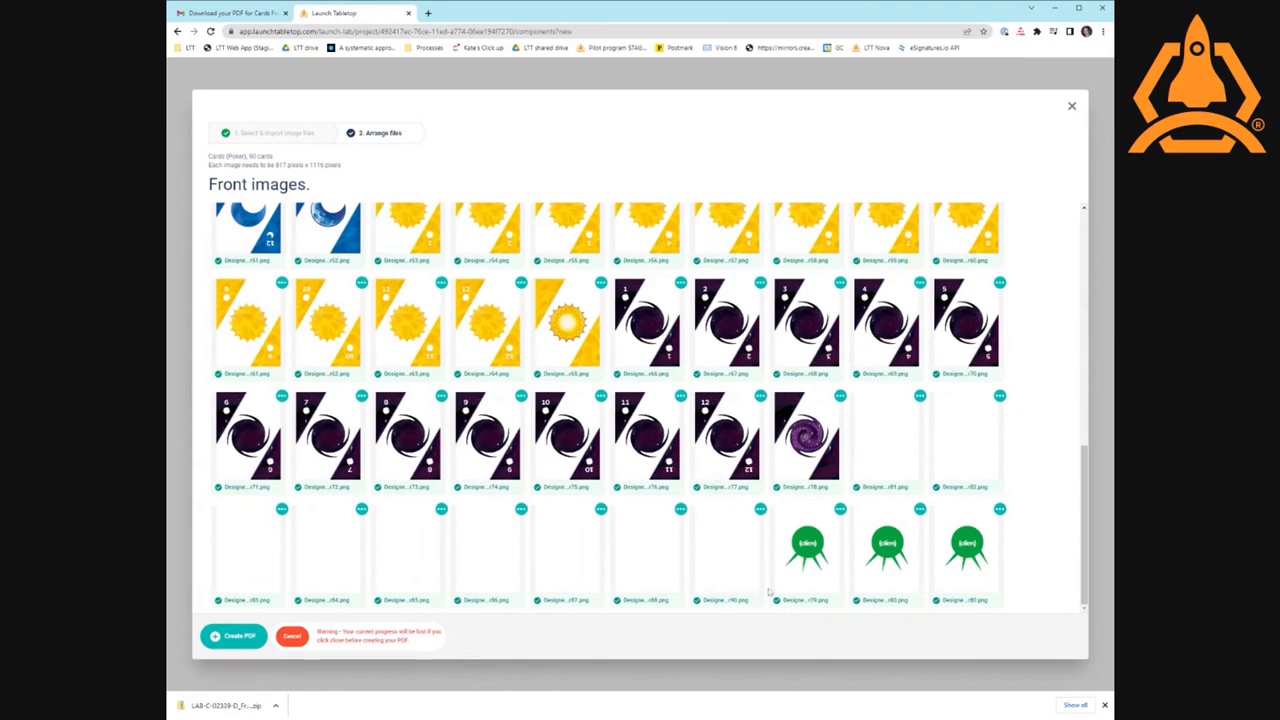
mouse_move(840, 516)
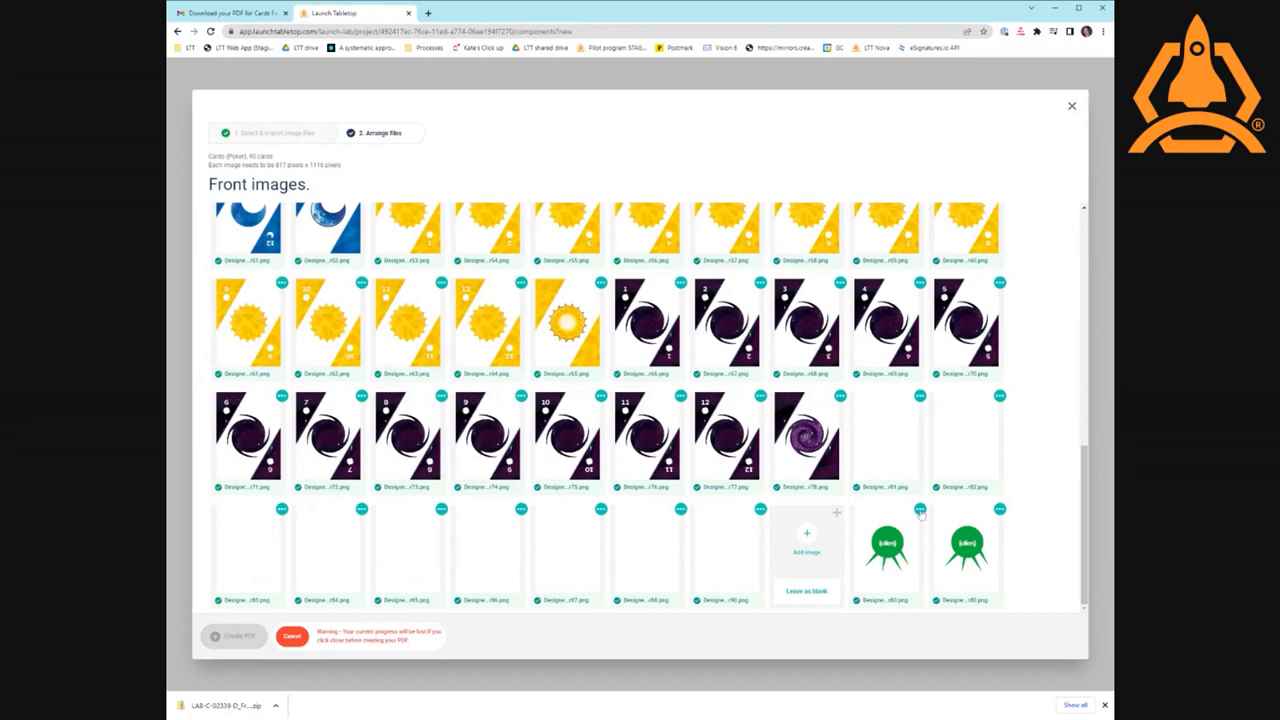
left_click(920, 509)
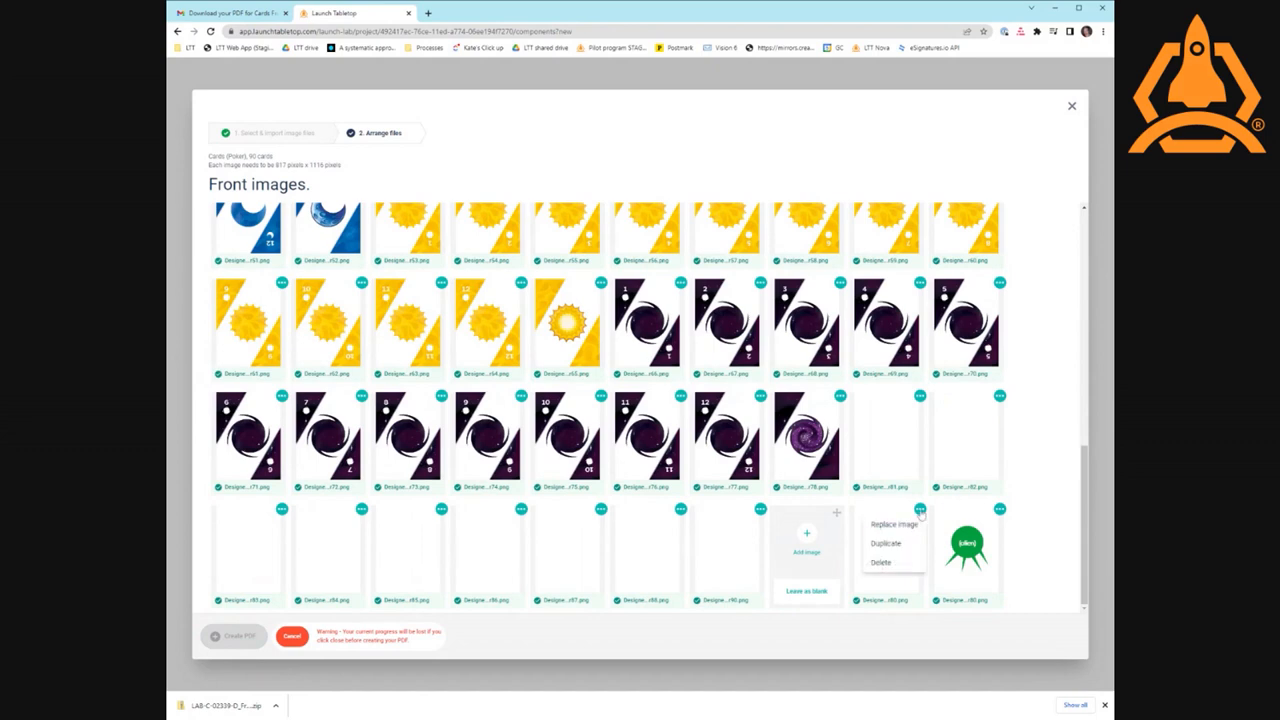
mouse_move(890, 543)
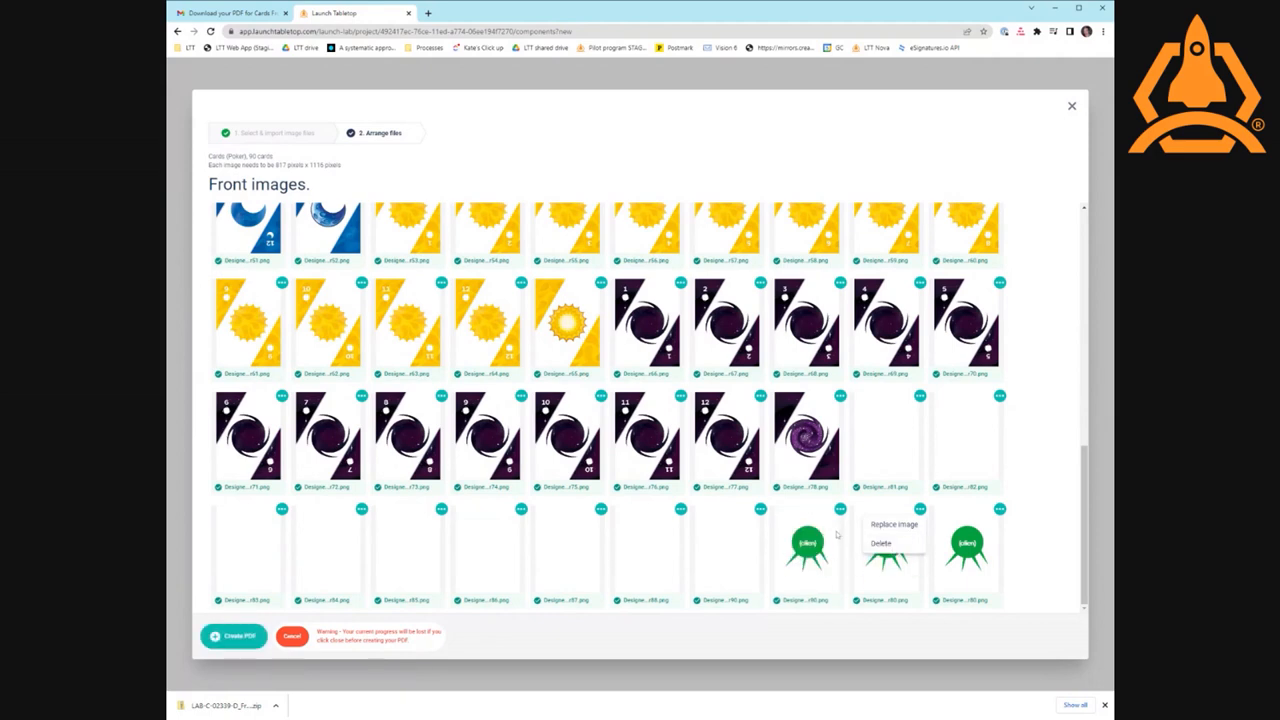
mouse_move(817, 563)
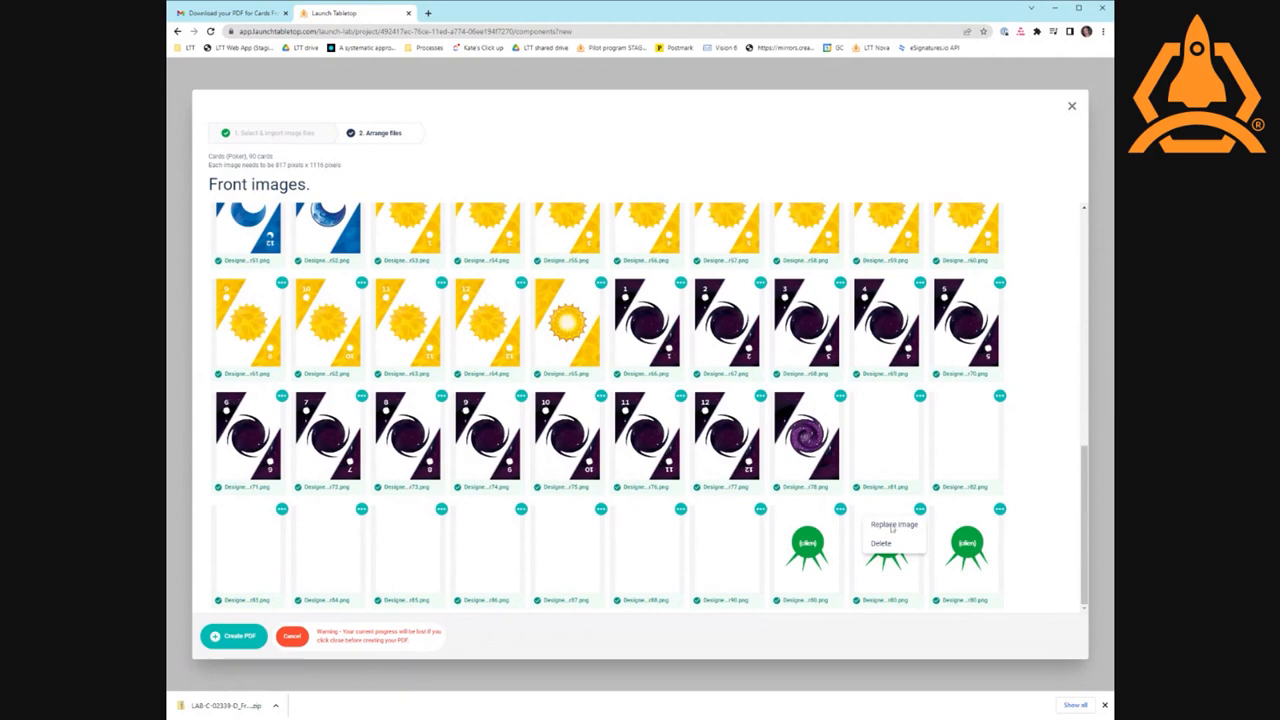
mouse_move(1041, 422)
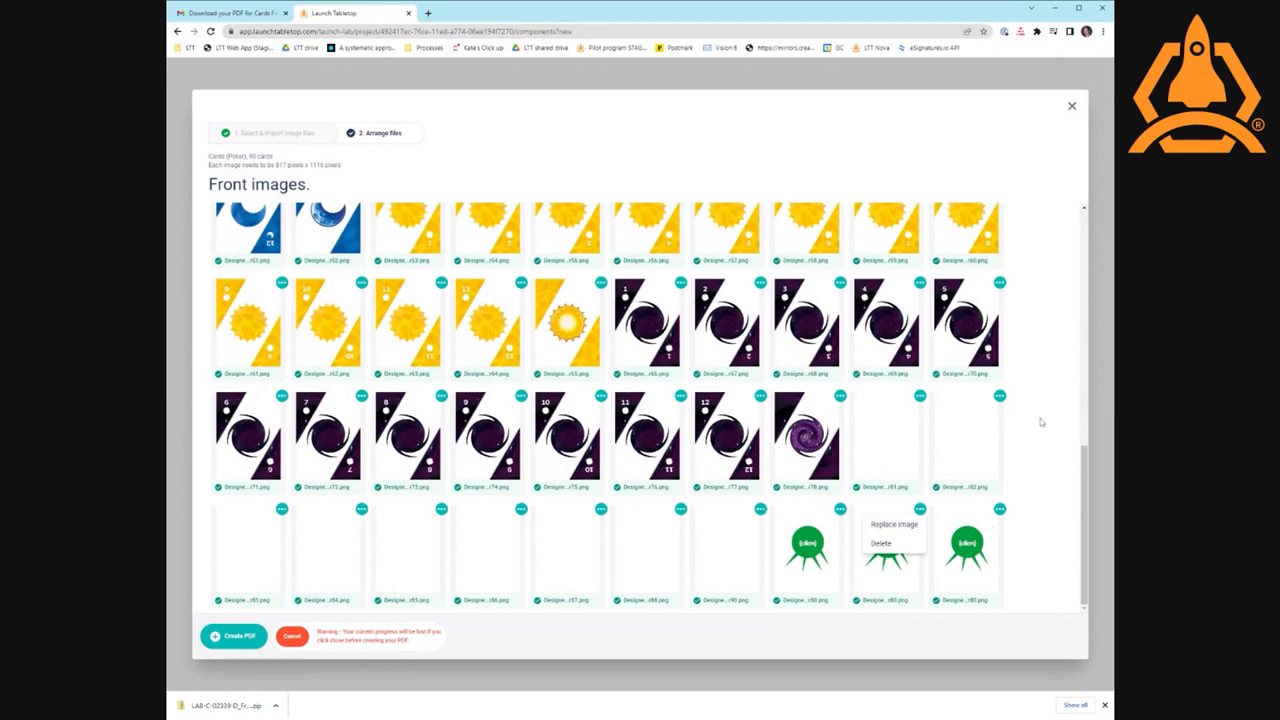
mouse_move(602, 478)
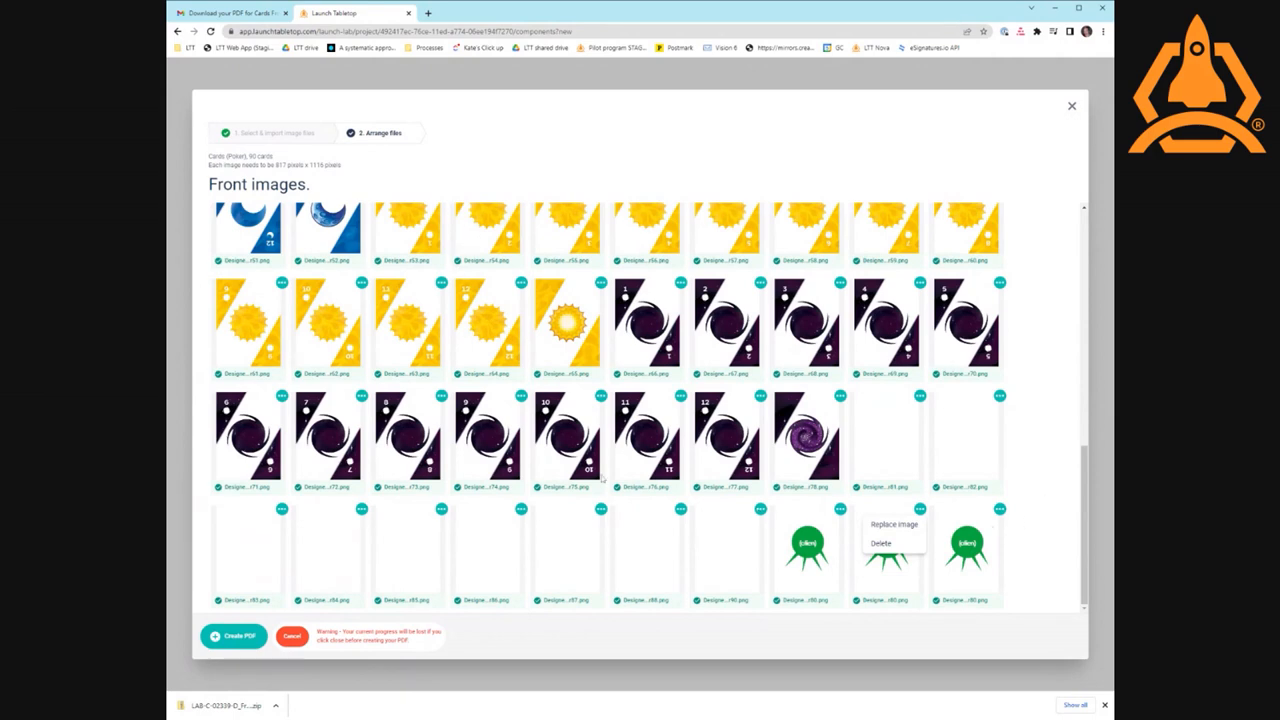
mouse_move(873, 414)
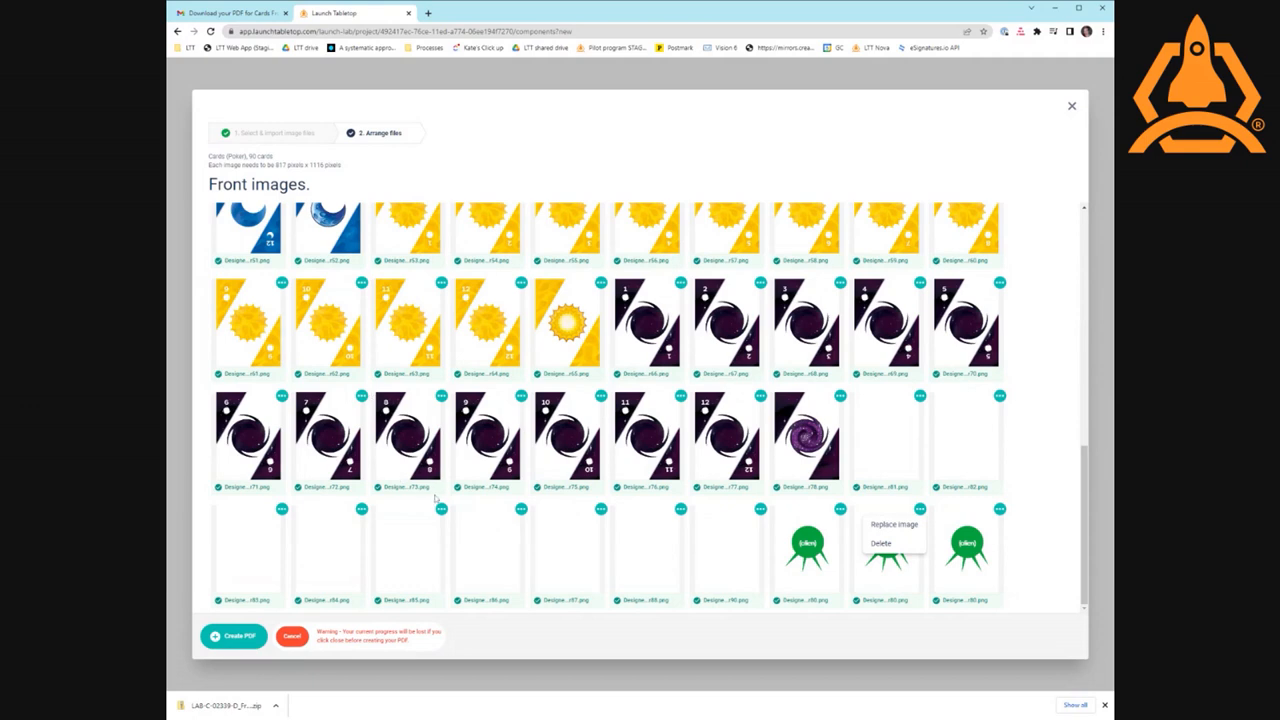
mouse_move(578, 340)
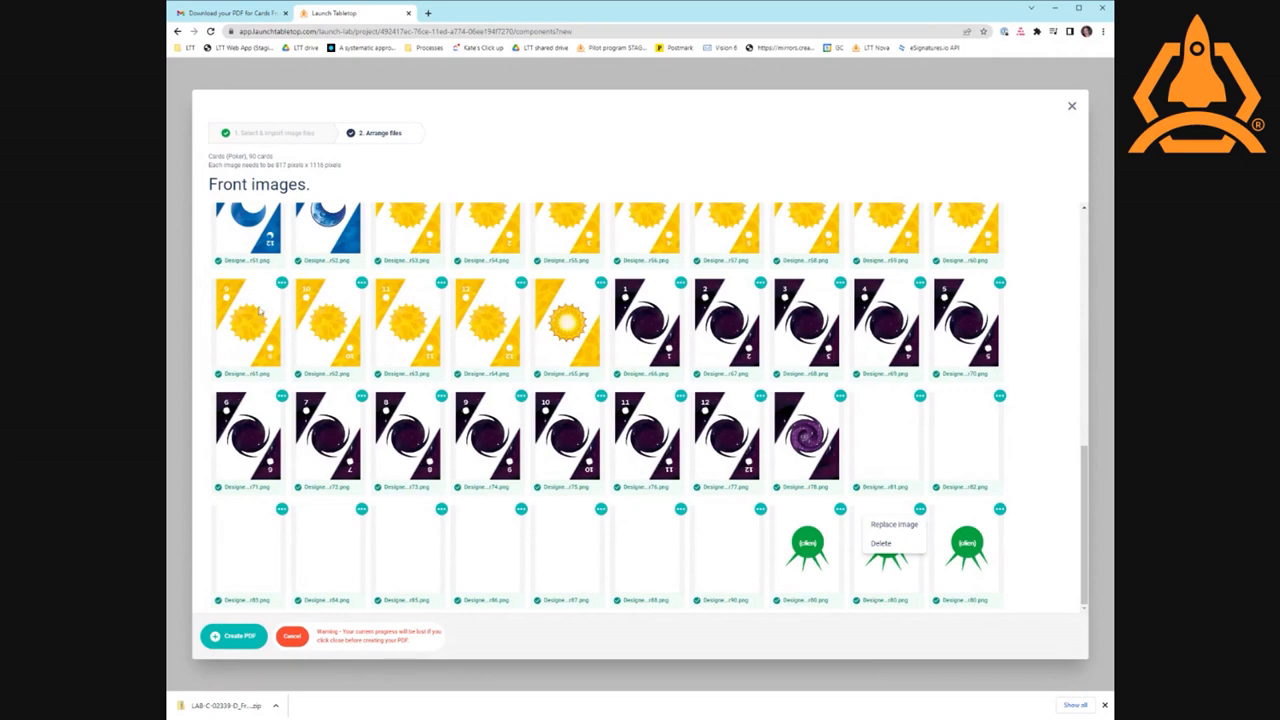
mouse_move(596, 298)
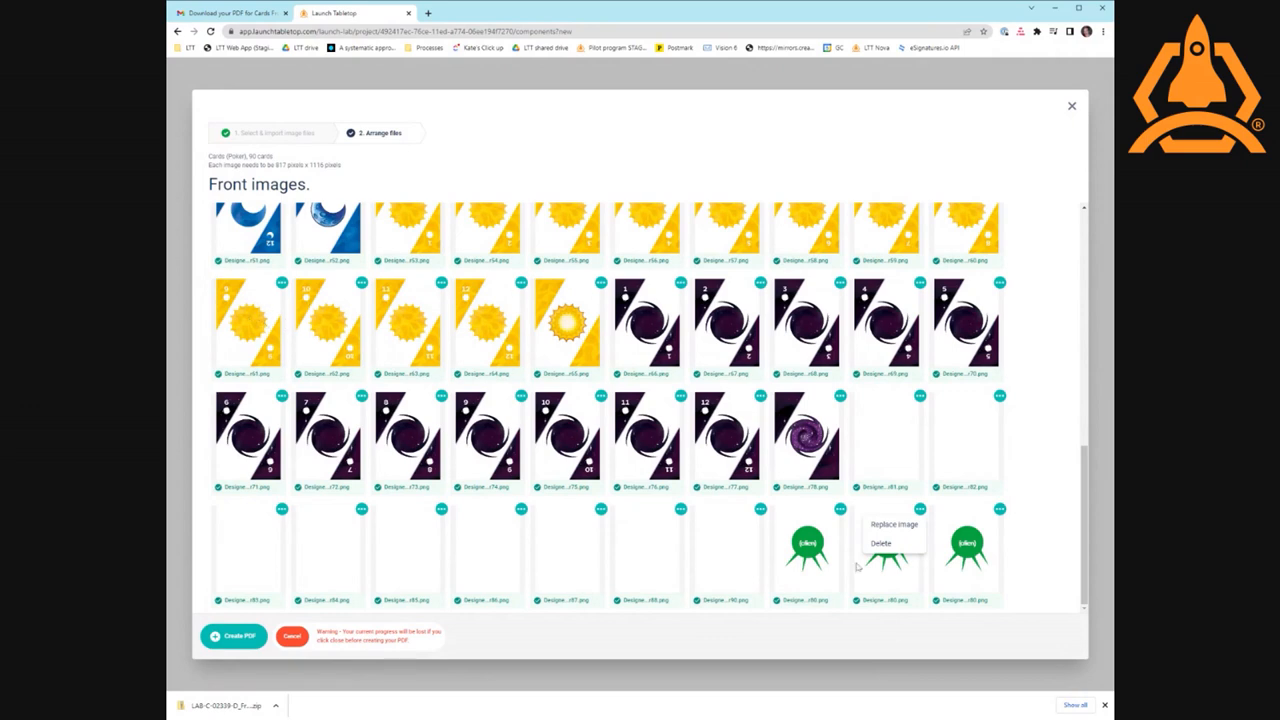
mouse_move(1037, 343)
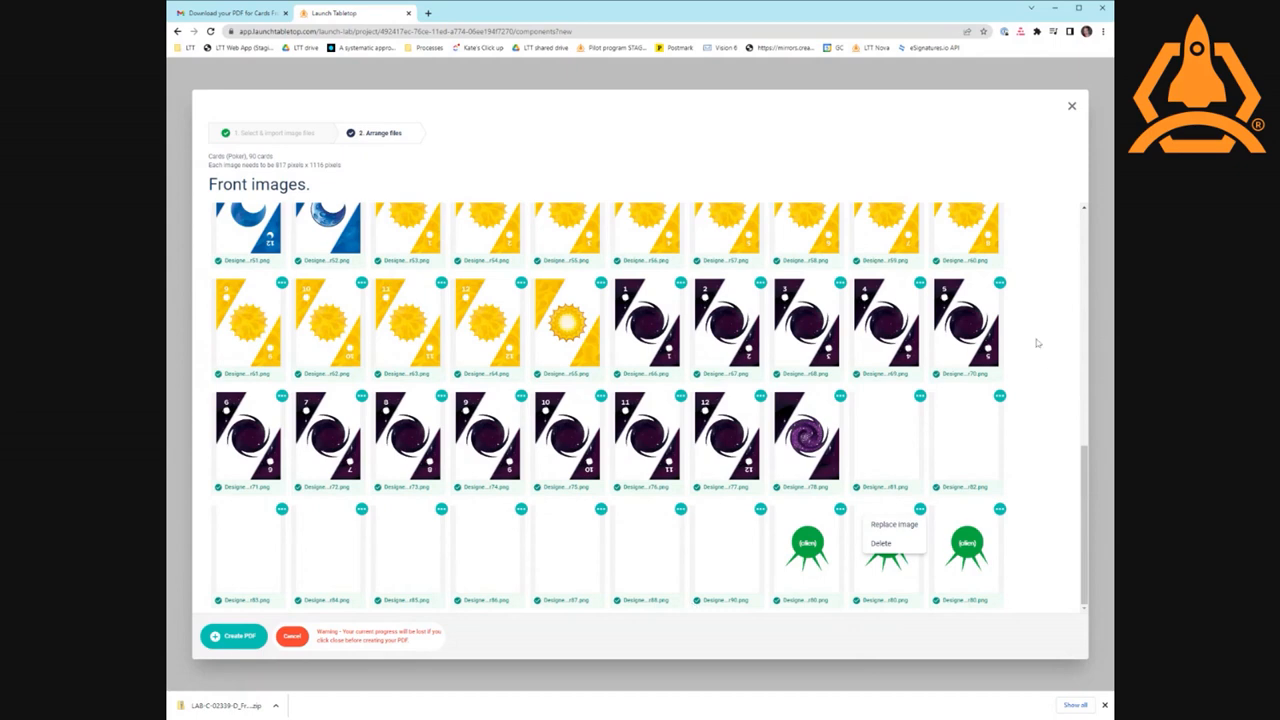
mouse_move(975, 278)
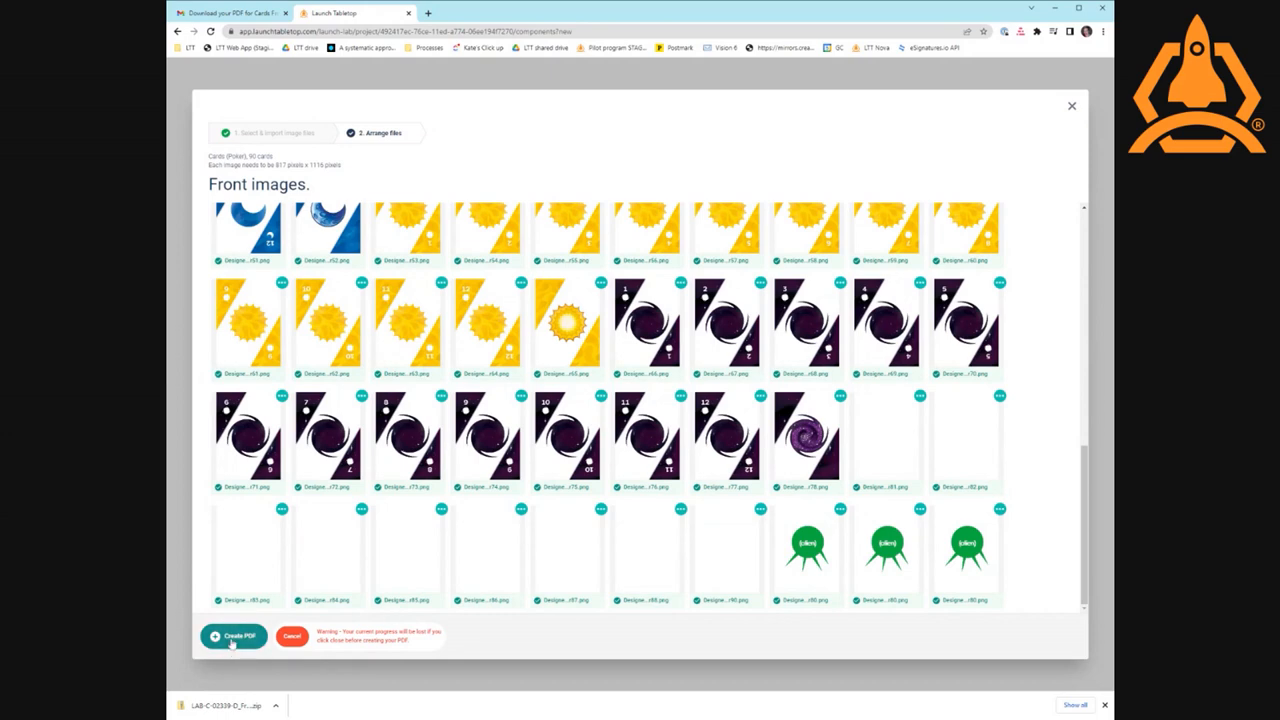
- Submit the arranged front images for PDF creation and wait for the upload
left_click(234, 636)
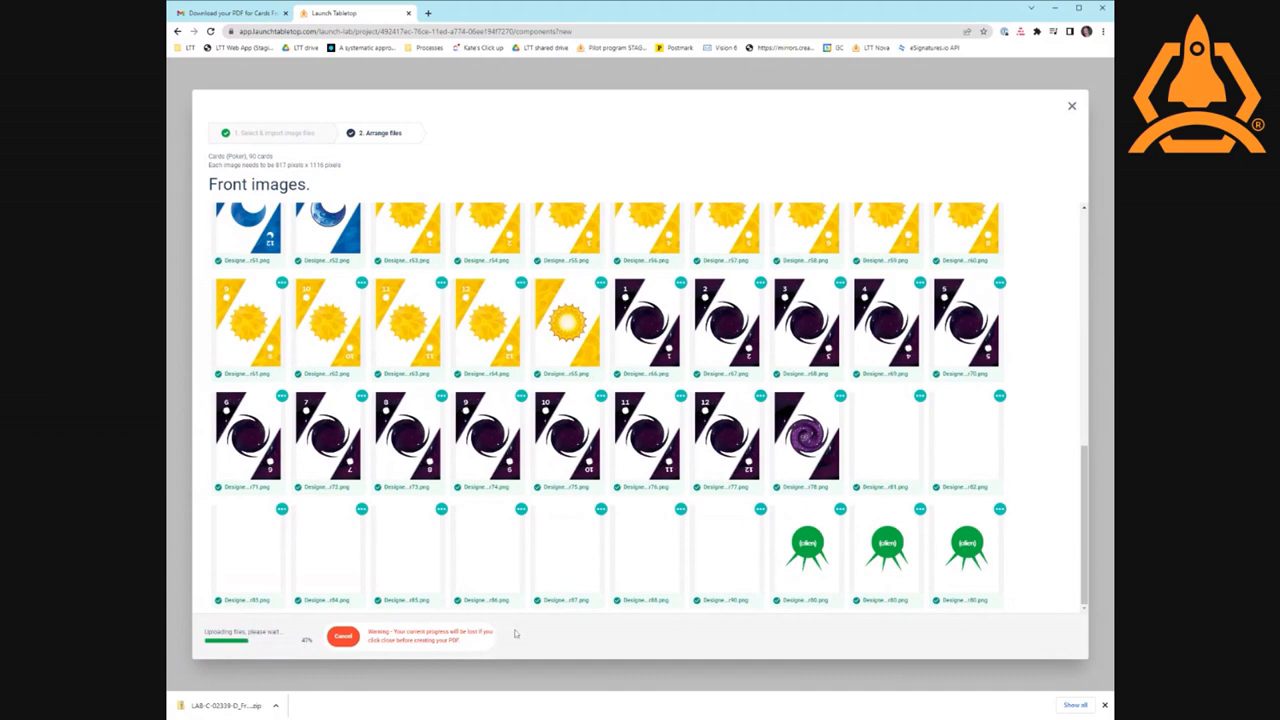
mouse_move(565, 637)
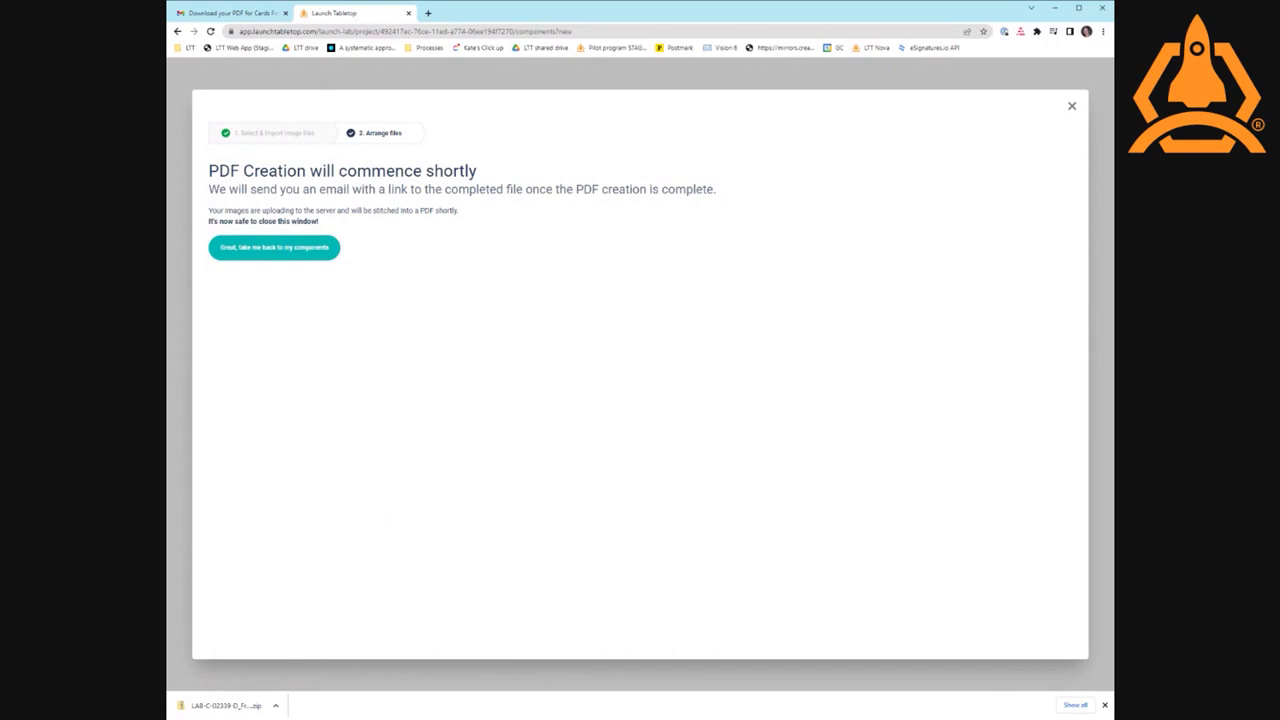
mouse_move(478, 177)
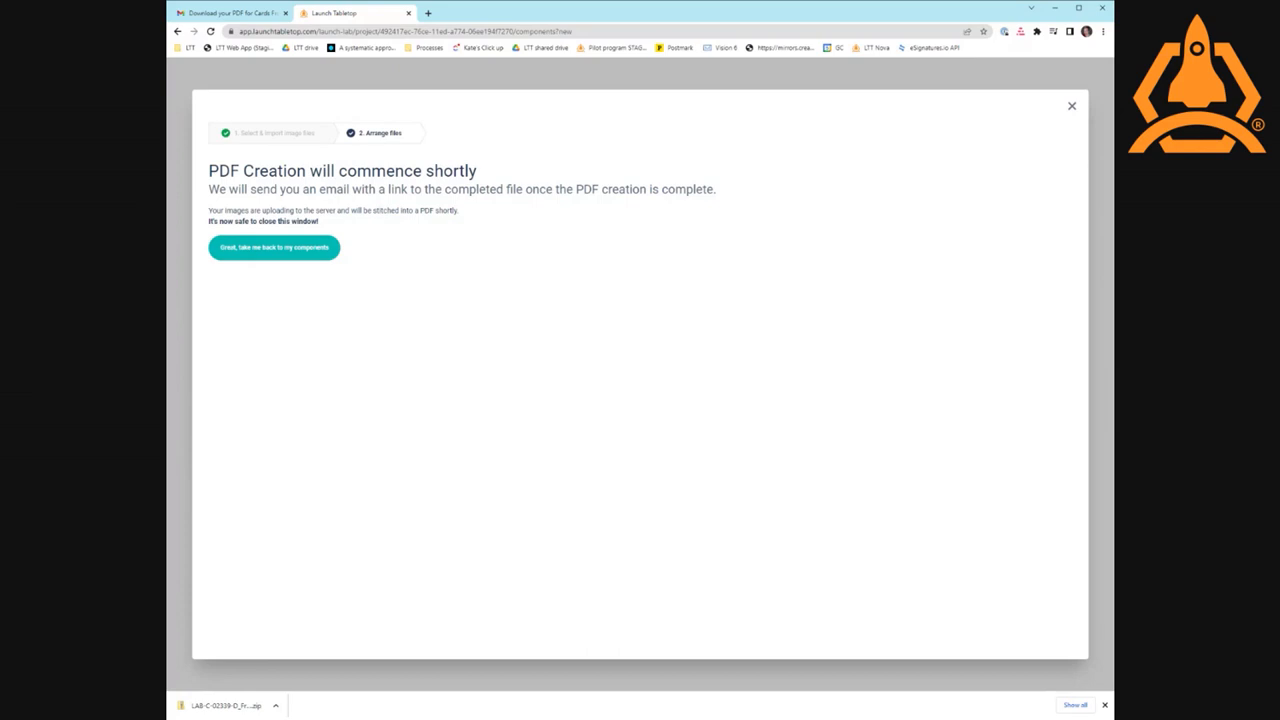
mouse_move(387, 115)
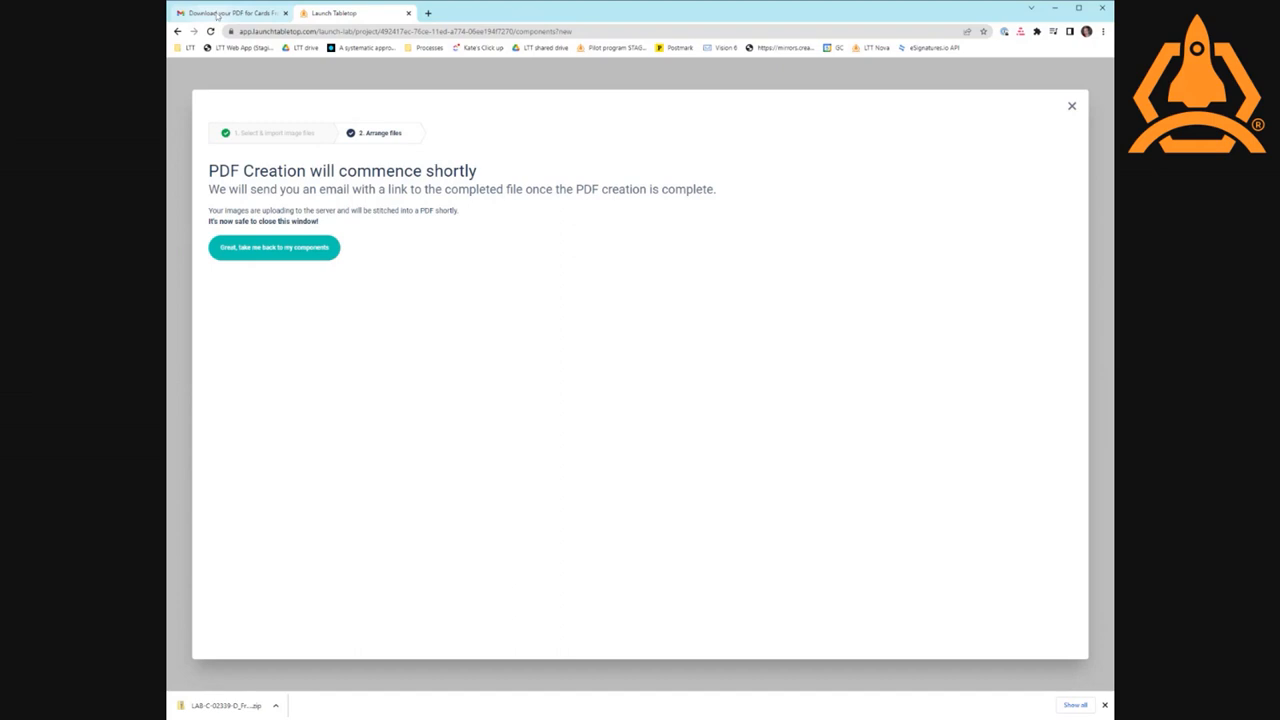
- Switch to Gmail and open the 'Download your PDF for Cards Front' email
left_click(230, 12)
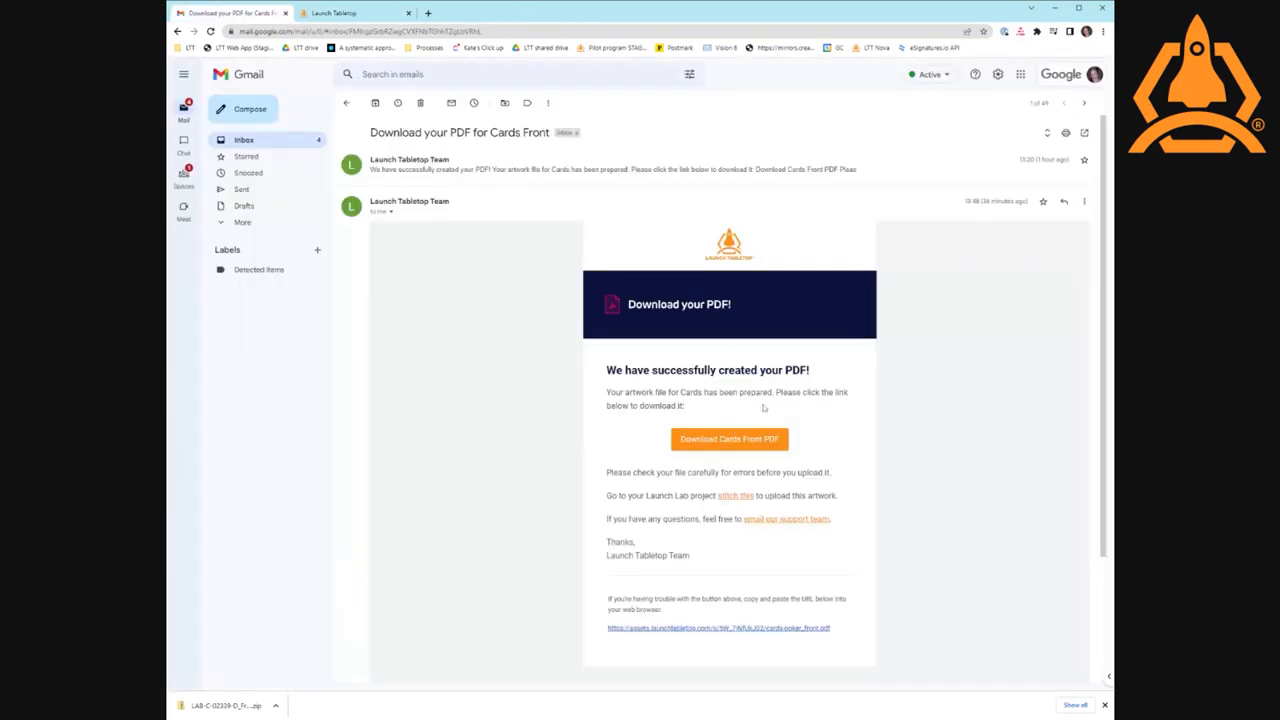
mouse_move(514, 420)
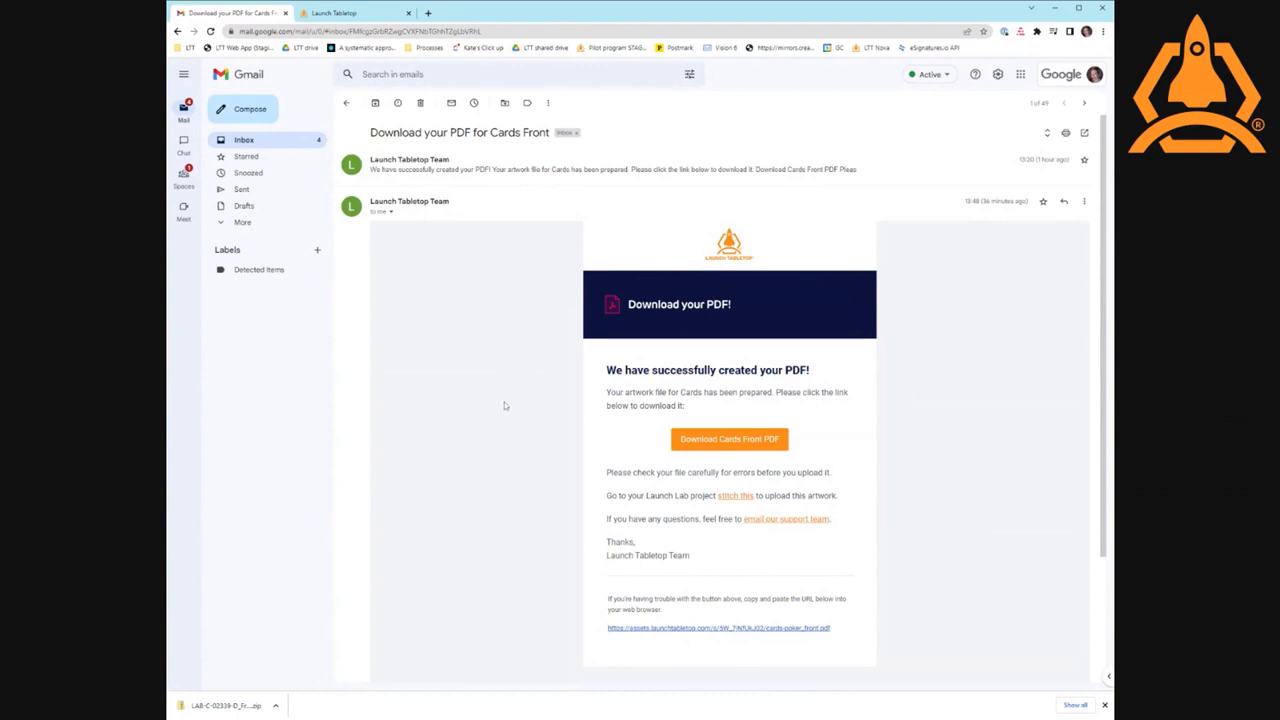
mouse_move(957, 387)
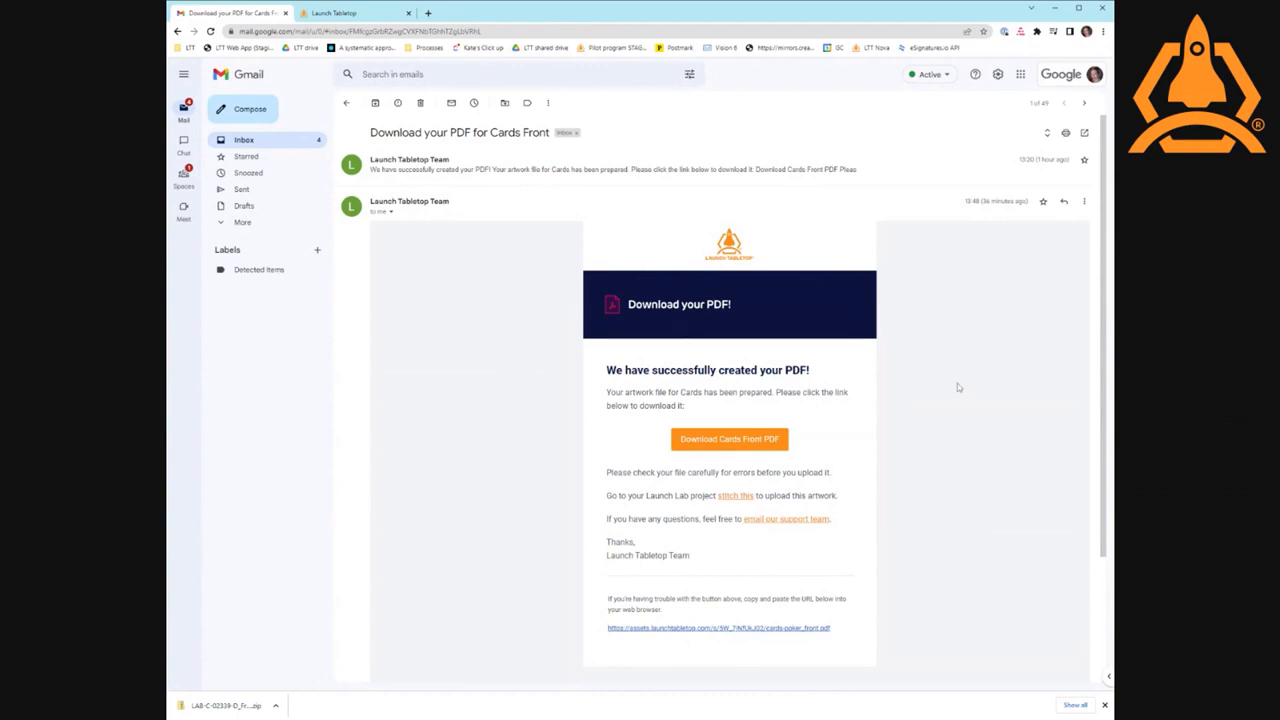
mouse_move(550, 278)
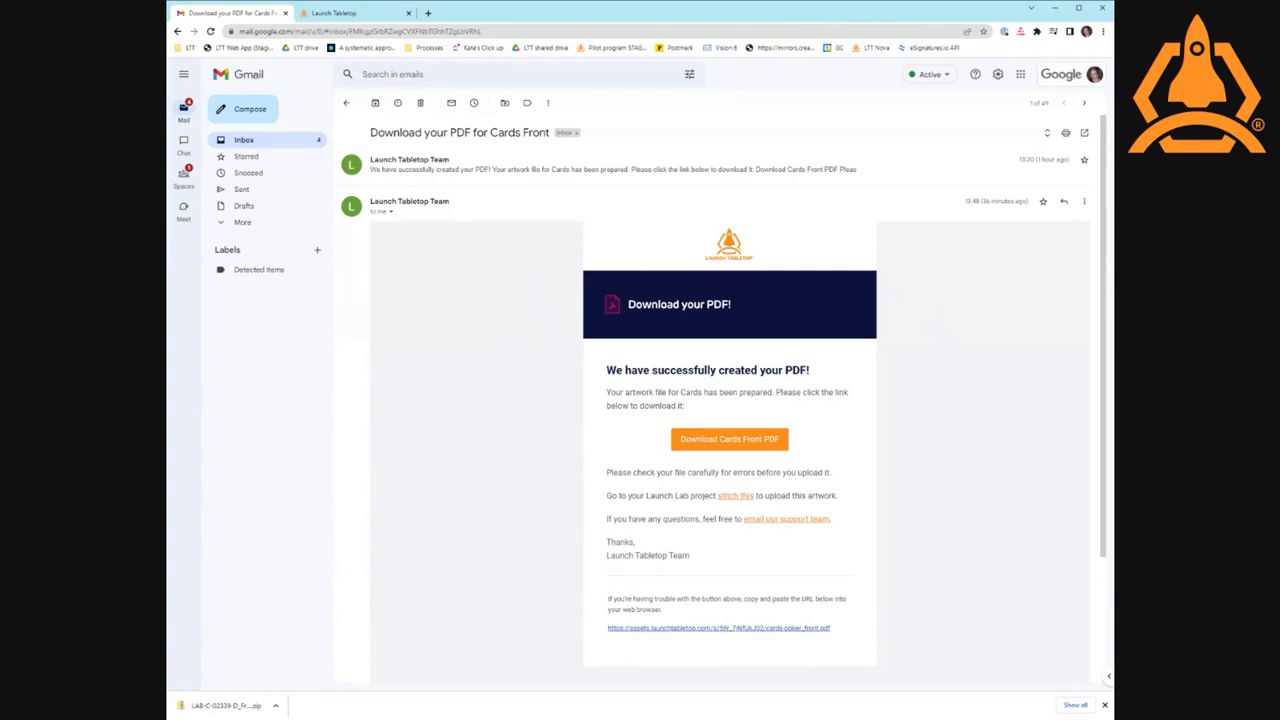
mouse_move(539, 404)
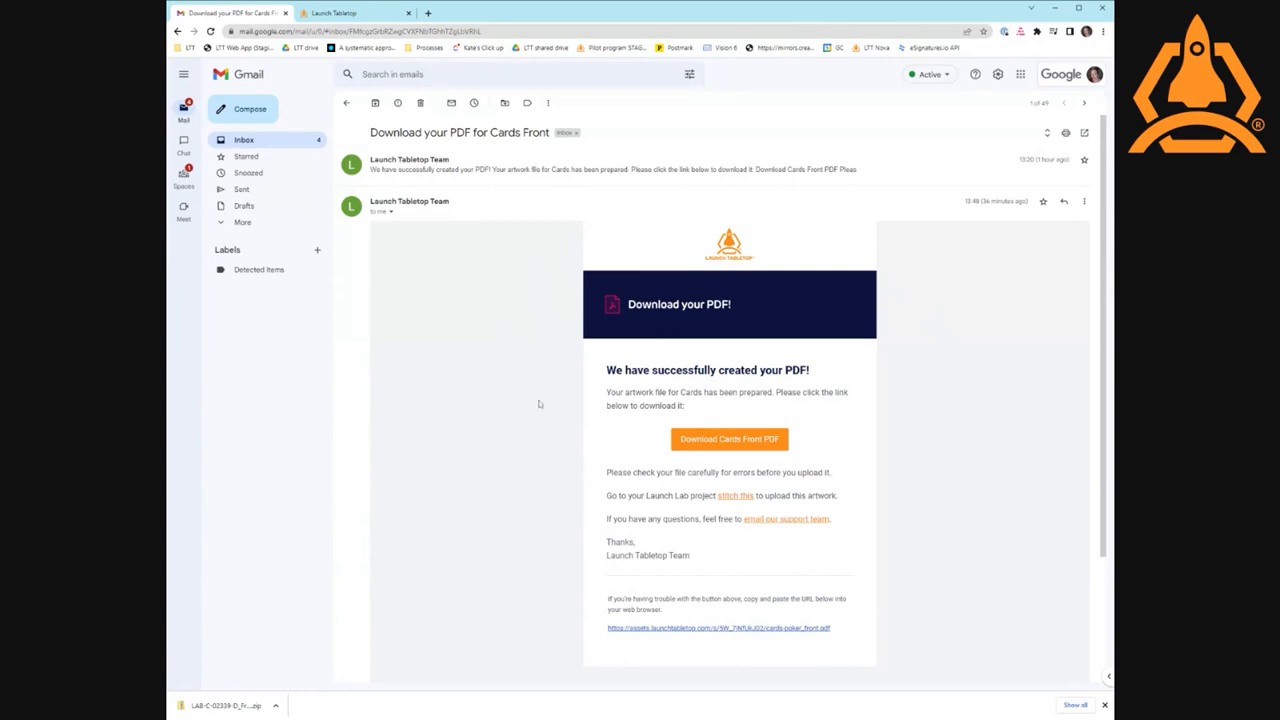
mouse_move(540, 368)
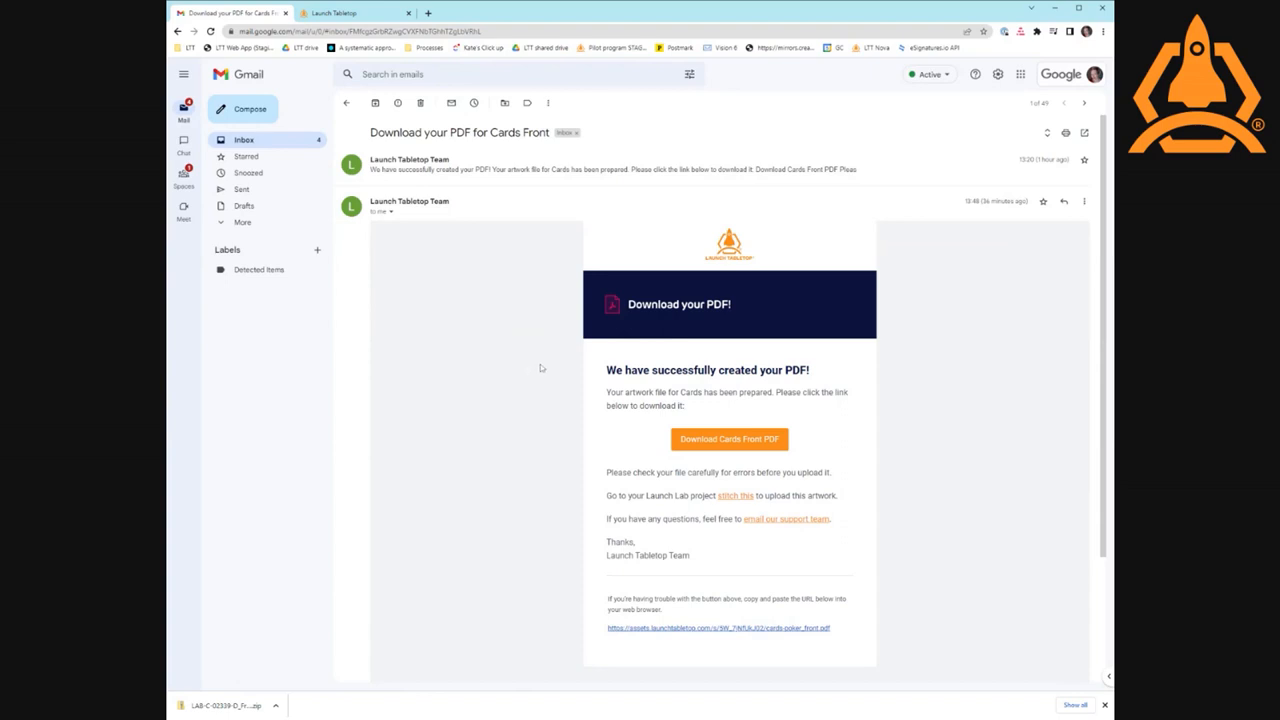
mouse_move(552, 393)
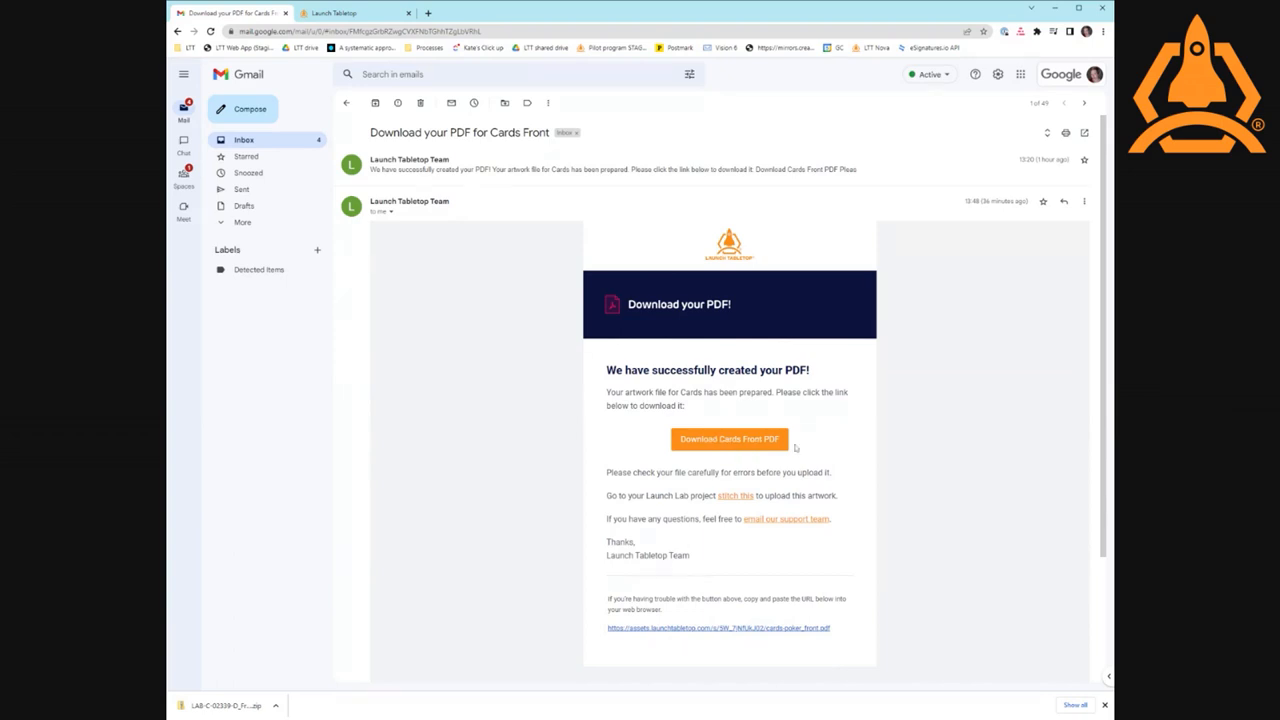
mouse_move(883, 678)
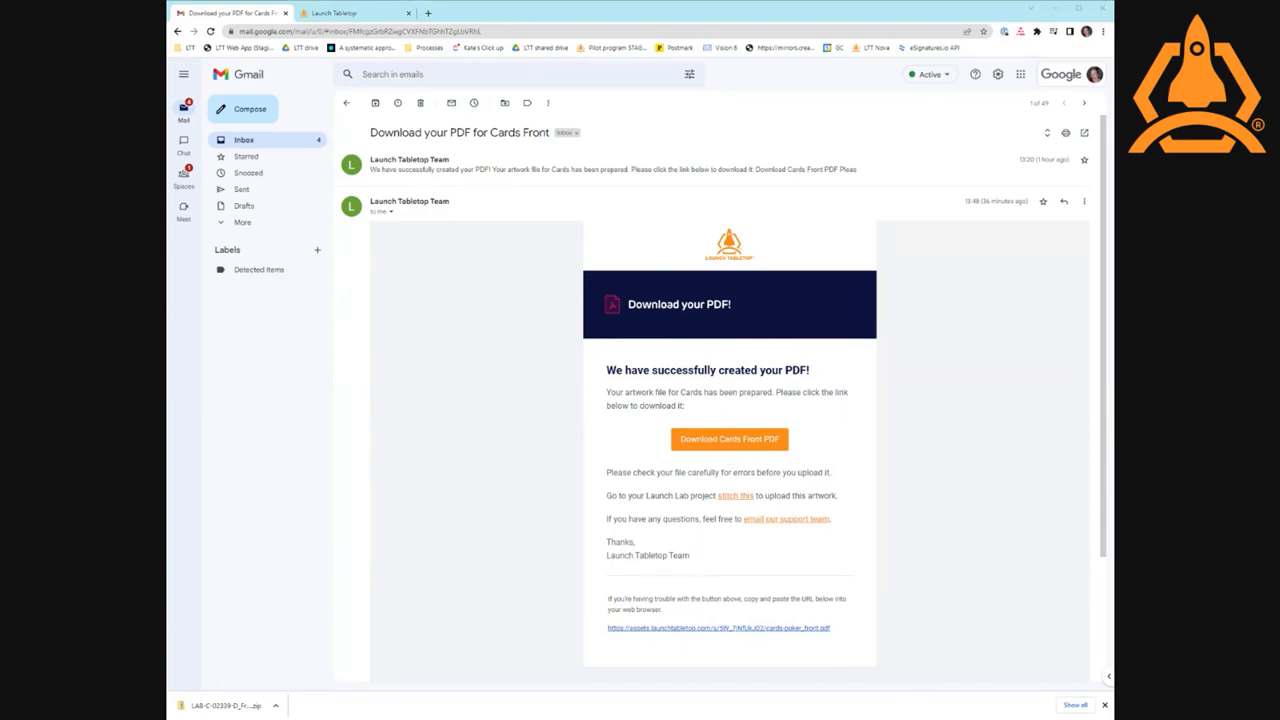
mouse_move(489, 408)
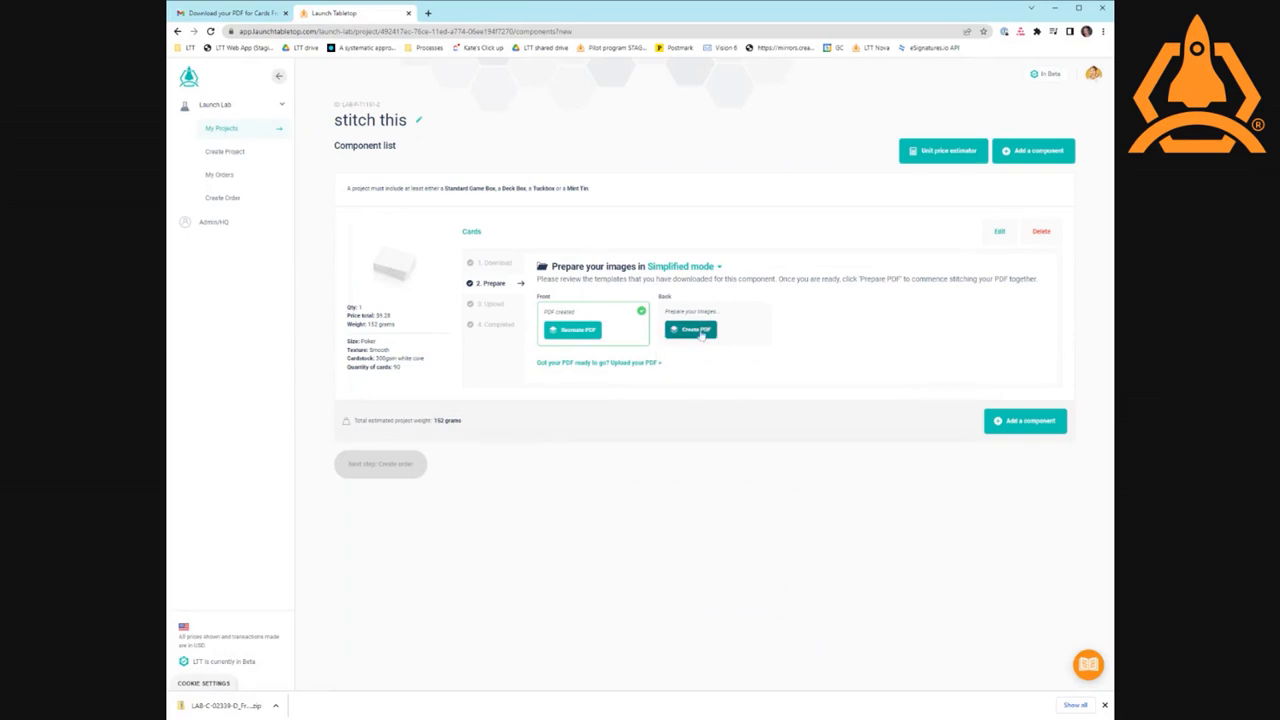
- Begin the card back PDF and select the single back image file
left_click(691, 329)
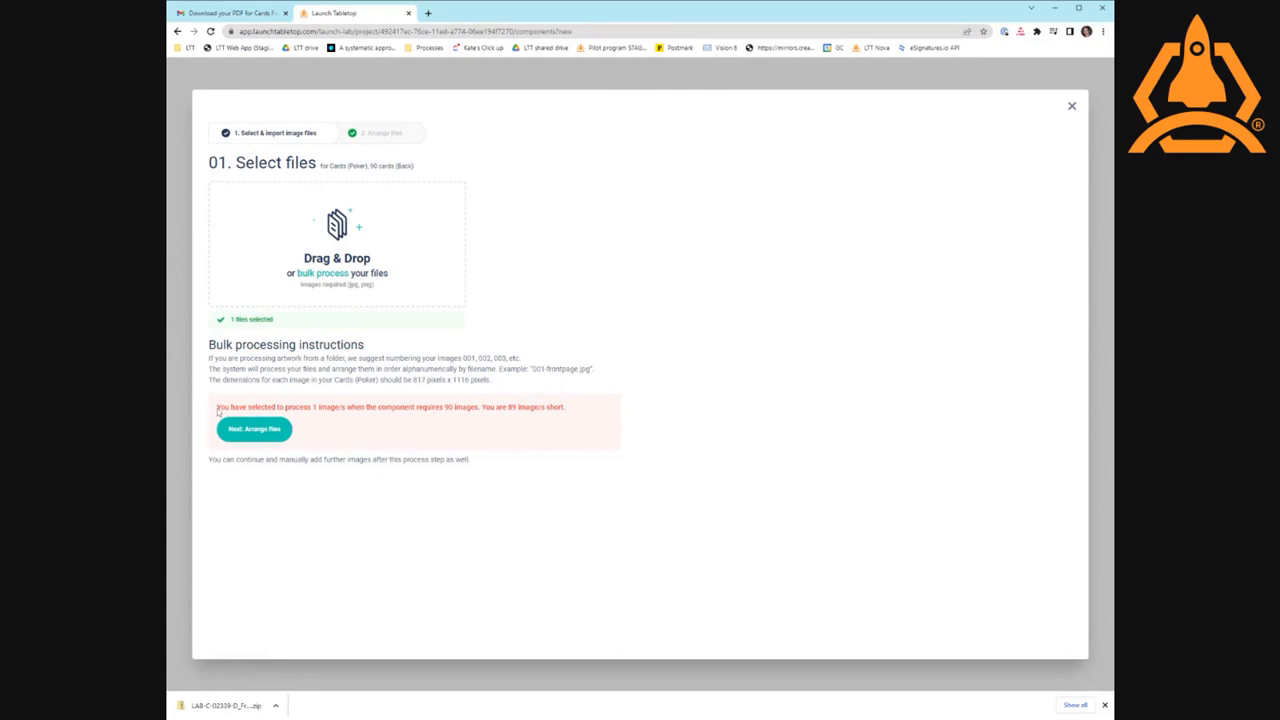
mouse_move(417, 417)
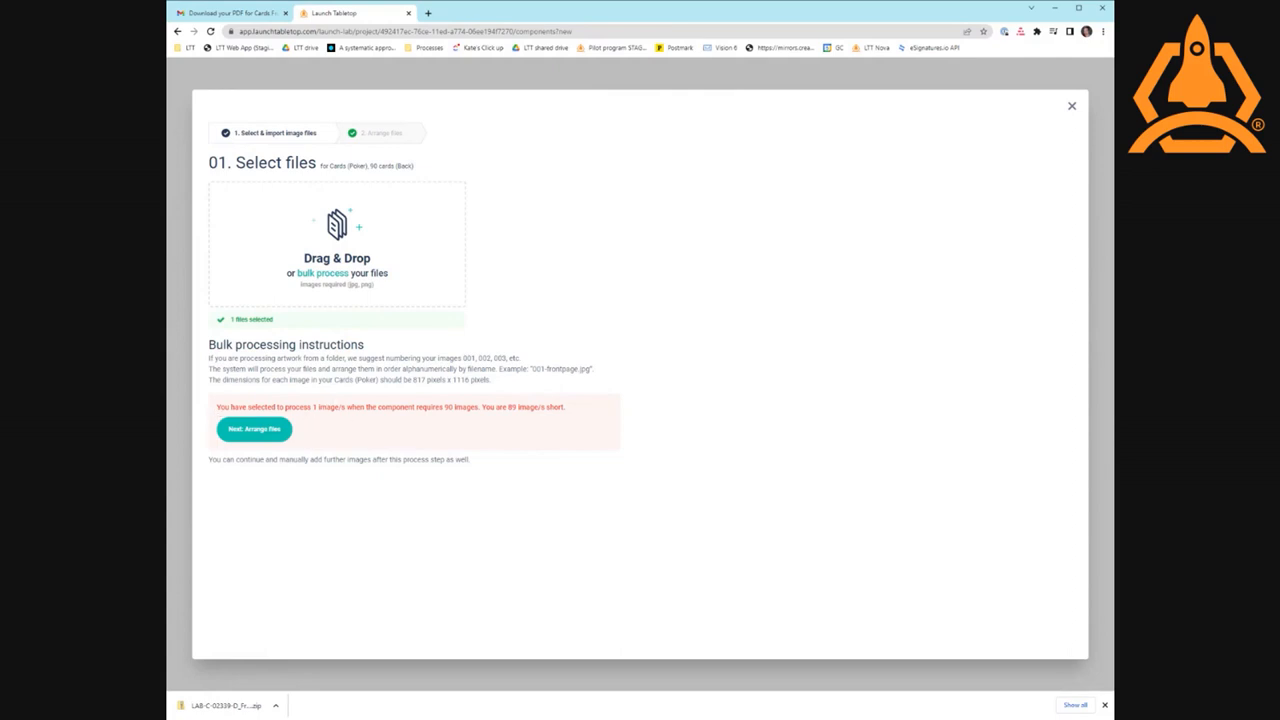
mouse_move(168, 482)
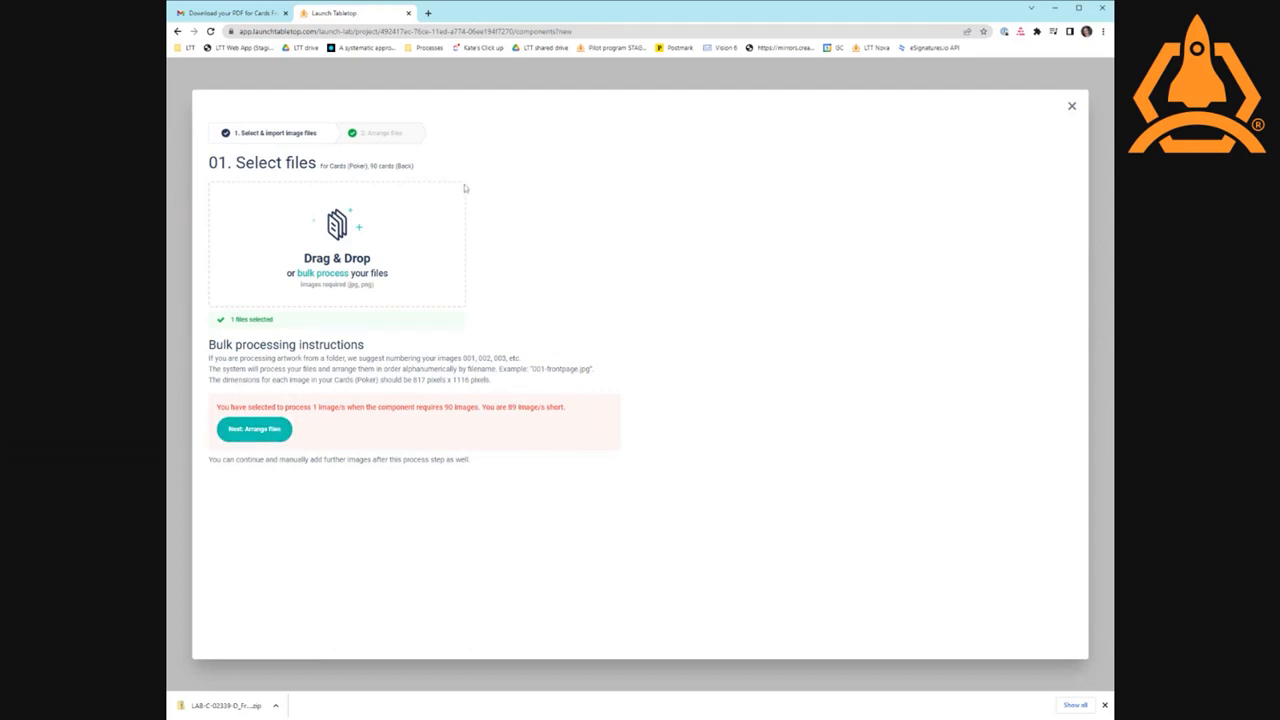
mouse_move(354, 262)
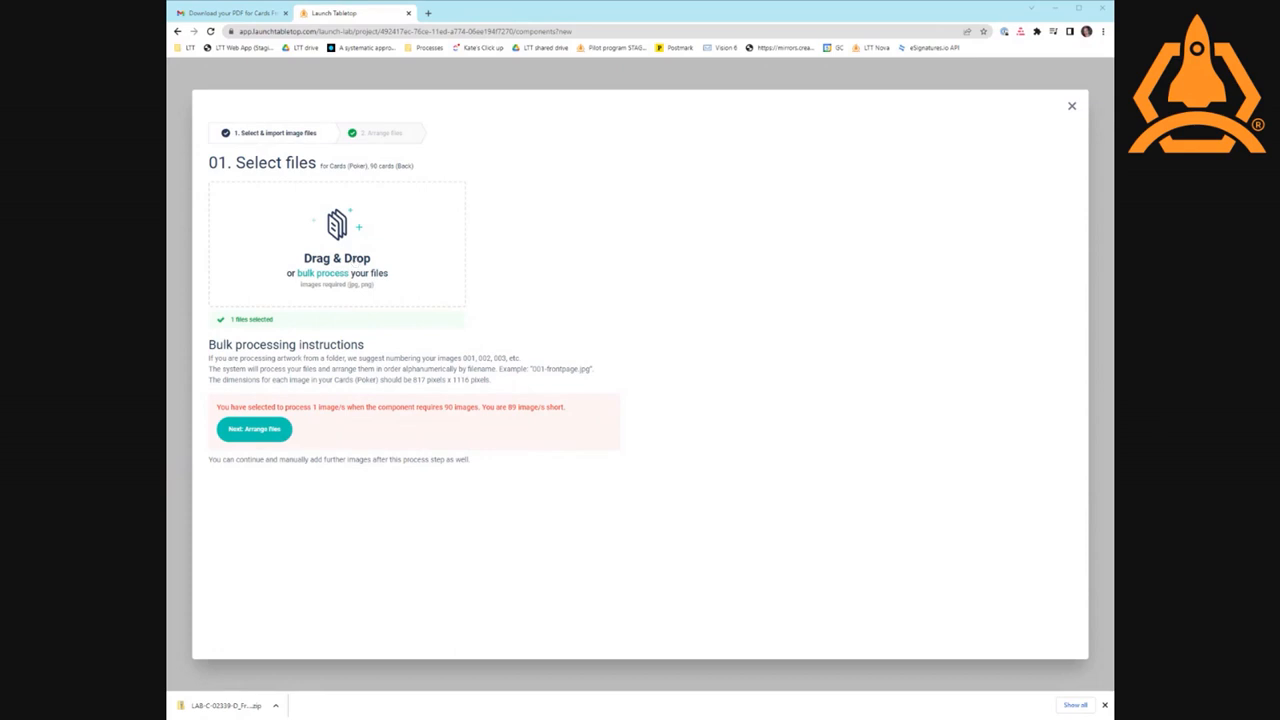
mouse_move(448, 498)
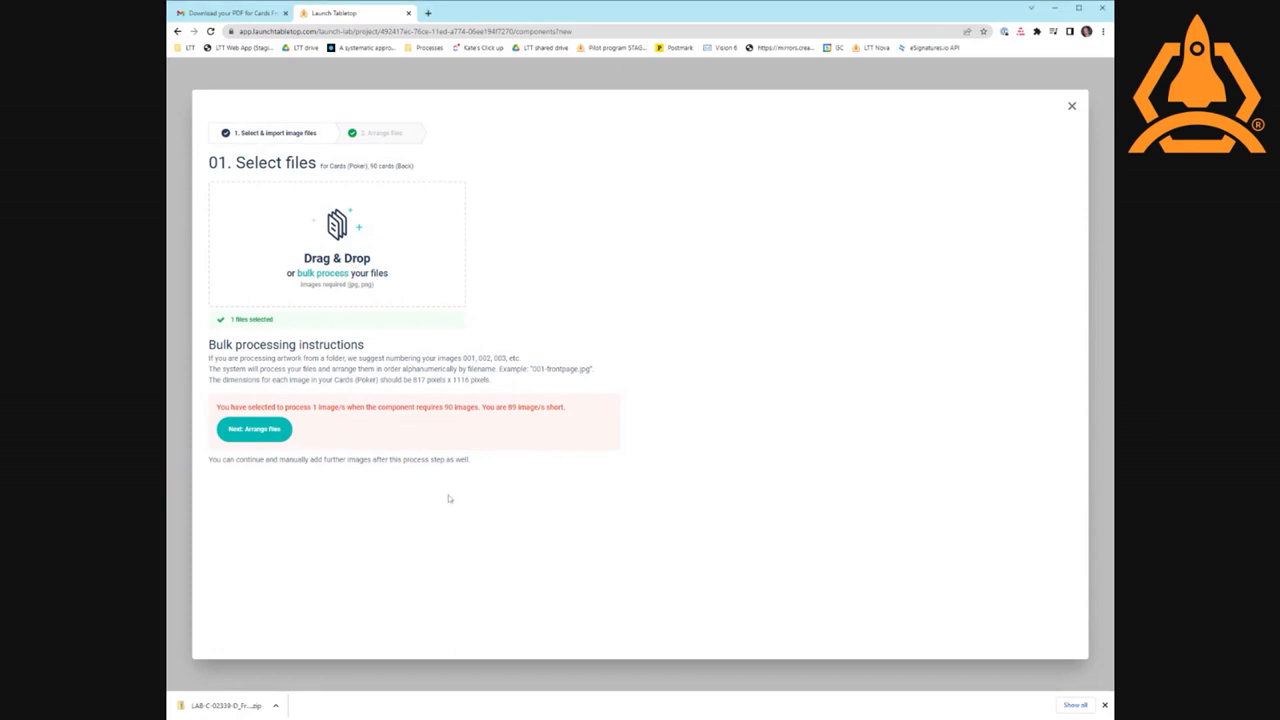
- Move to Arrange files and duplicate the colour-wheel back design into additional slots
left_click(253, 428)
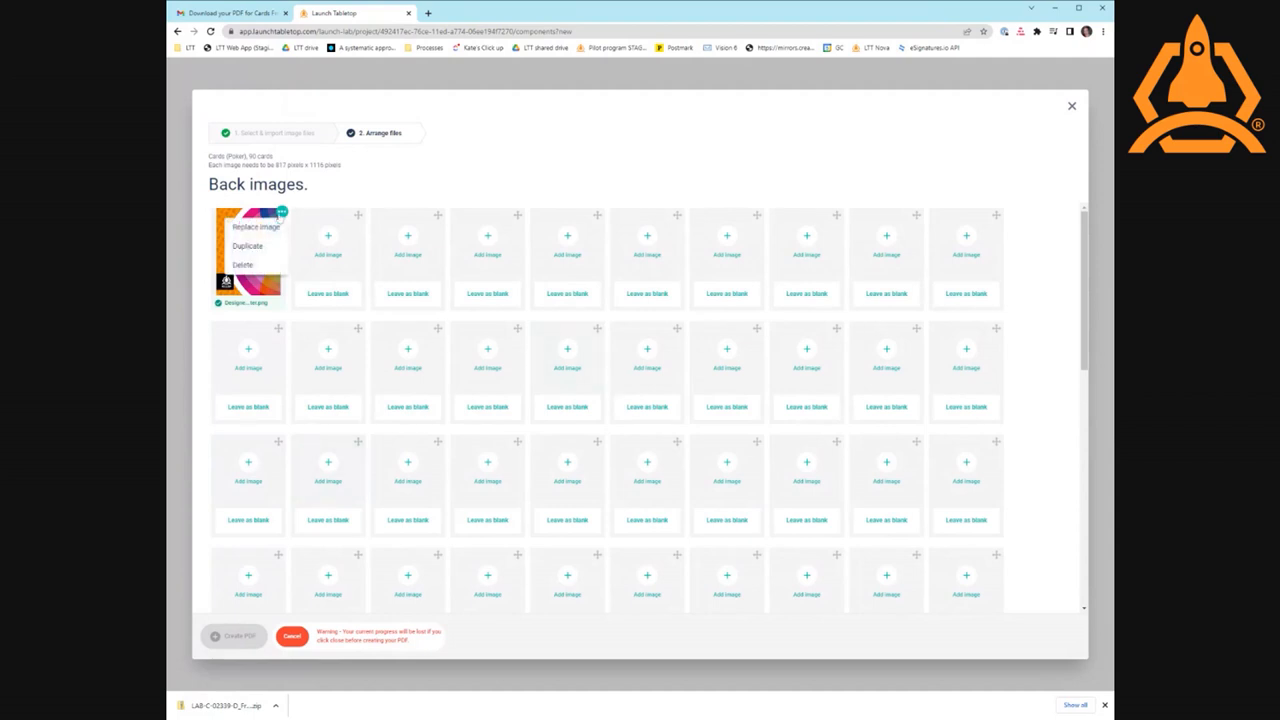
left_click(247, 245)
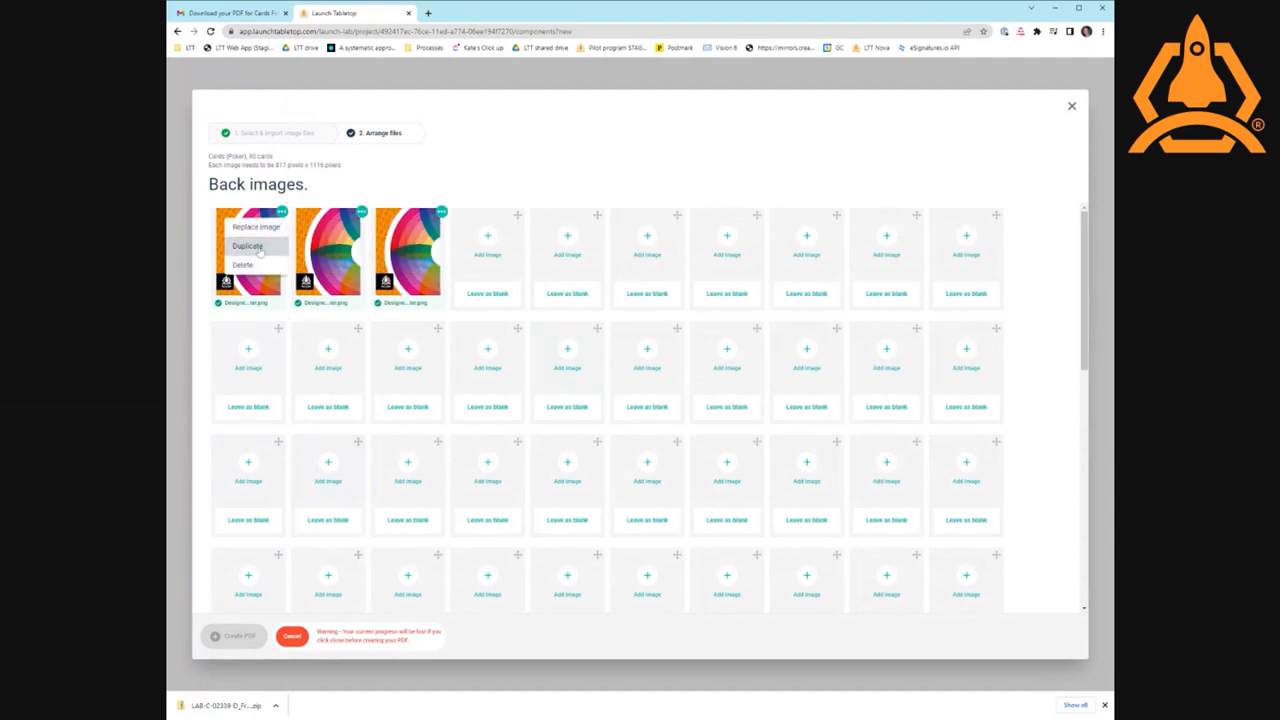
left_click(247, 246)
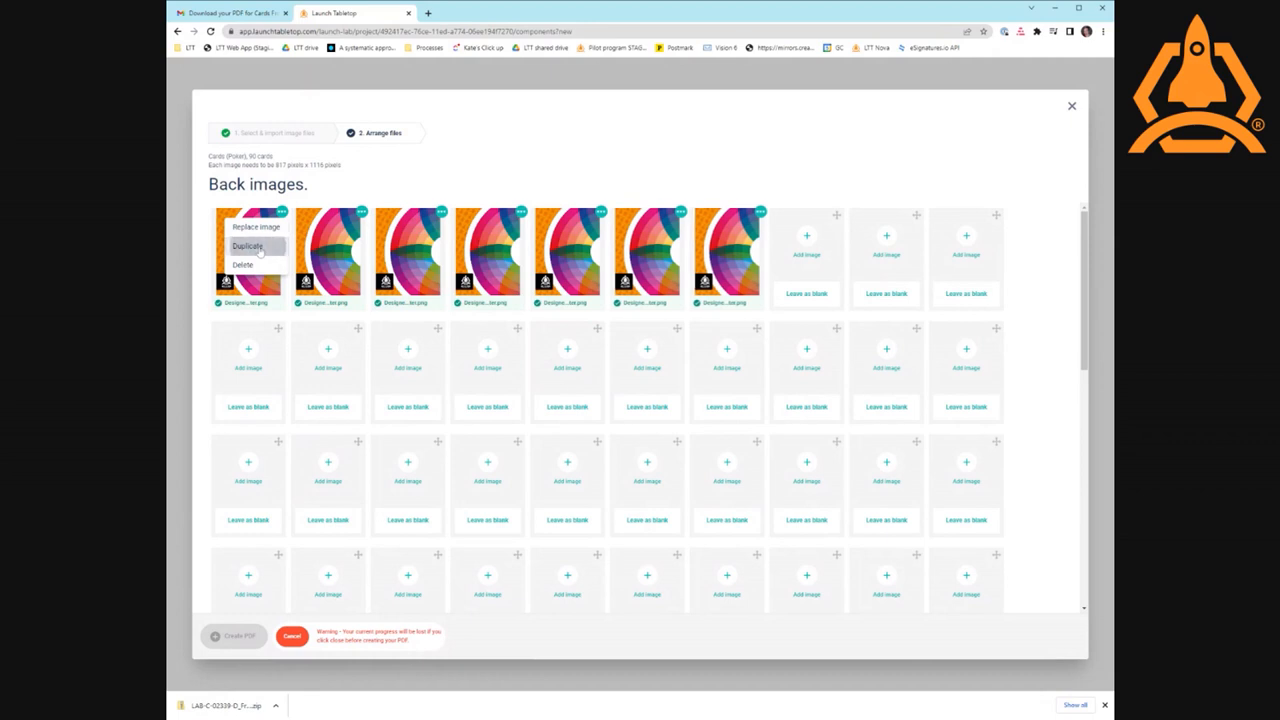
left_click(247, 246)
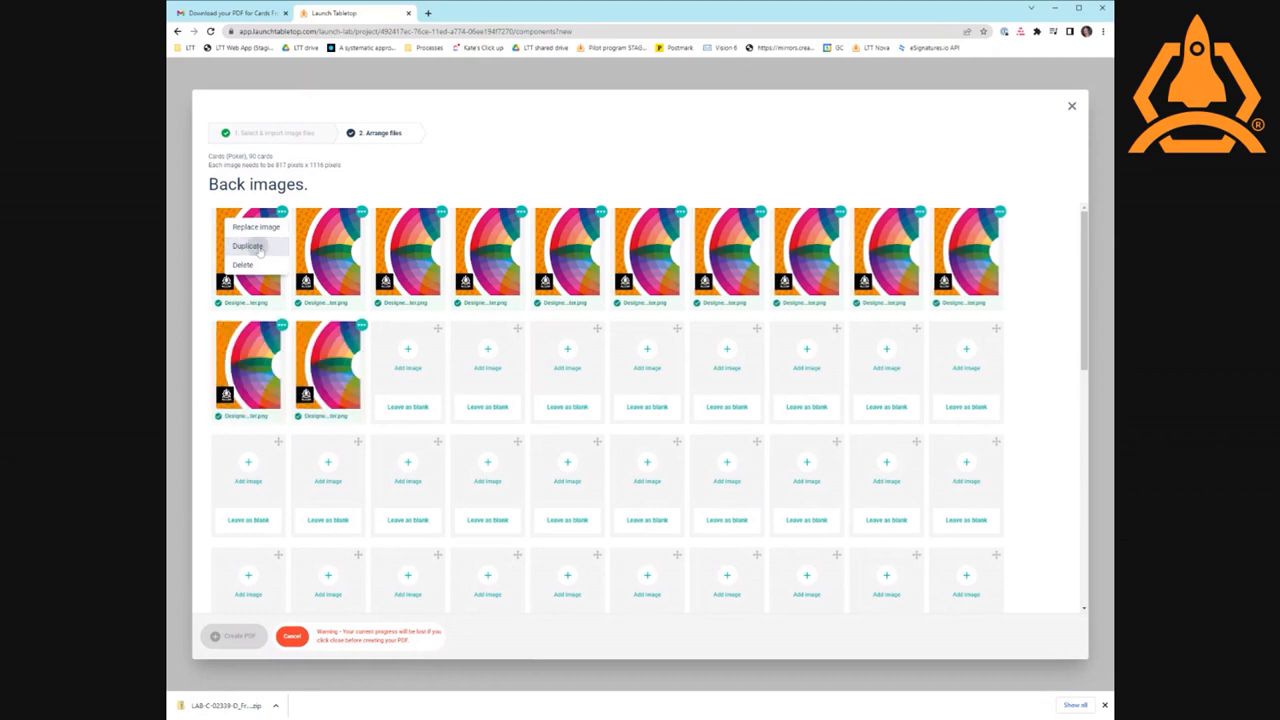
left_click(247, 246)
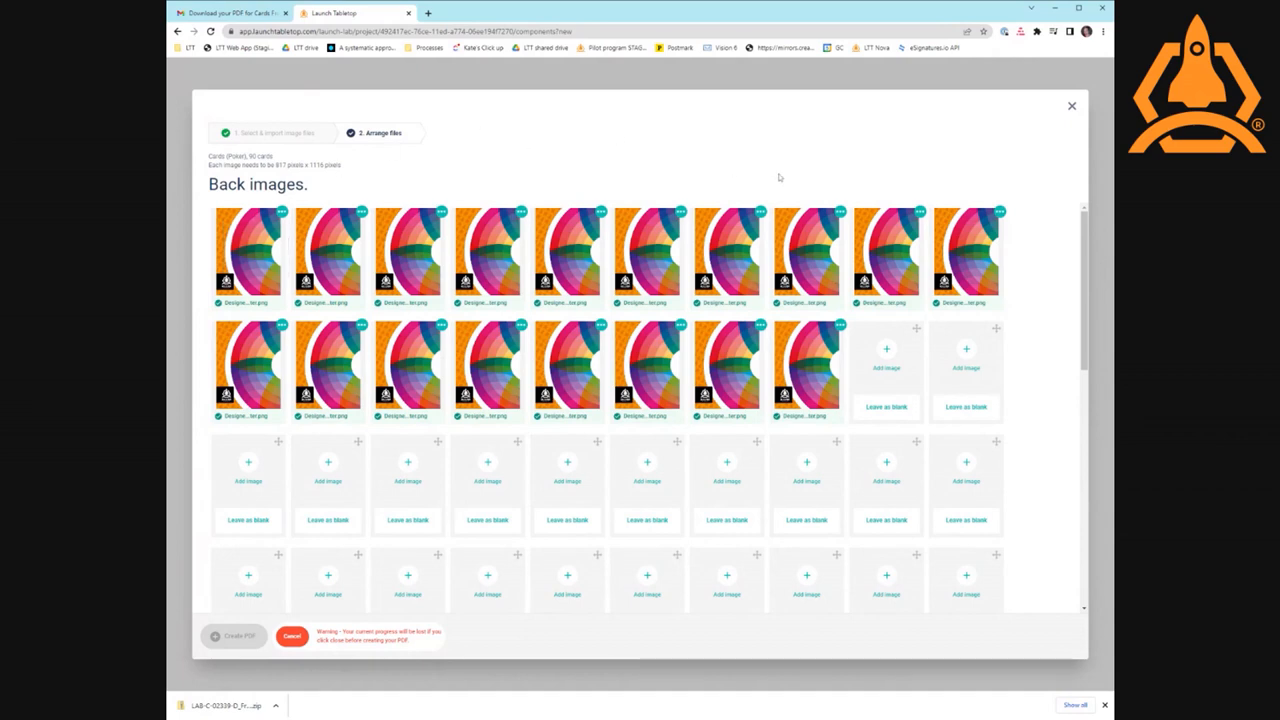
mouse_move(1004, 377)
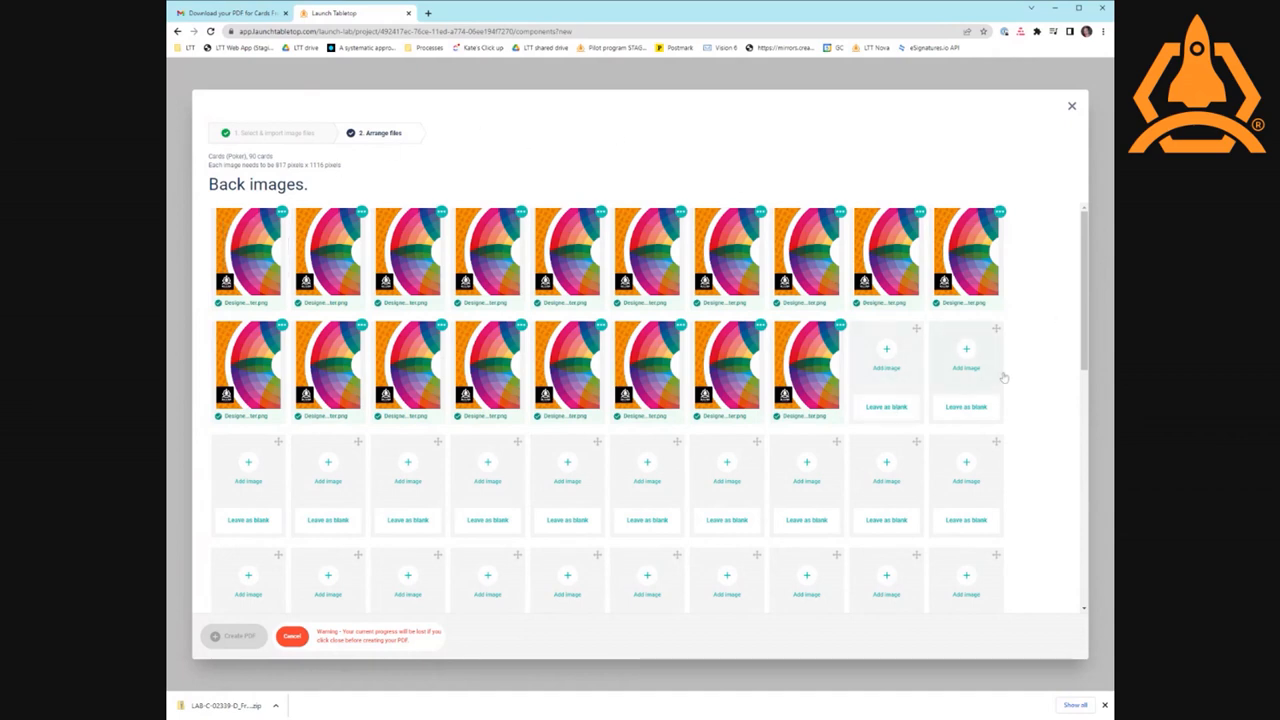
mouse_move(1082, 432)
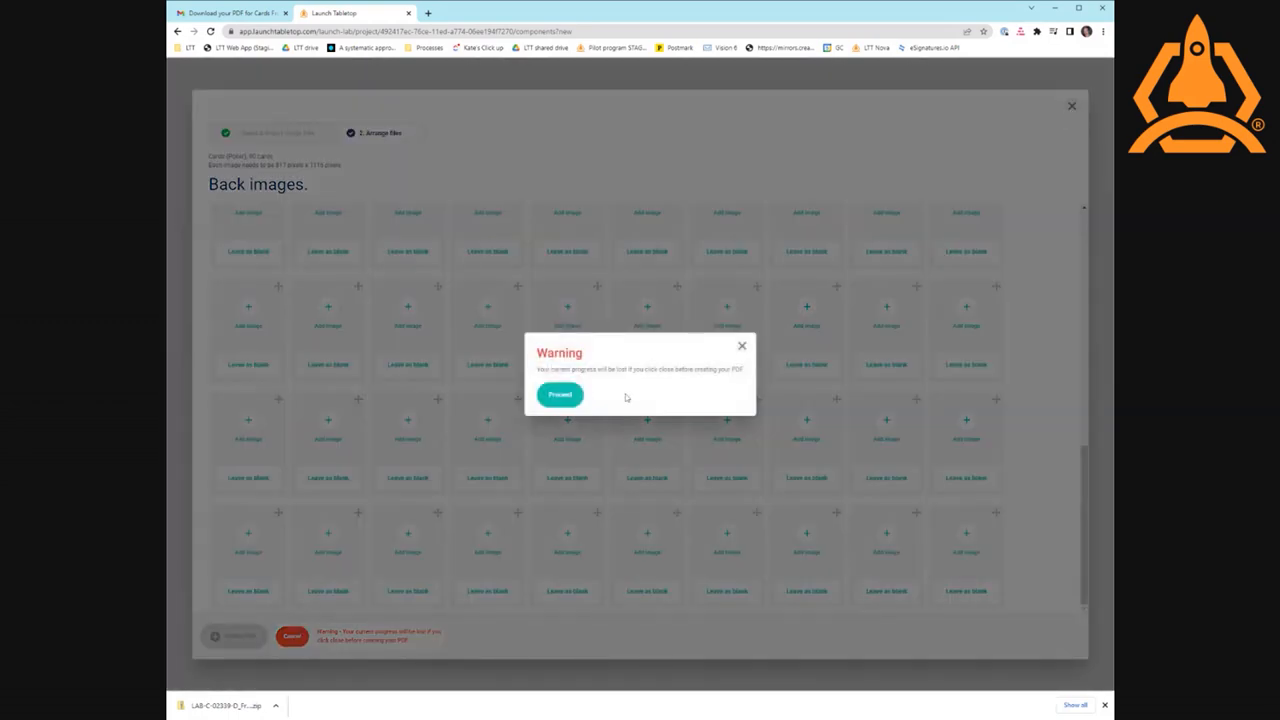
mouse_move(497, 375)
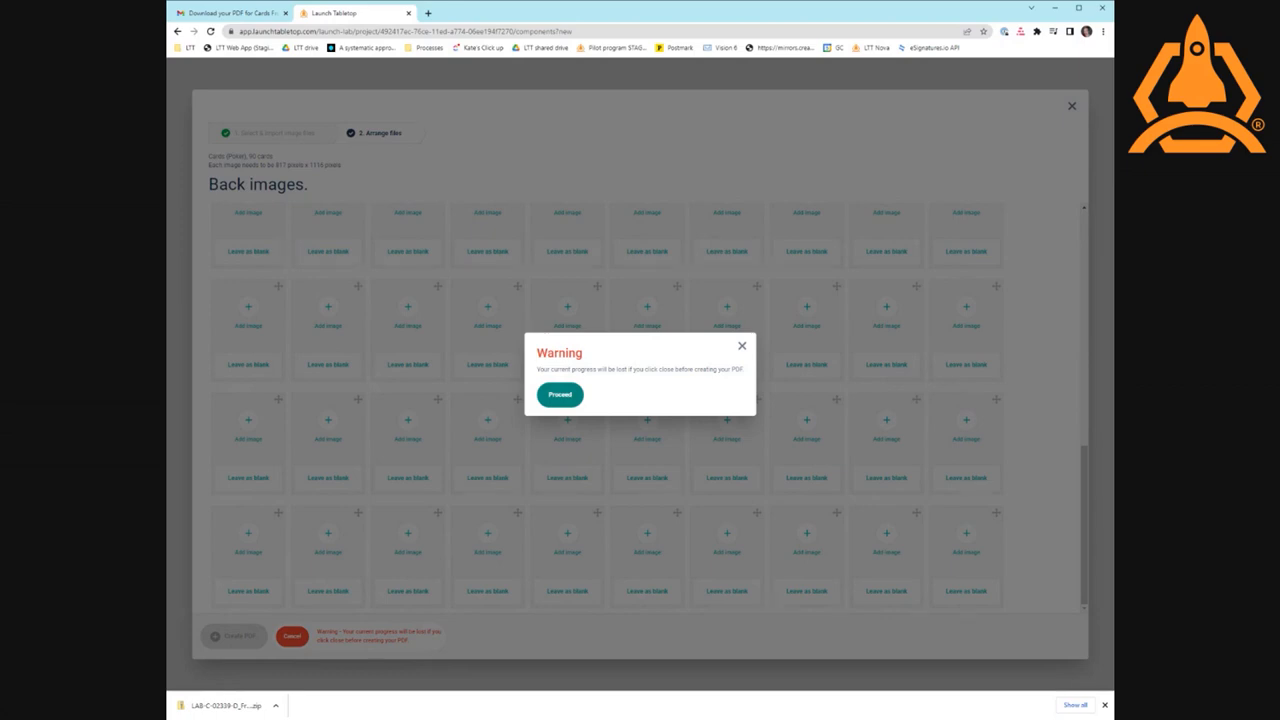
- Confirm discarding the unfinished card back arrangement in the Warning popup
left_click(560, 394)
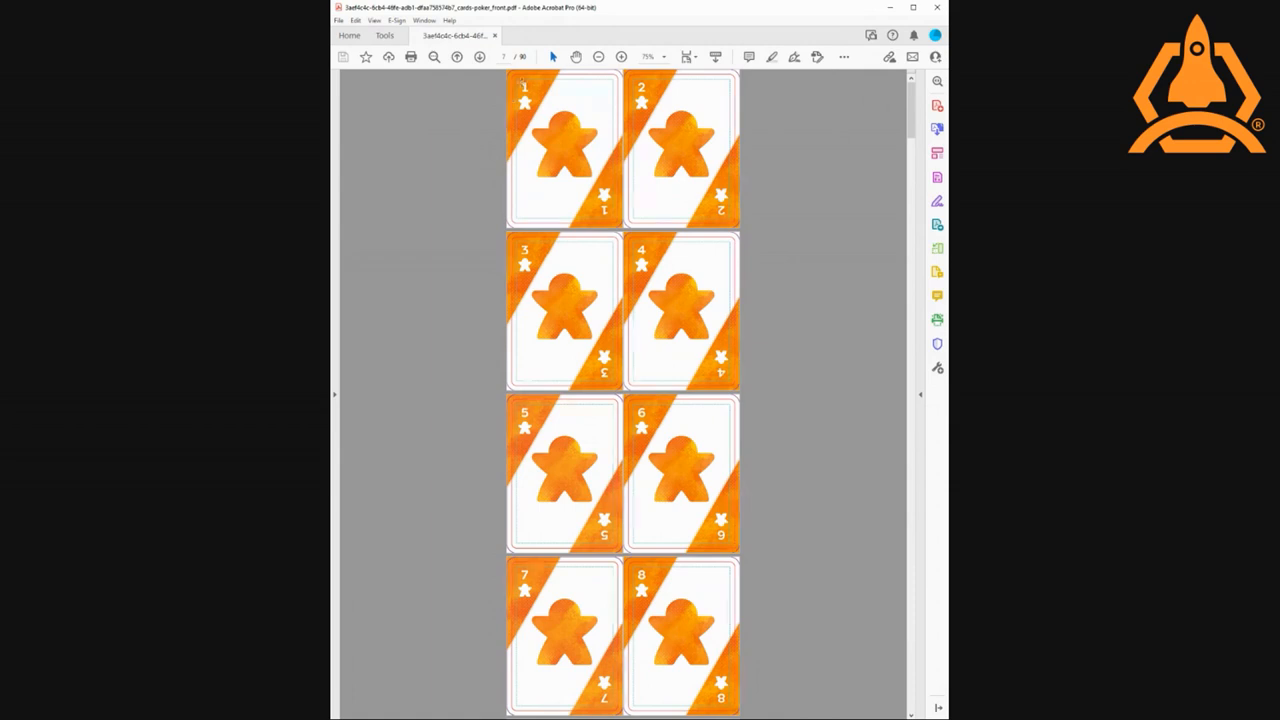
- Scroll through the poker card front PDF from orange and red cards to blank pages
scroll("down", 3)
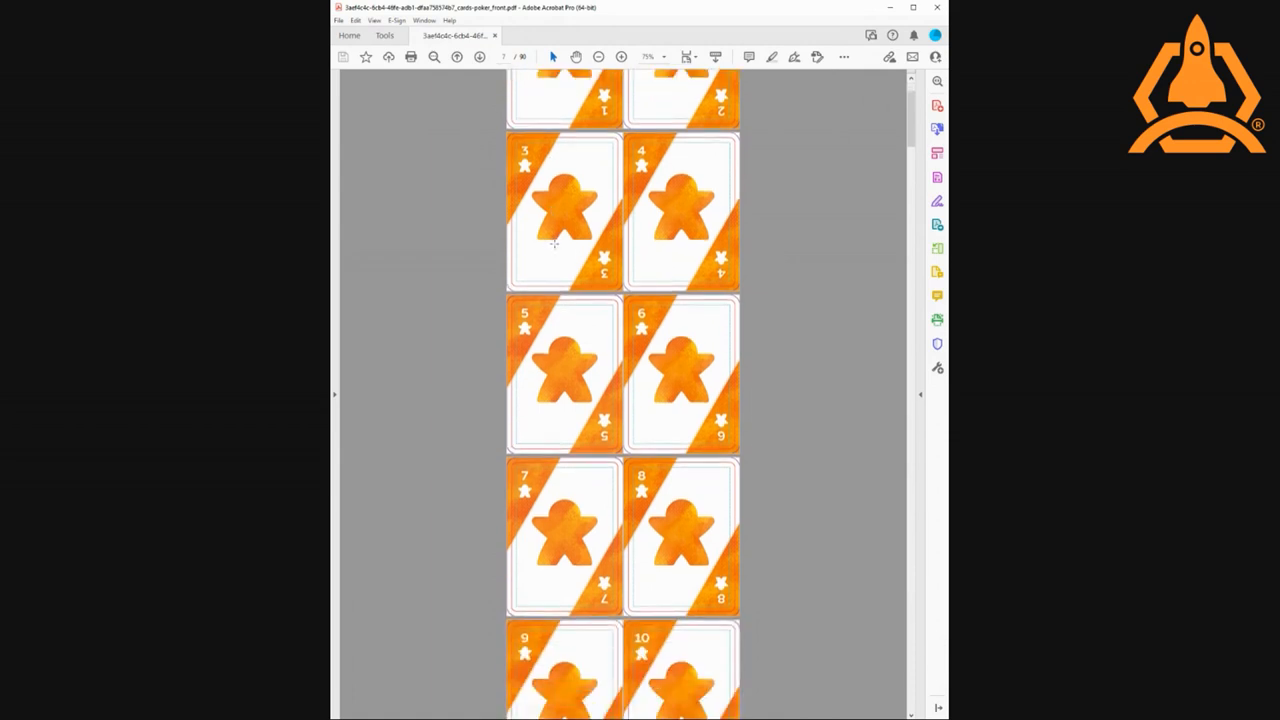
scroll("down", 3)
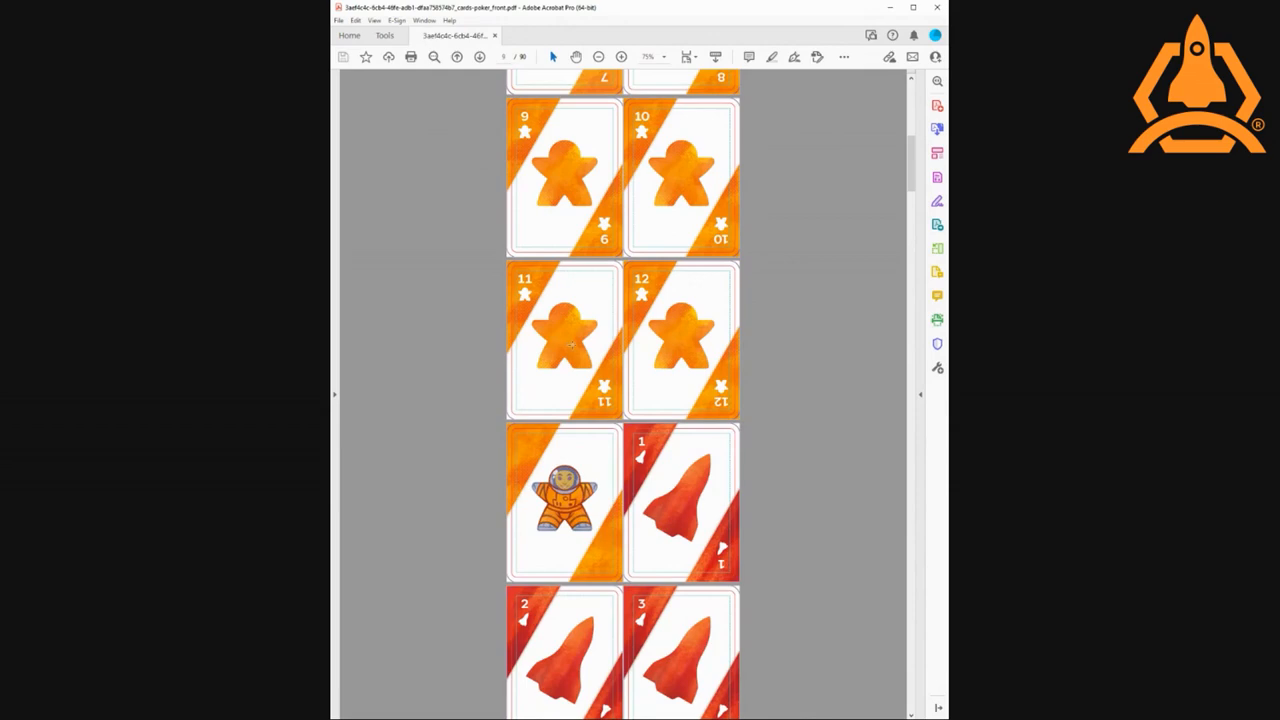
scroll("down", 3)
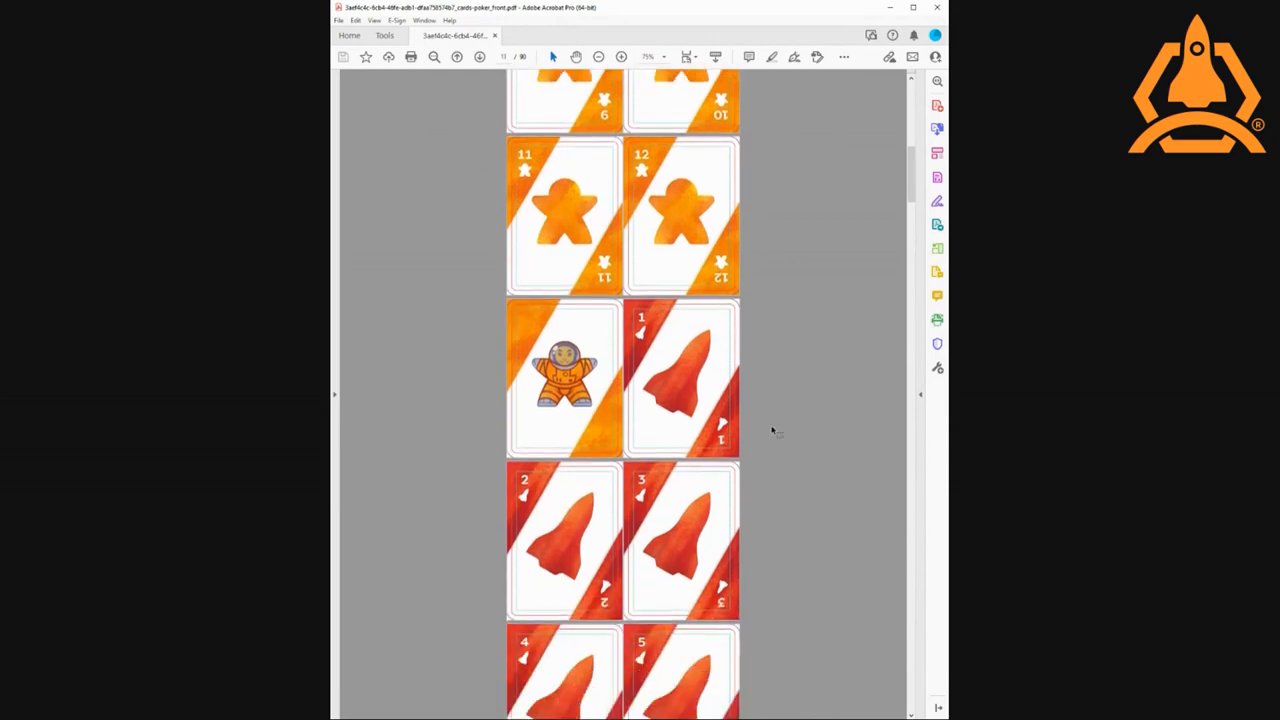
scroll("down", 3)
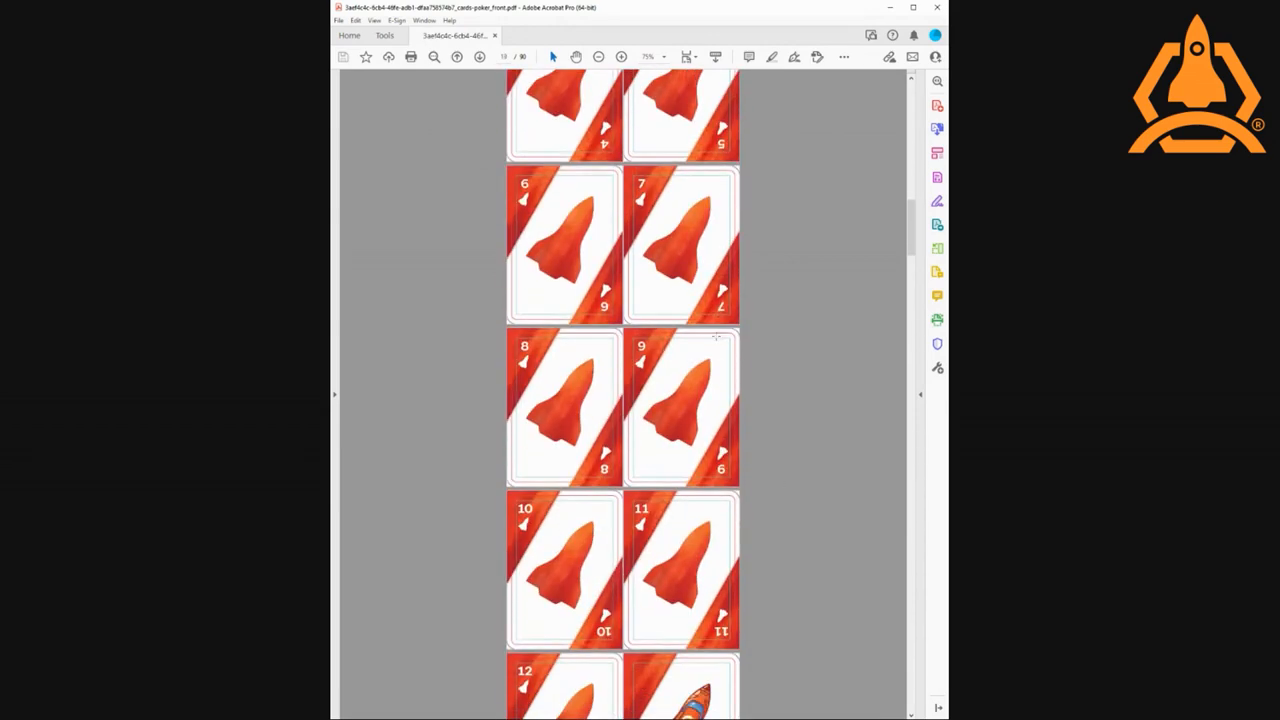
scroll("down", 3)
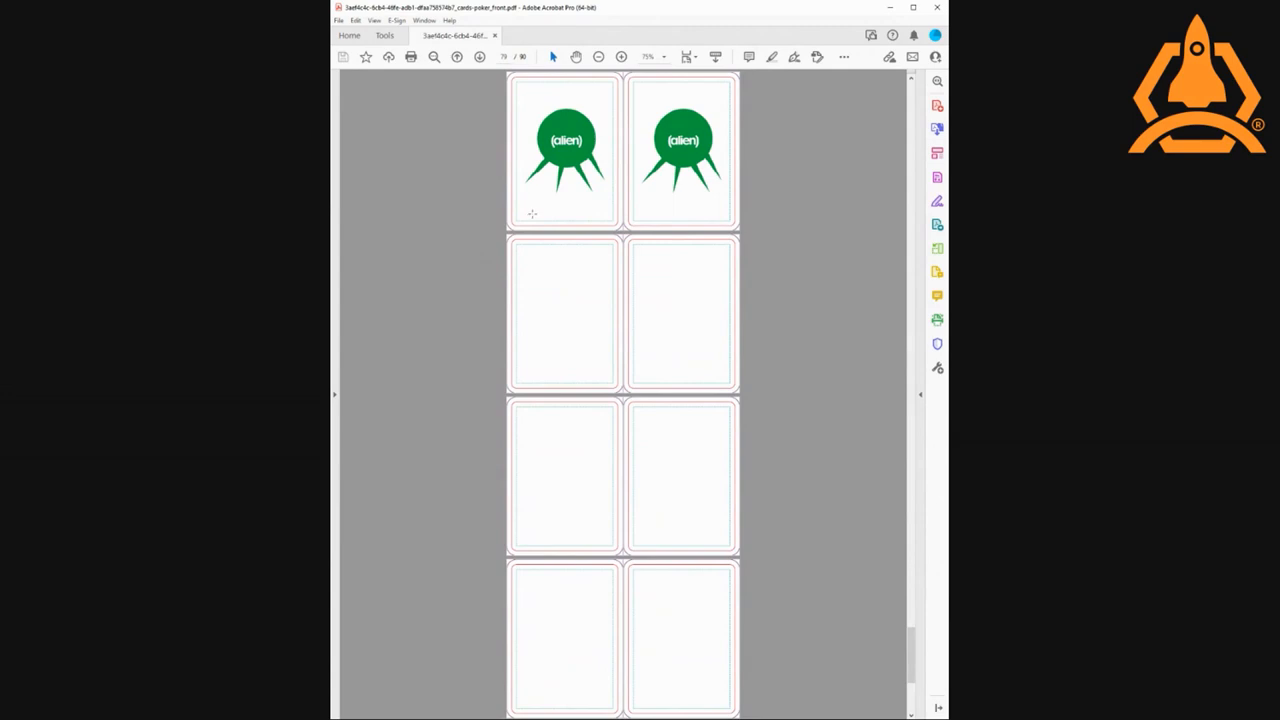
mouse_move(460, 180)
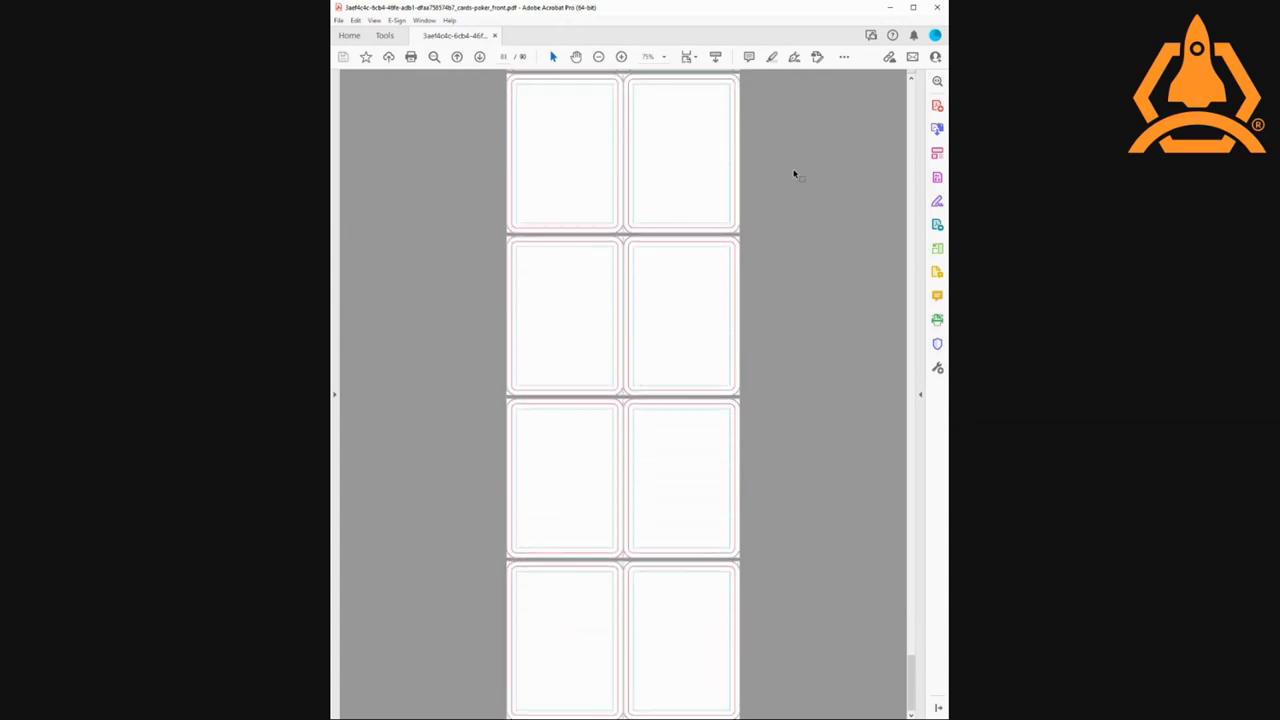
scroll("down", 3)
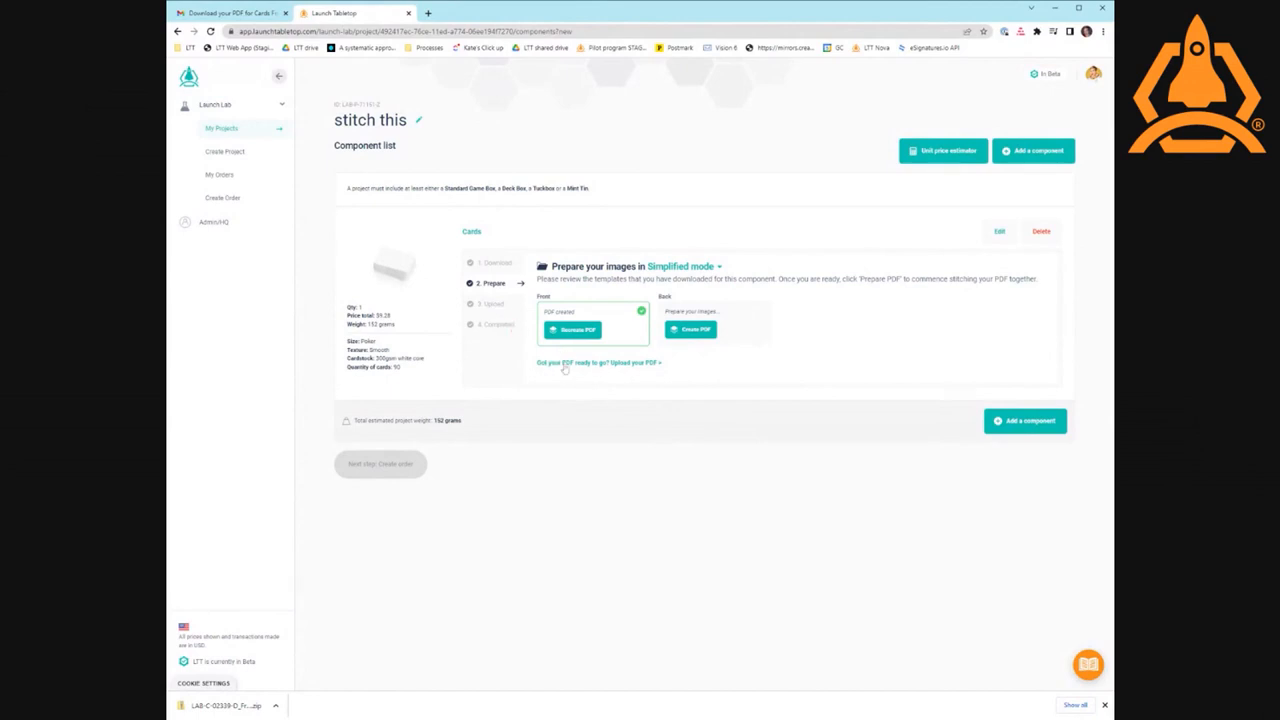
- Switch the Cards component to uploading and start uploading the front artwork PDF
left_click(638, 362)
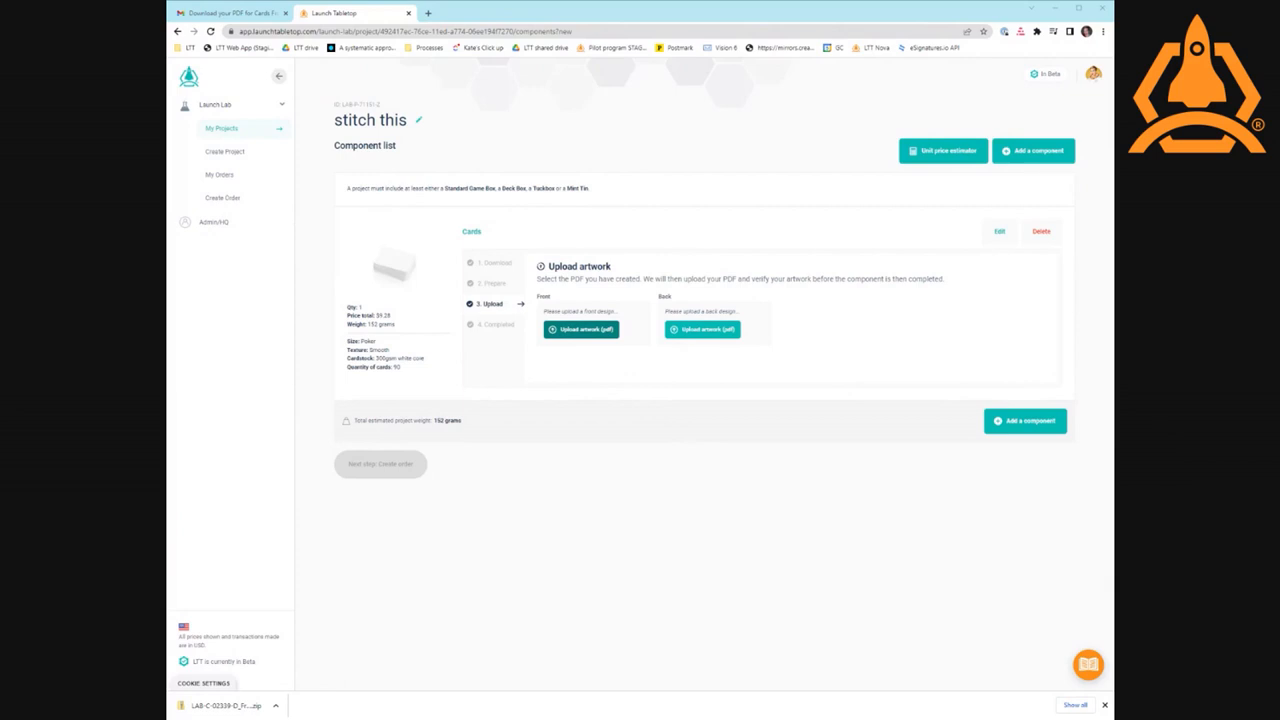
left_click(581, 329)
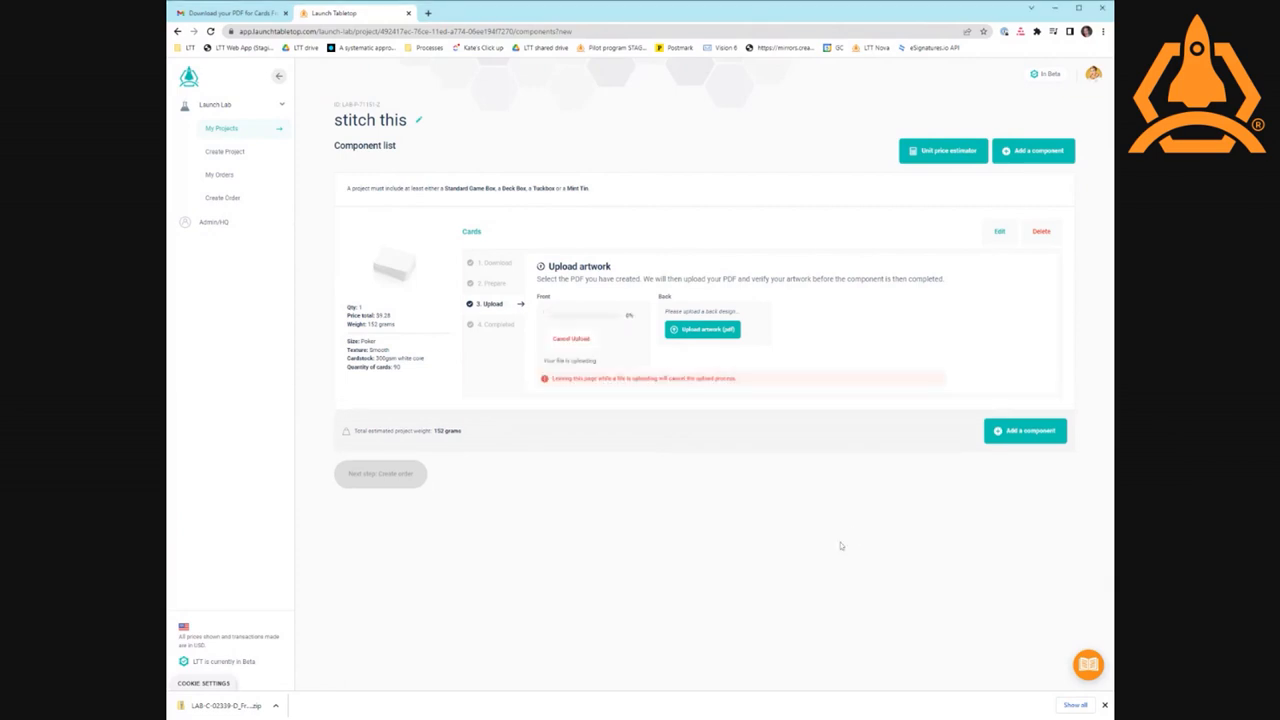
mouse_move(716, 580)
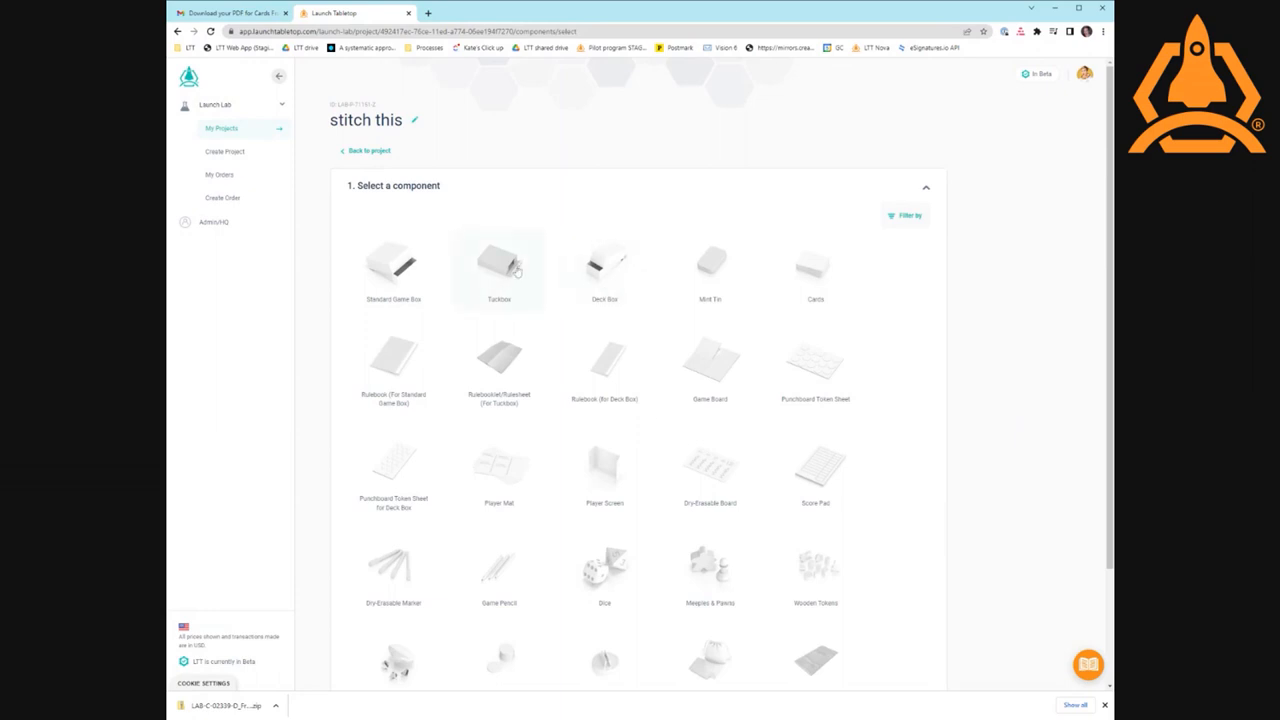
- Add a Tuckbox with 300gsm white/black core cardstock and matte coating to the project
left_click(498, 265)
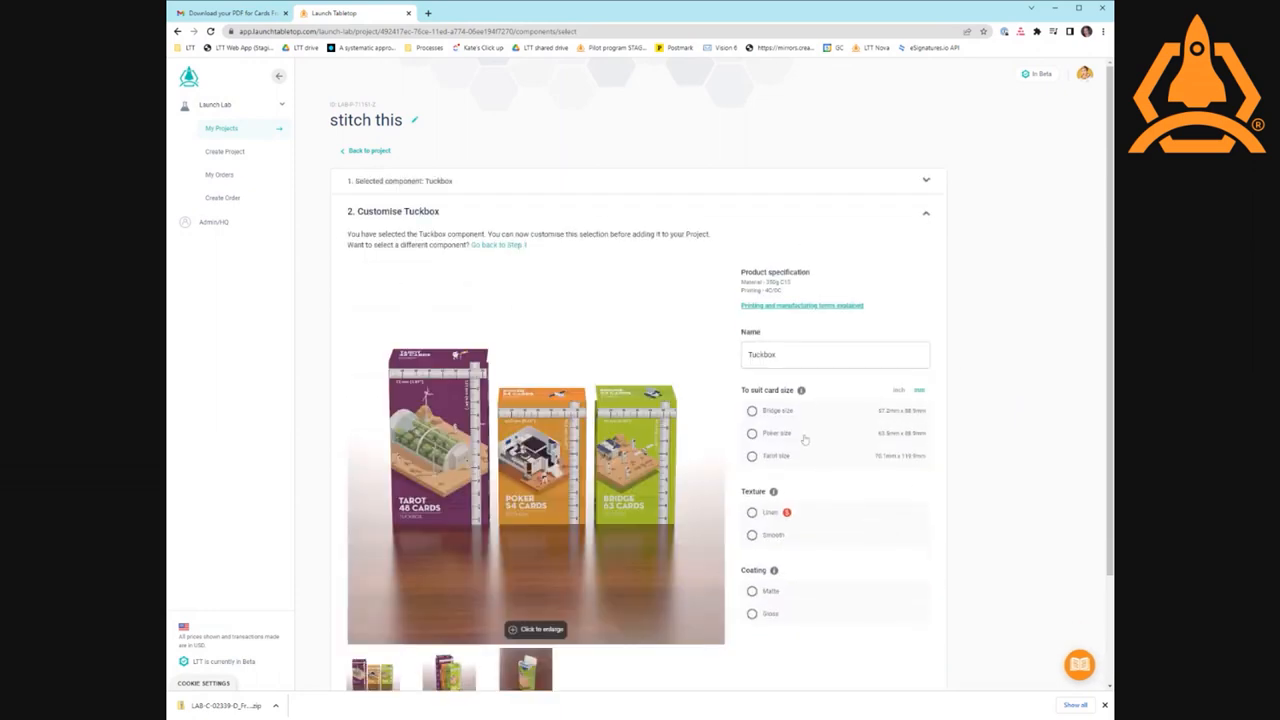
mouse_move(803, 438)
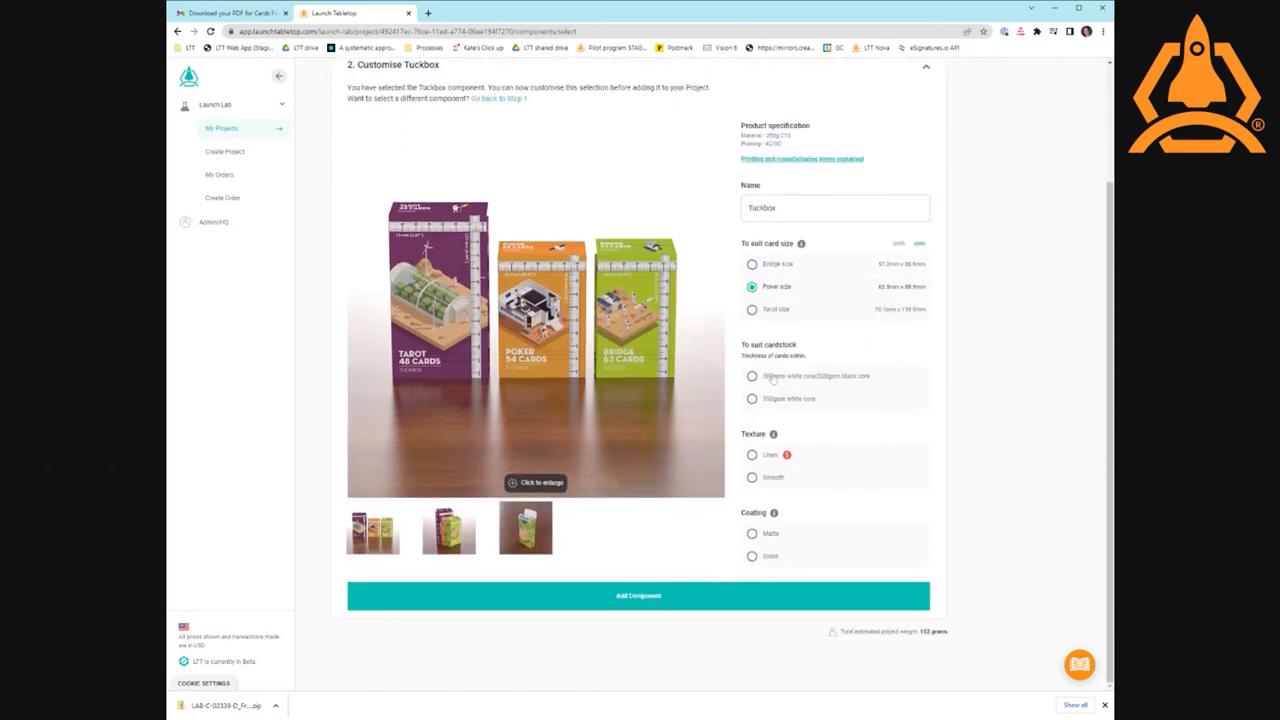
left_click(752, 376)
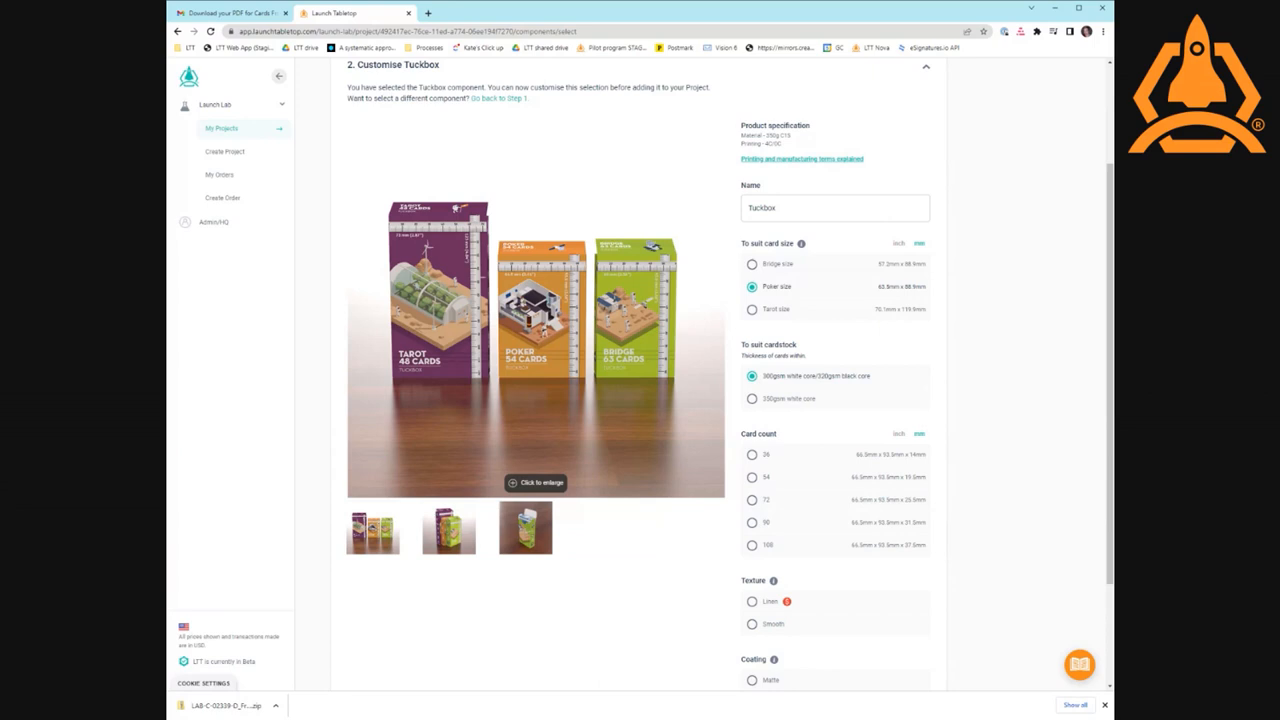
mouse_move(791, 471)
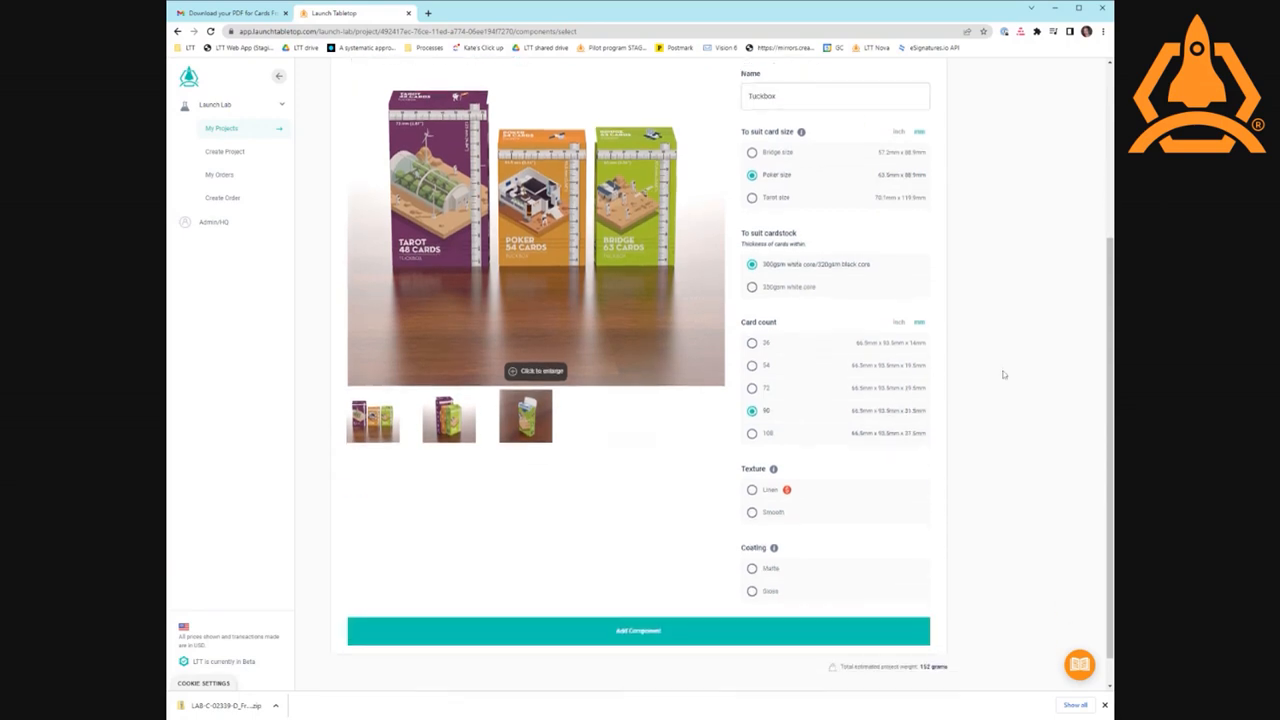
left_click(752, 477)
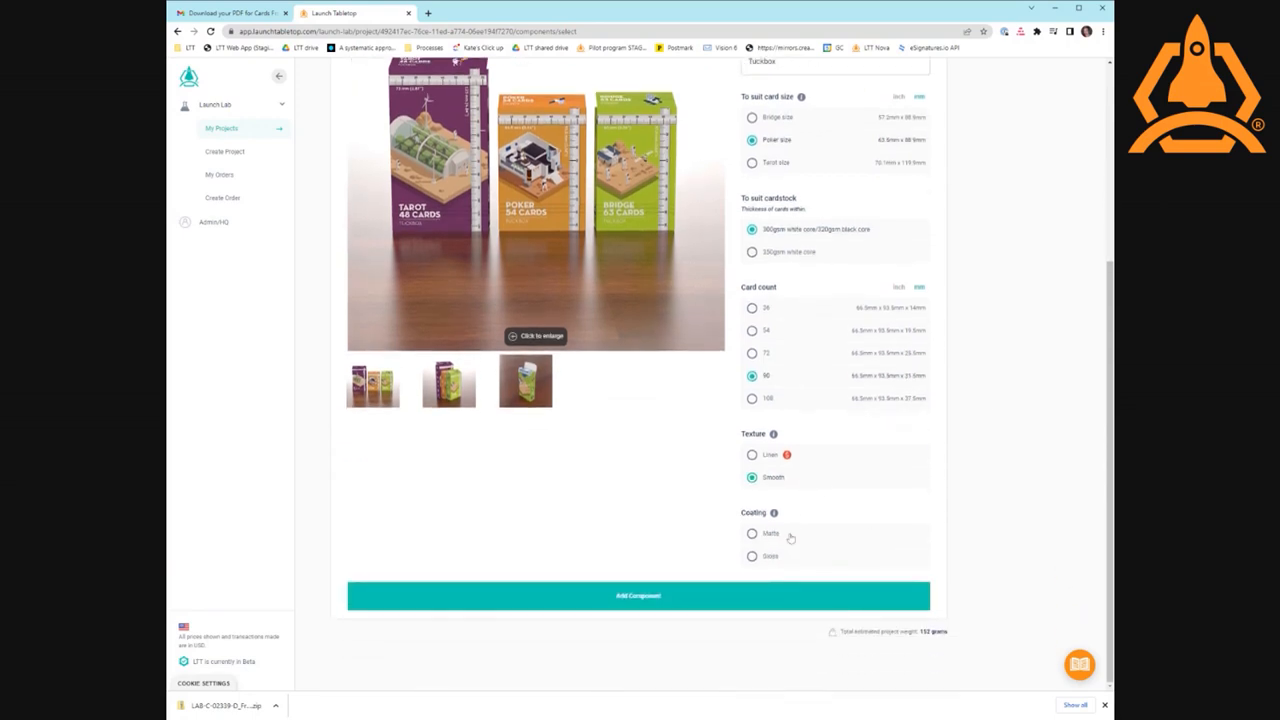
left_click(752, 533)
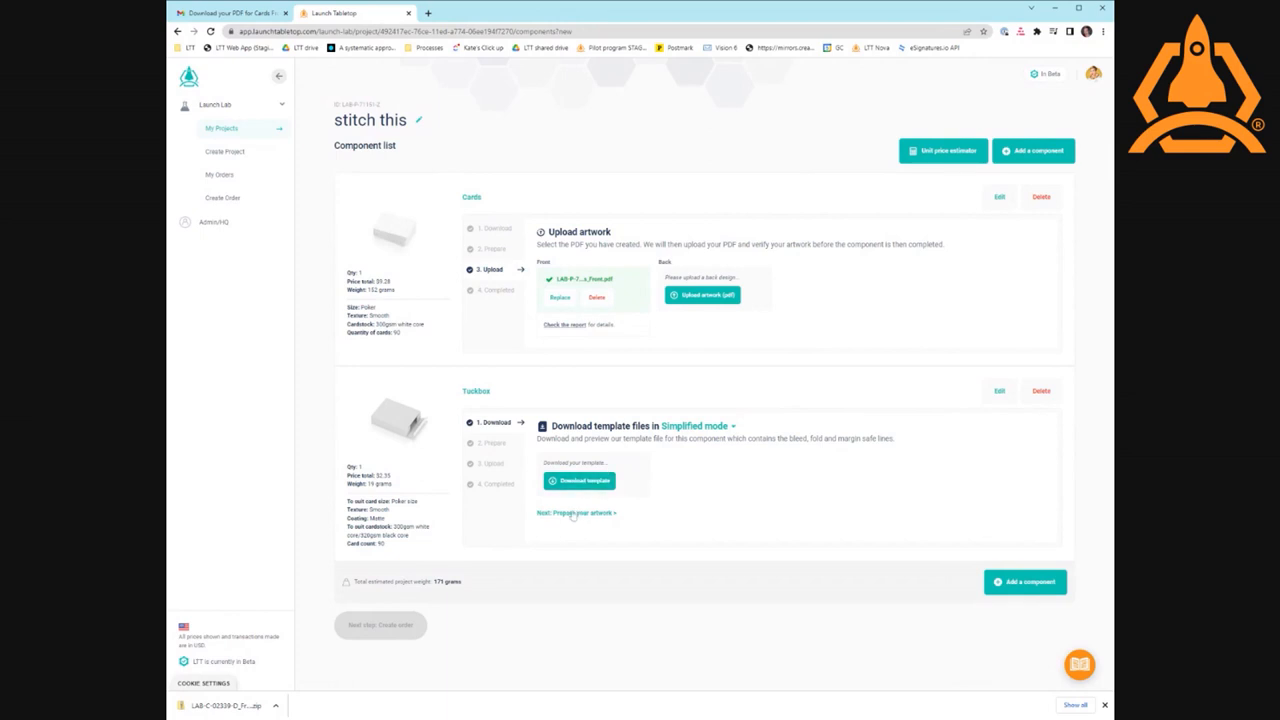
- Add a correctly sized design image to the tuckbox artwork, replacing the unsuitable one
left_click(576, 512)
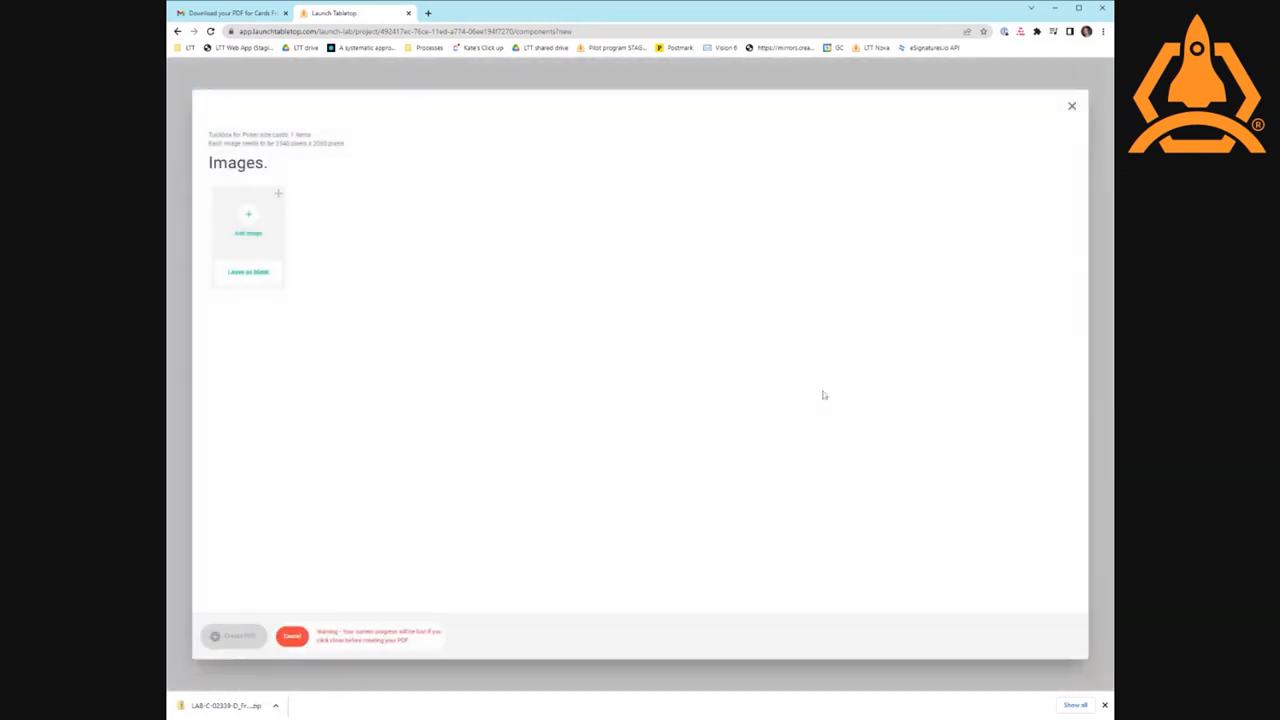
left_click(248, 215)
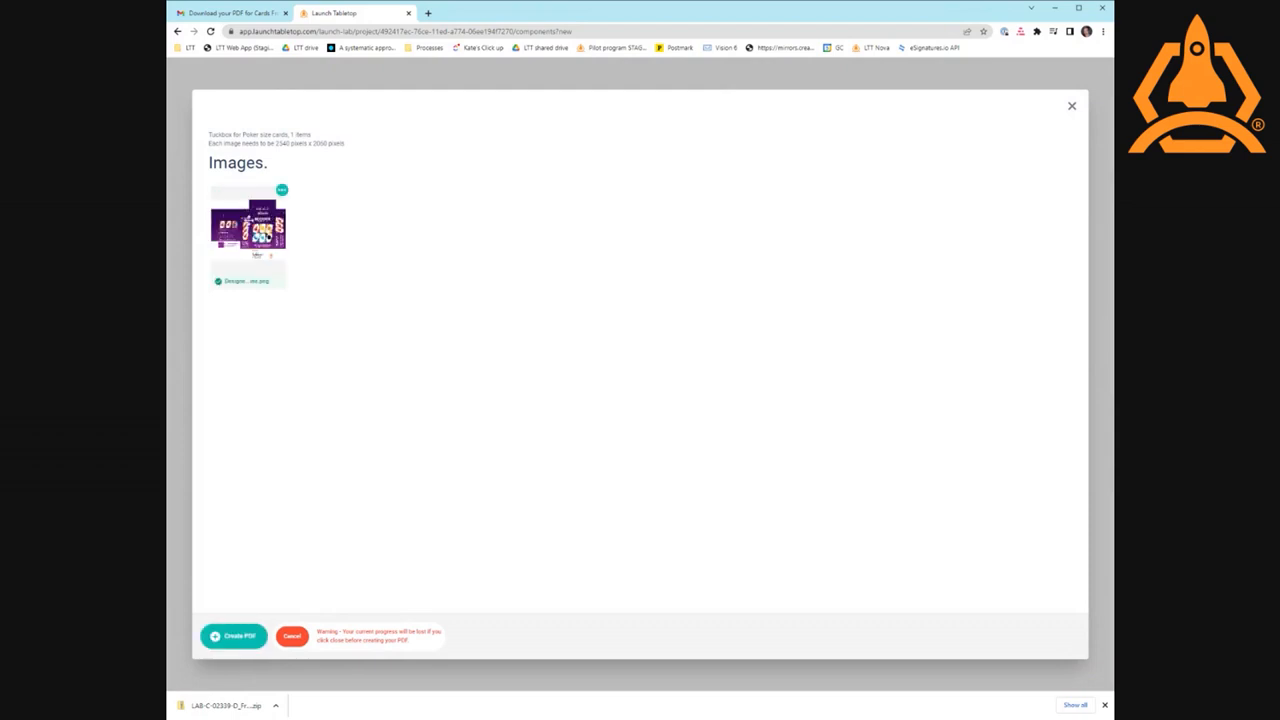
mouse_move(323, 323)
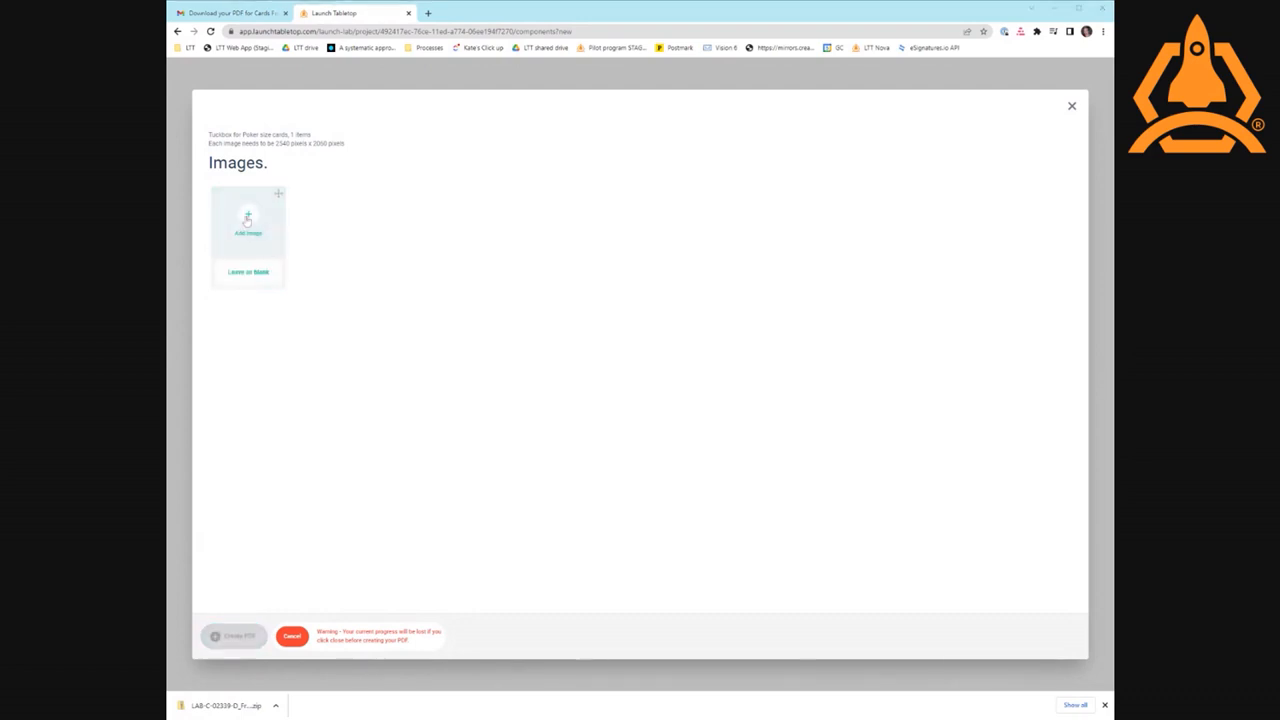
left_click(248, 215)
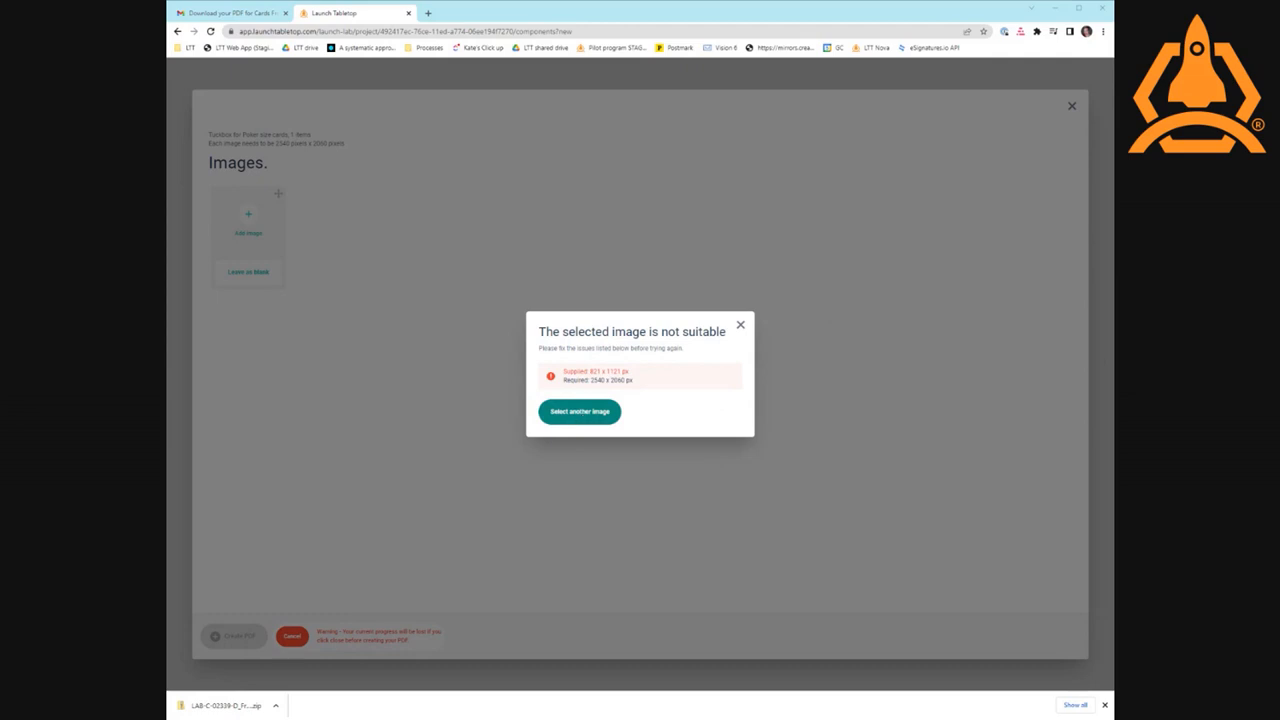
left_click(579, 411)
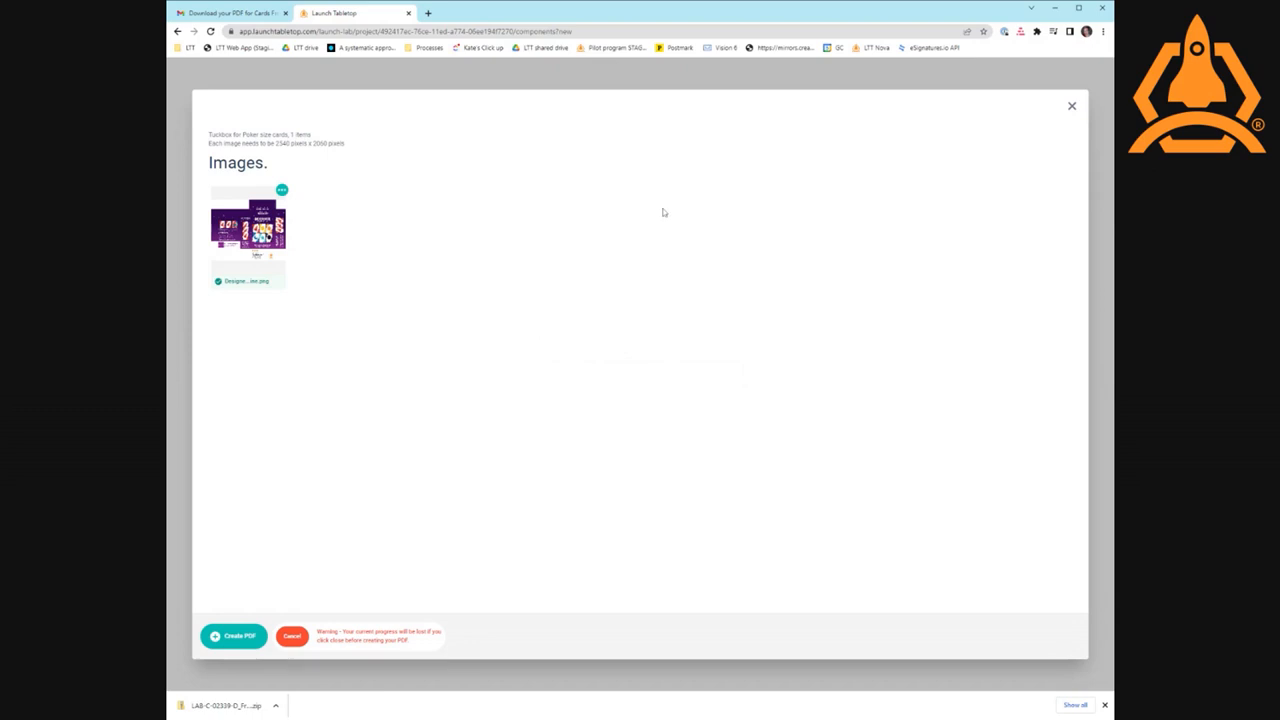
mouse_move(668, 210)
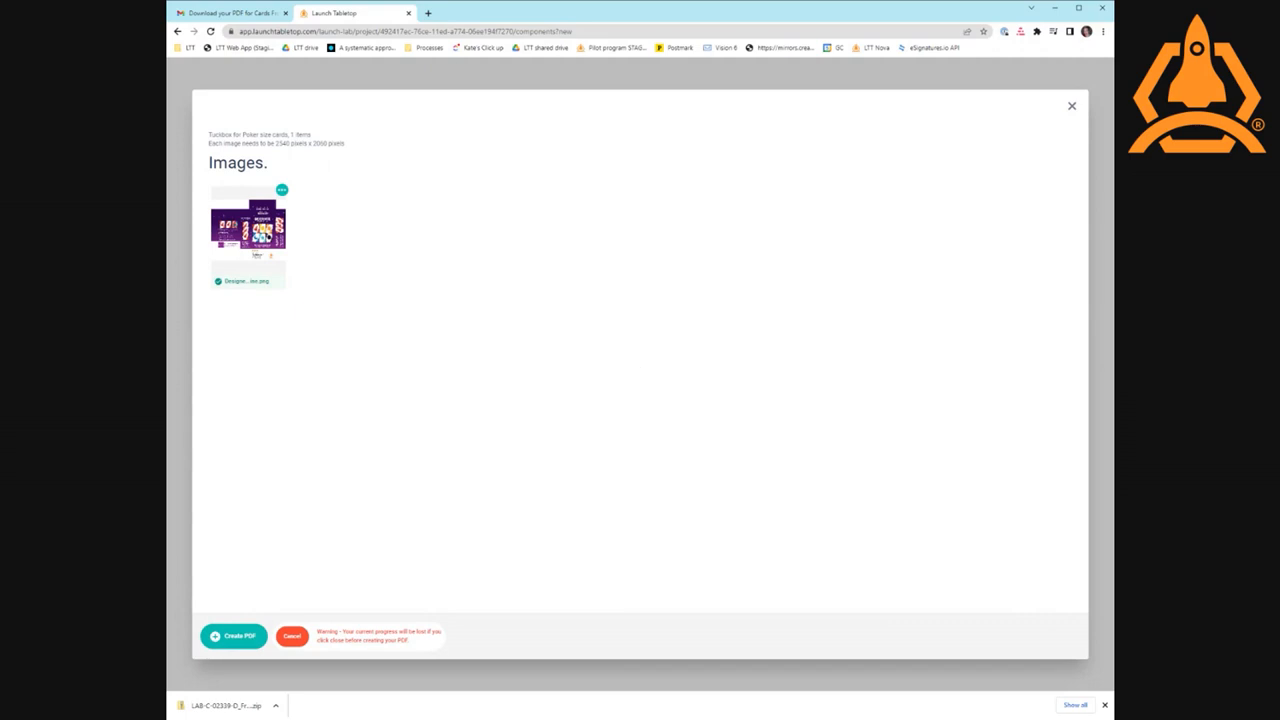
mouse_move(226, 224)
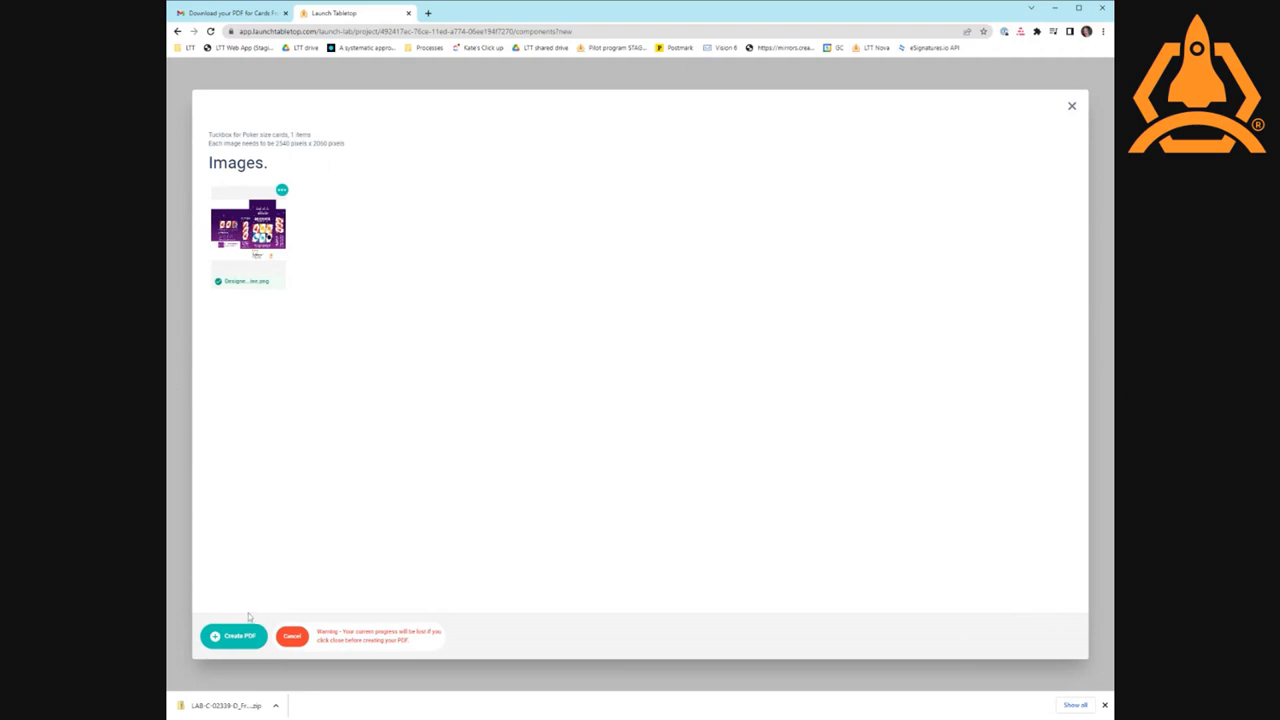
- Create the tuckbox PDF and return to the project's component list
left_click(233, 636)
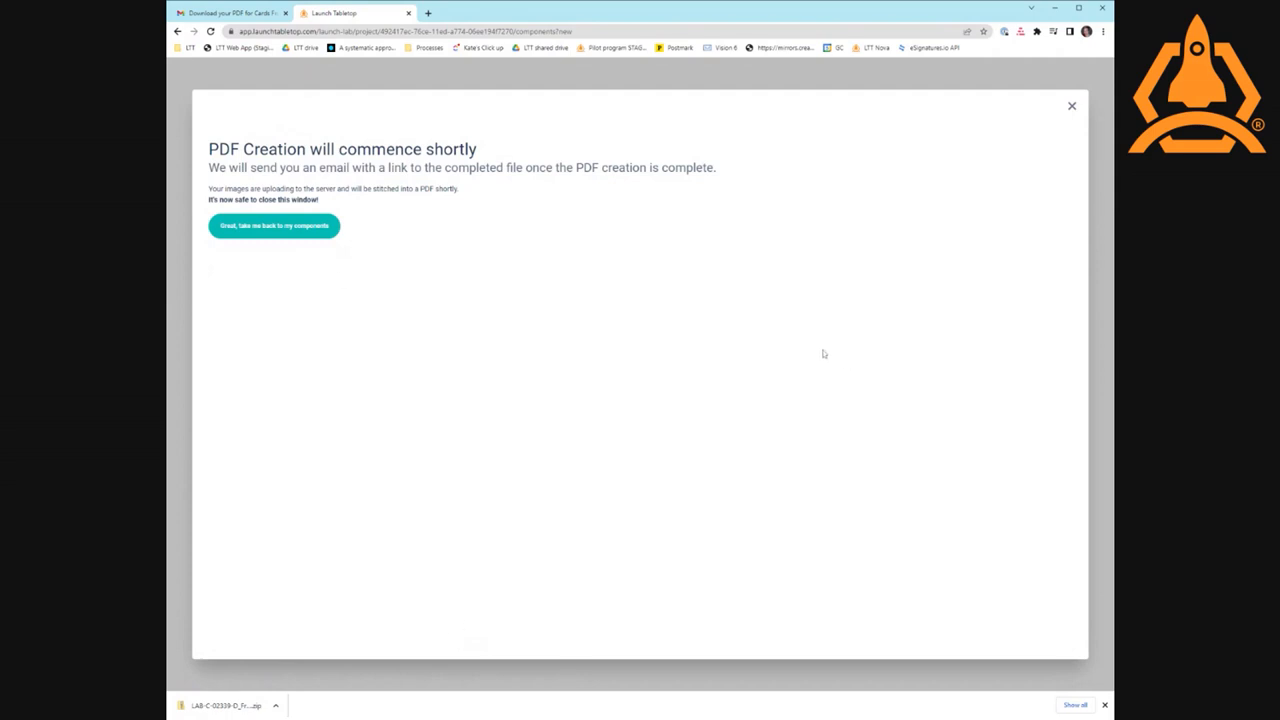
left_click(274, 225)
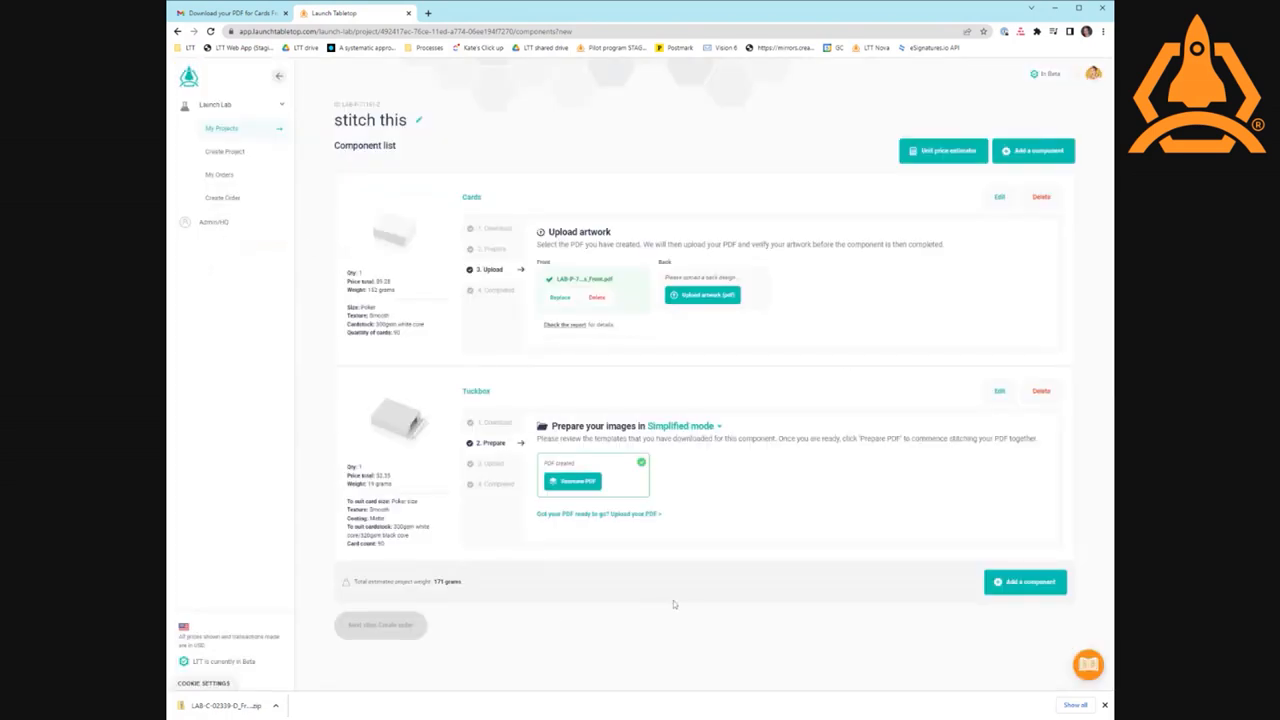
left_click(232, 13)
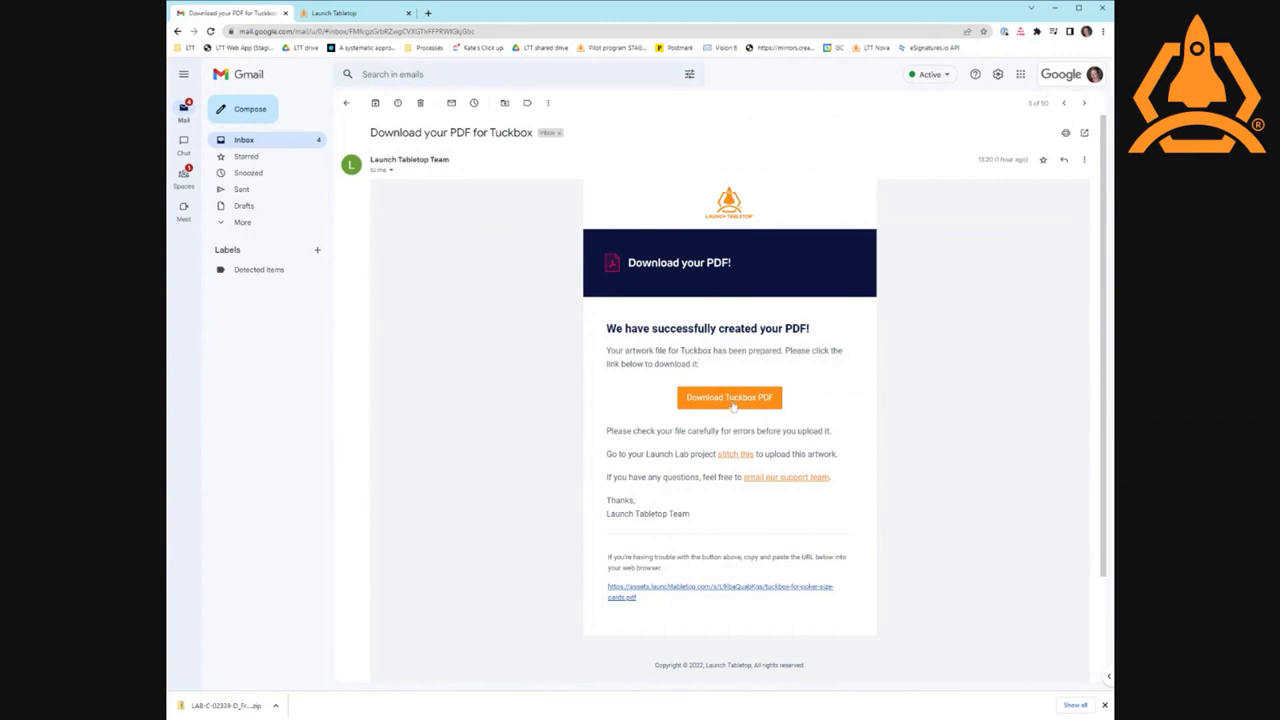
mouse_move(839, 401)
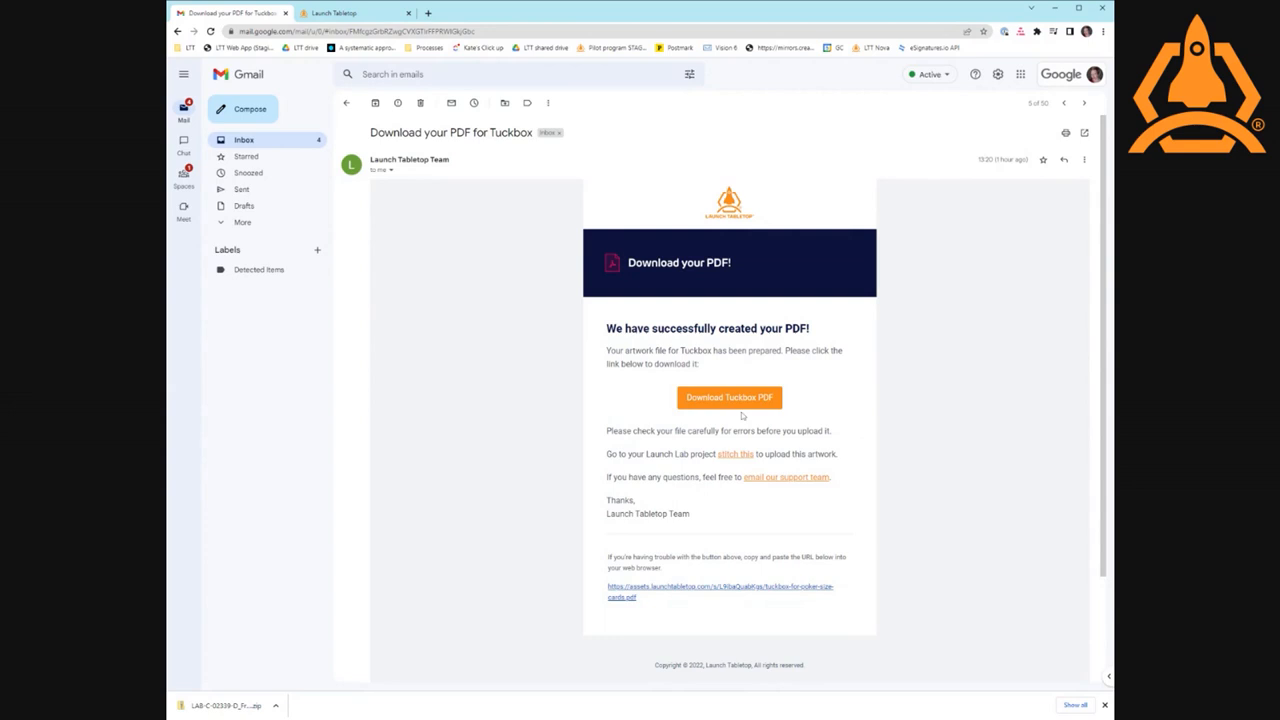
mouse_move(630, 405)
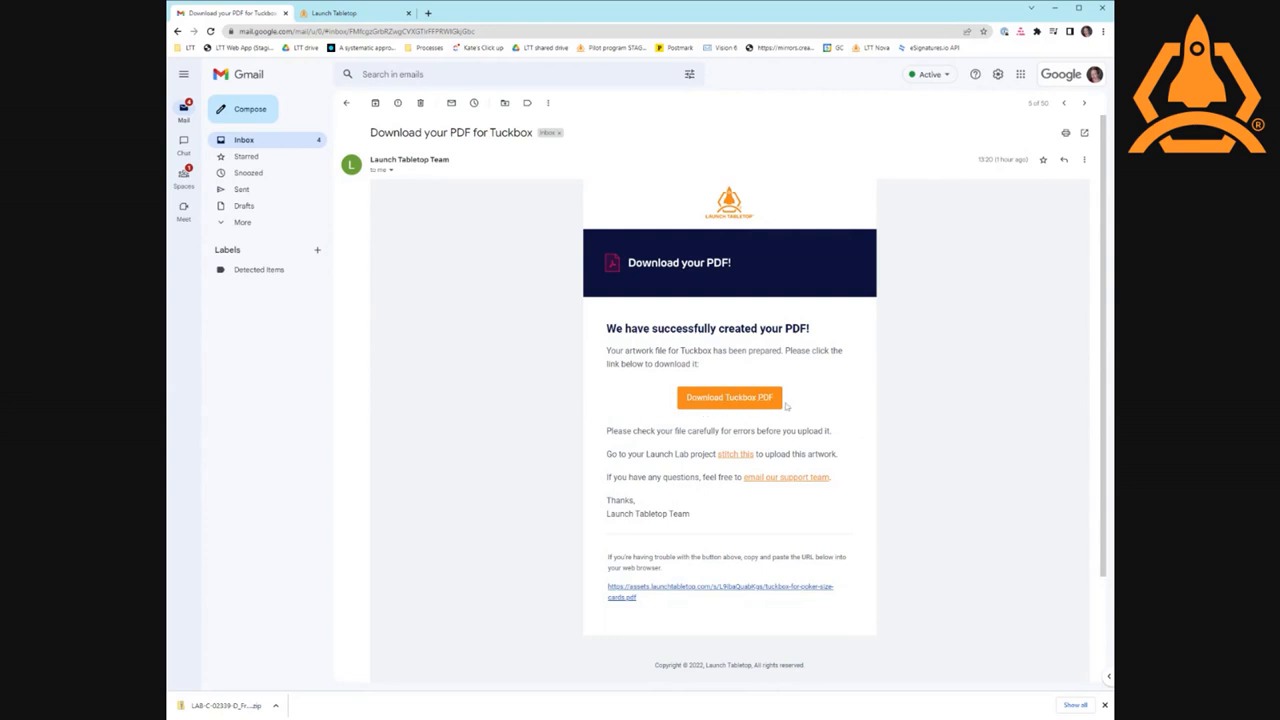
mouse_move(511, 218)
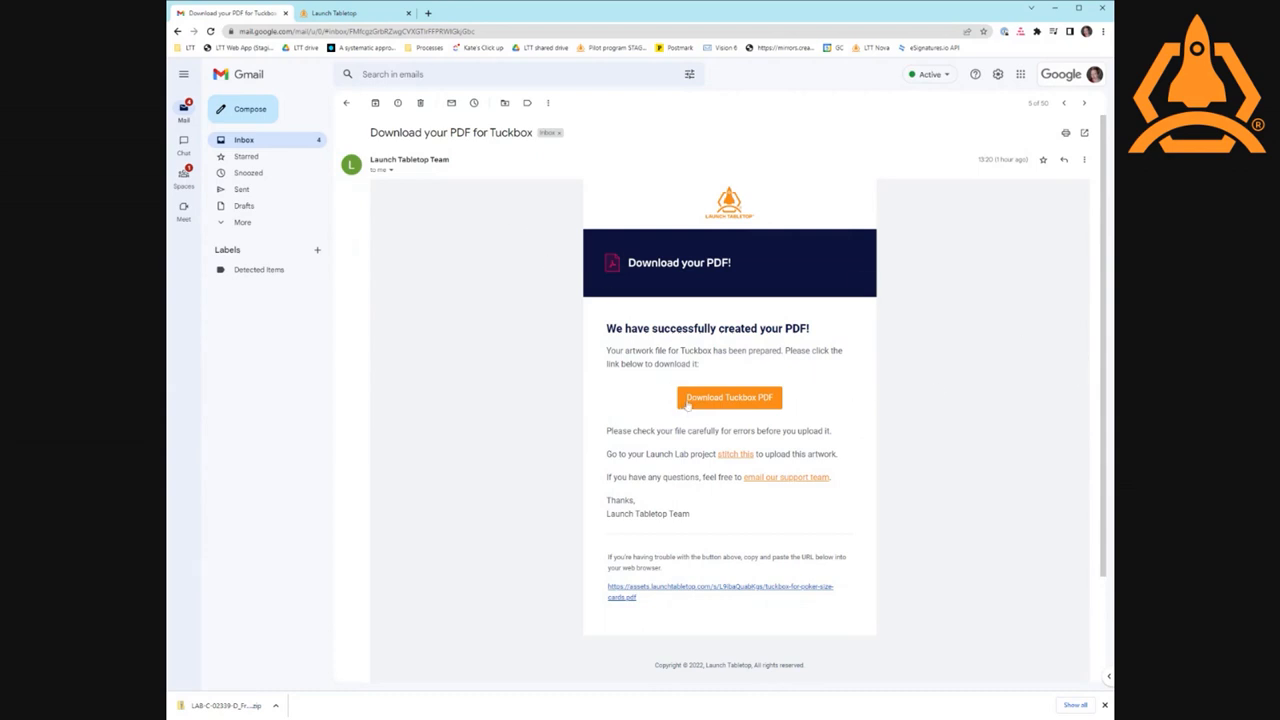
mouse_move(408, 210)
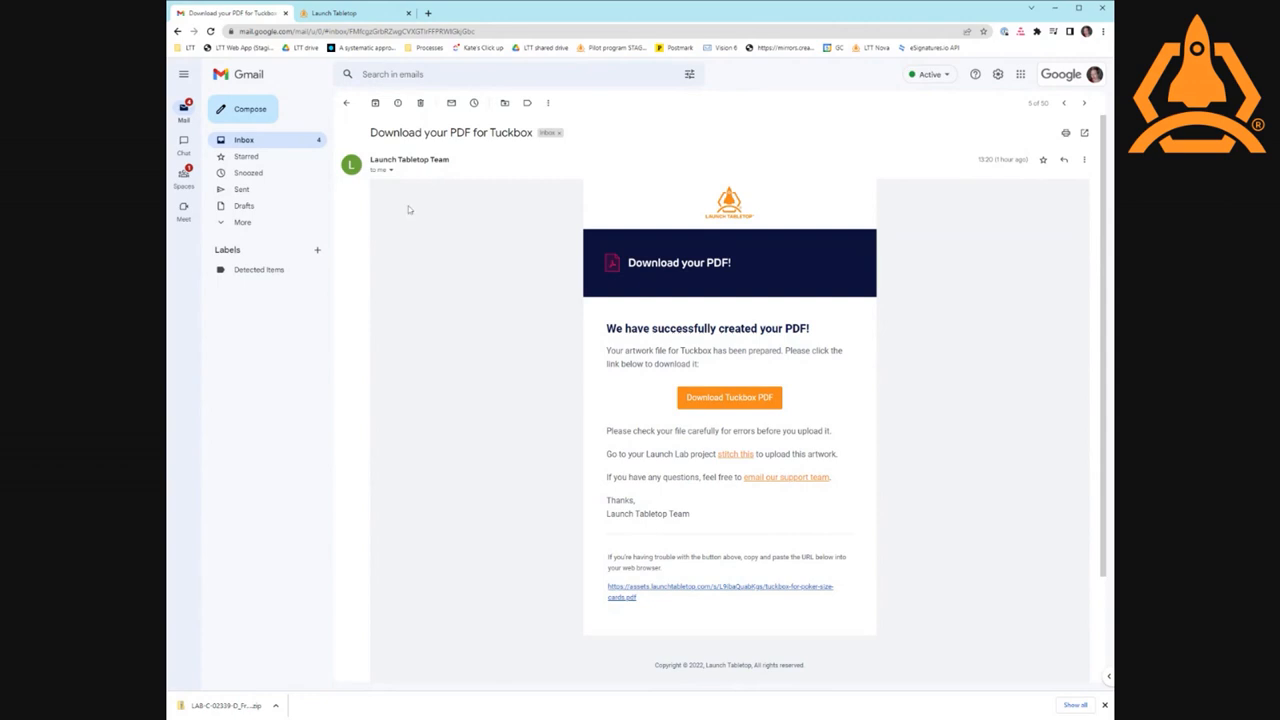
mouse_move(438, 305)
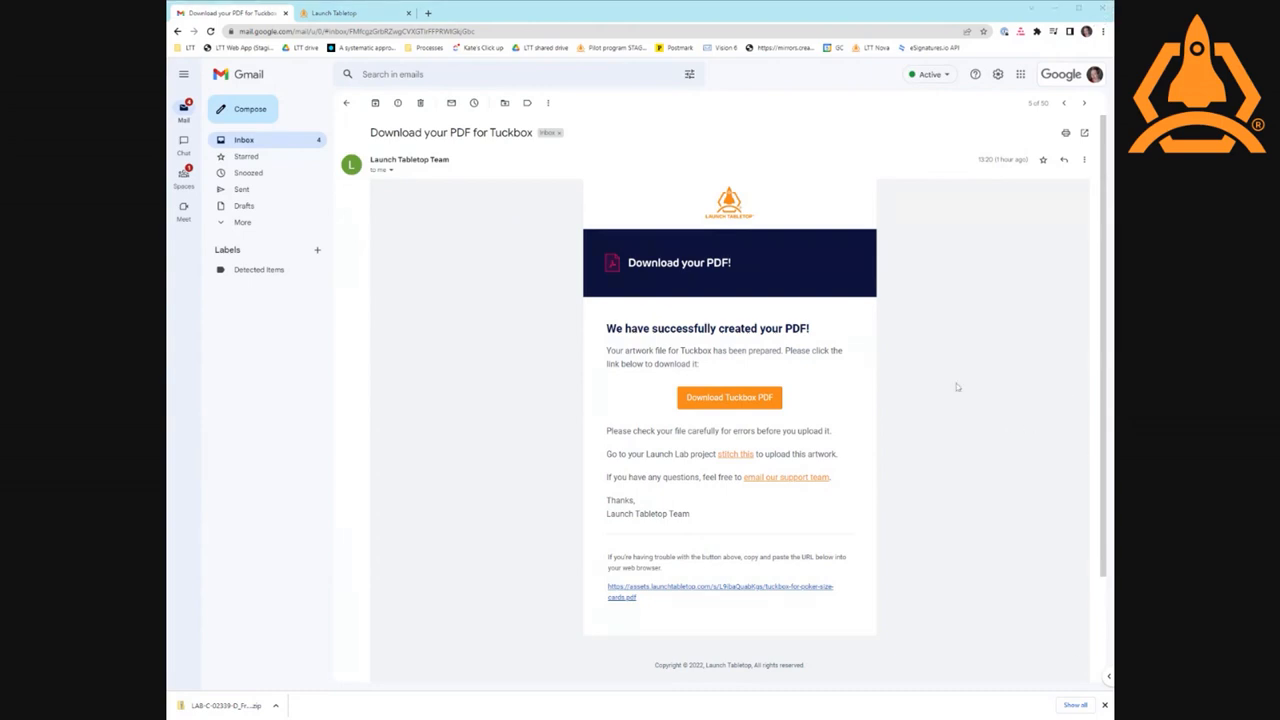
mouse_move(1073, 667)
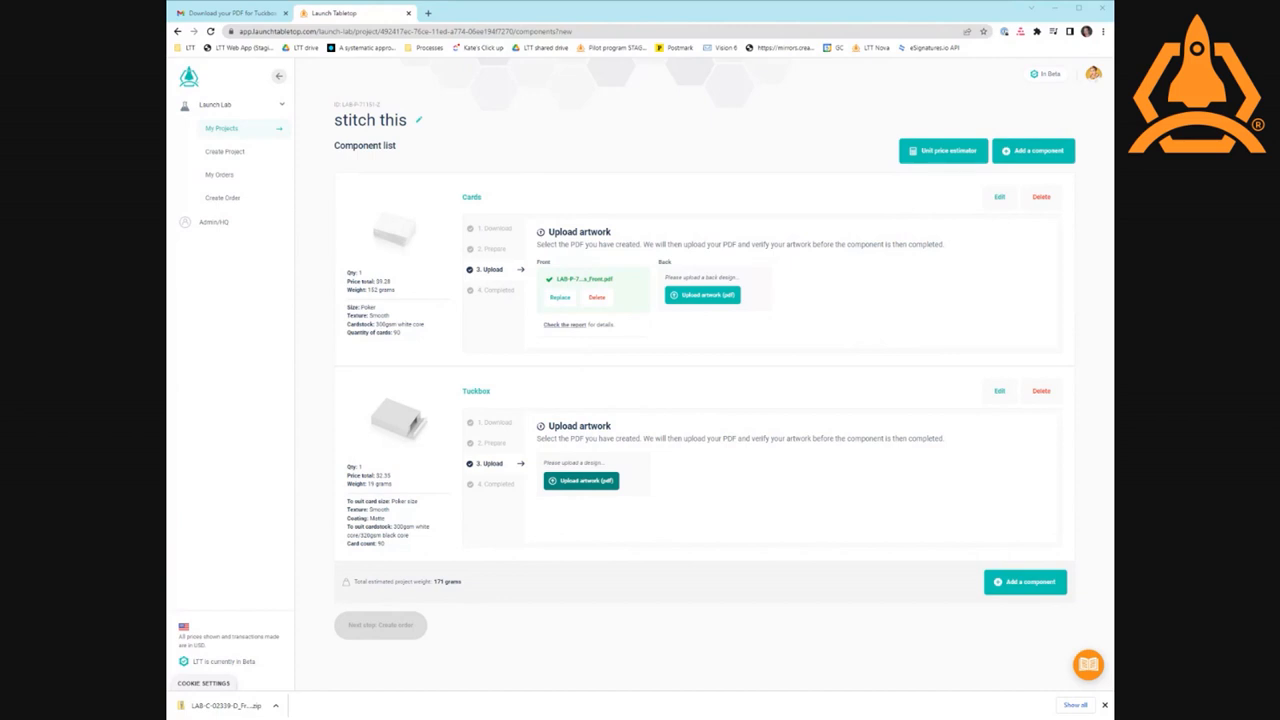
- Upload the stitched tuckbox PDF and open the card front verification report
left_click(581, 481)
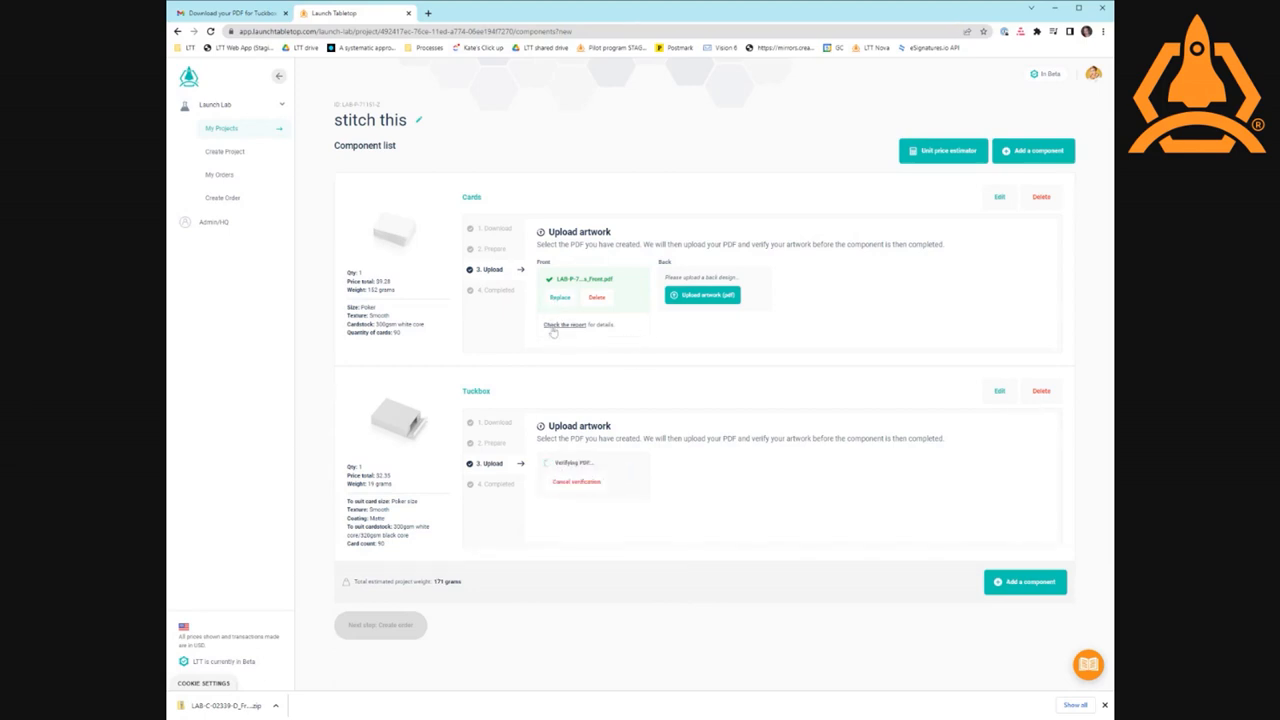
left_click(564, 324)
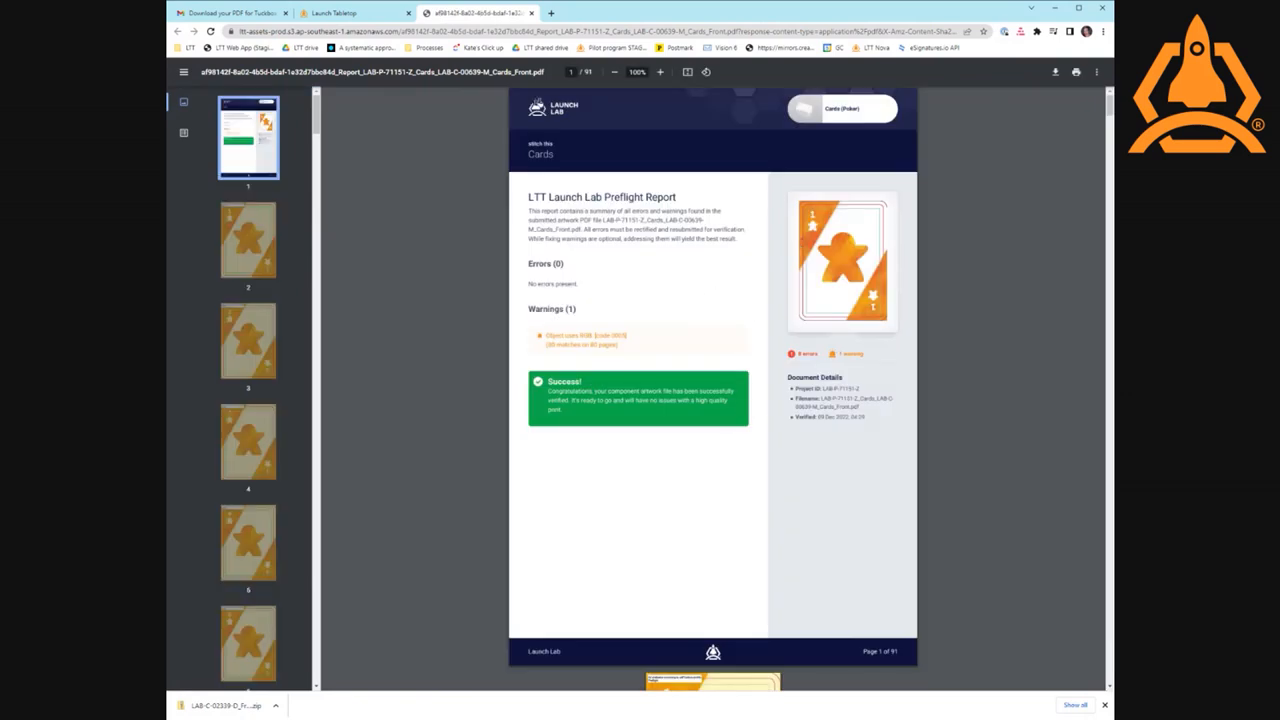
mouse_move(655, 331)
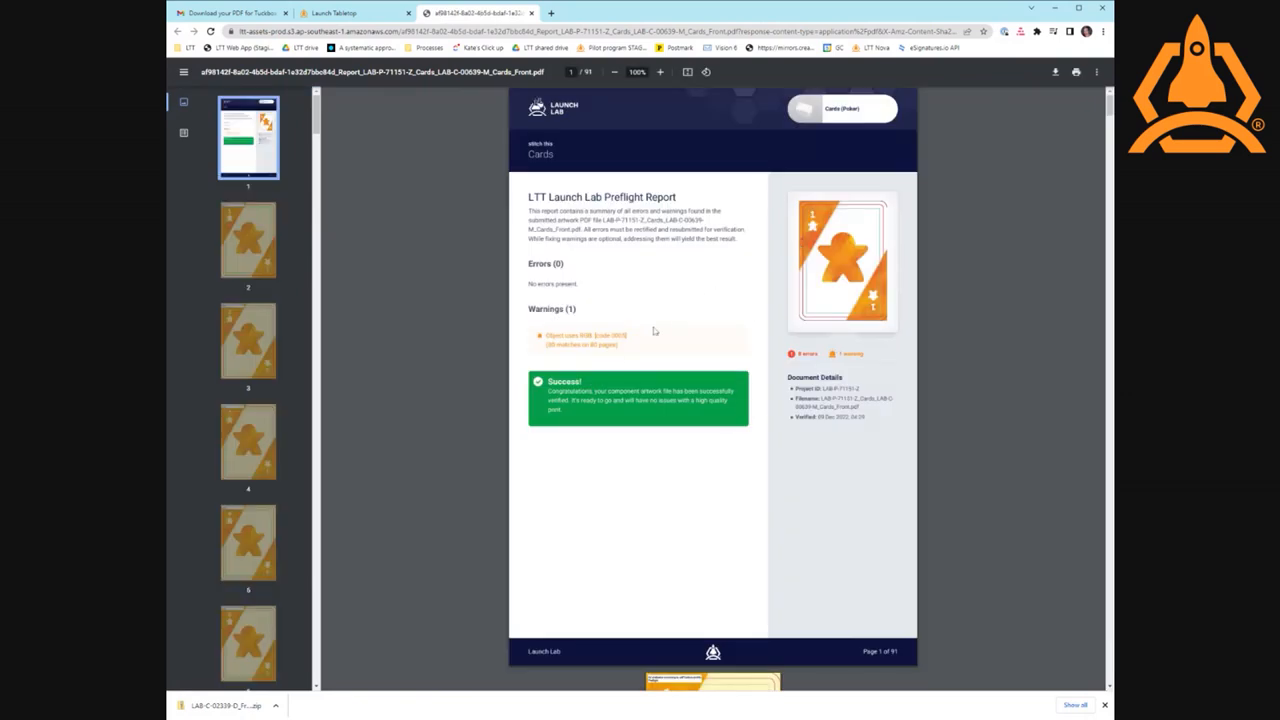
mouse_move(689, 444)
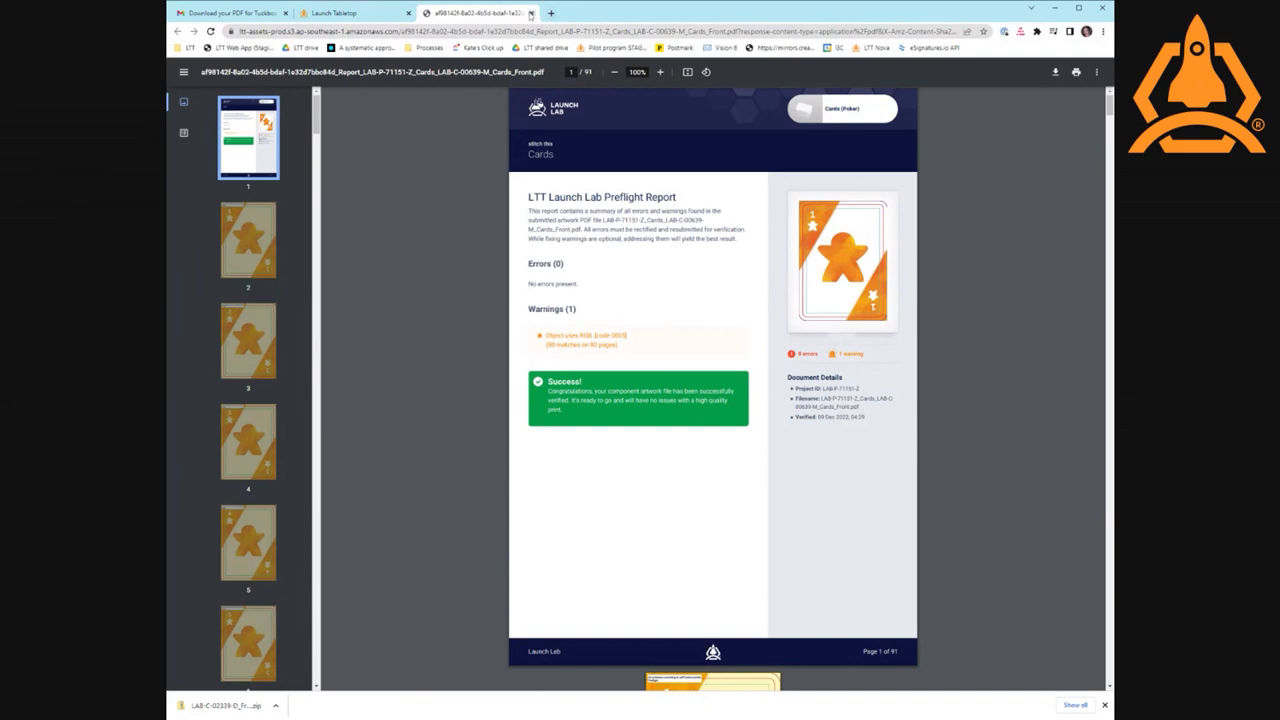
- Close the card front preflight report tab after reviewing its successful verification
left_click(350, 13)
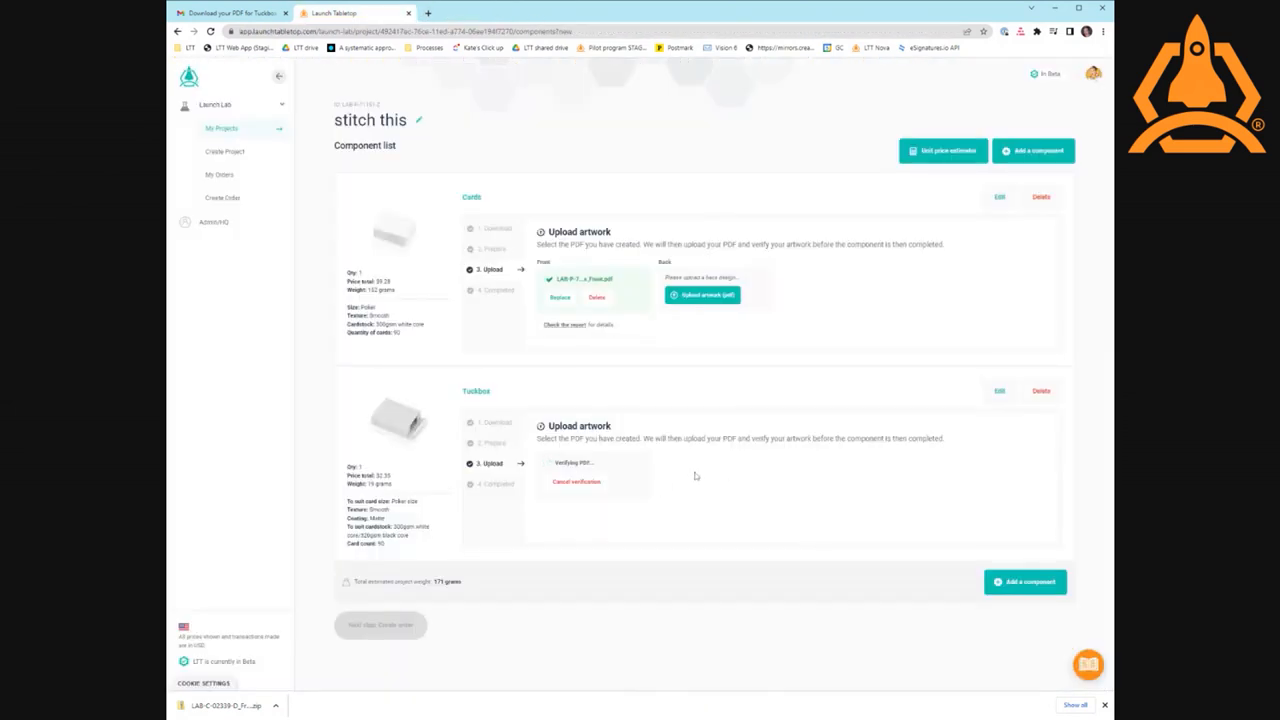
mouse_move(744, 310)
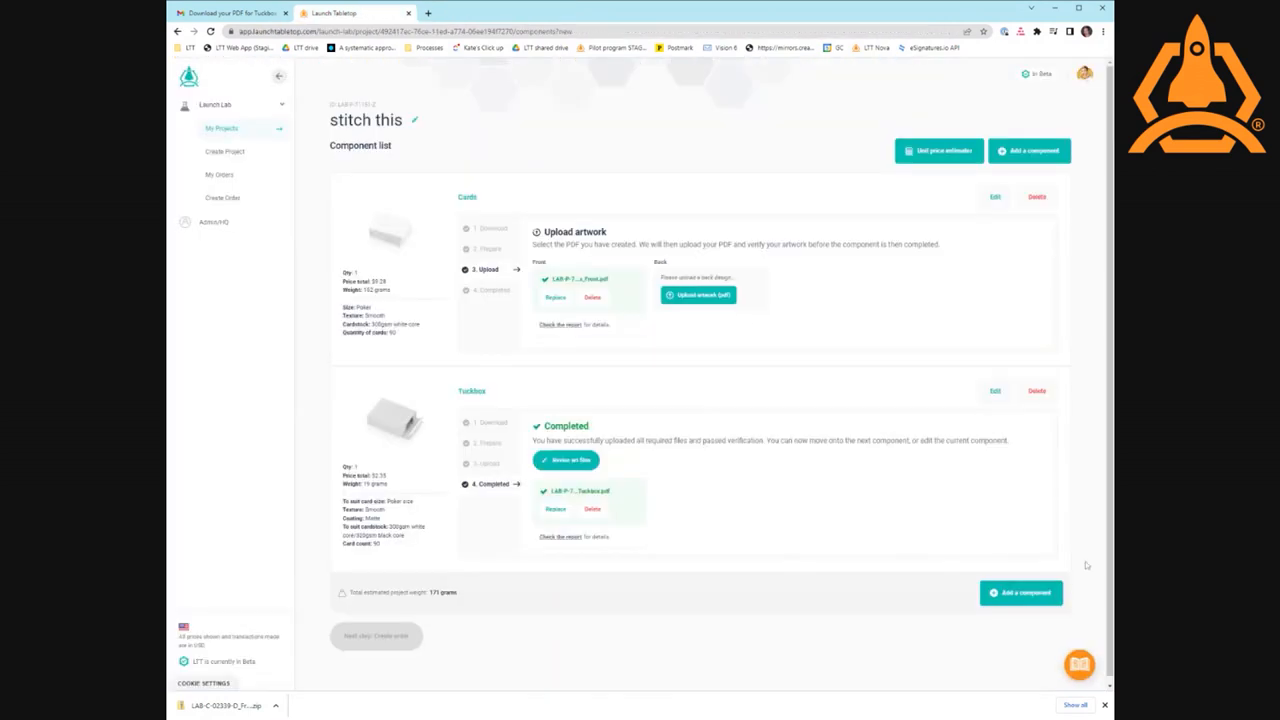
mouse_move(850, 537)
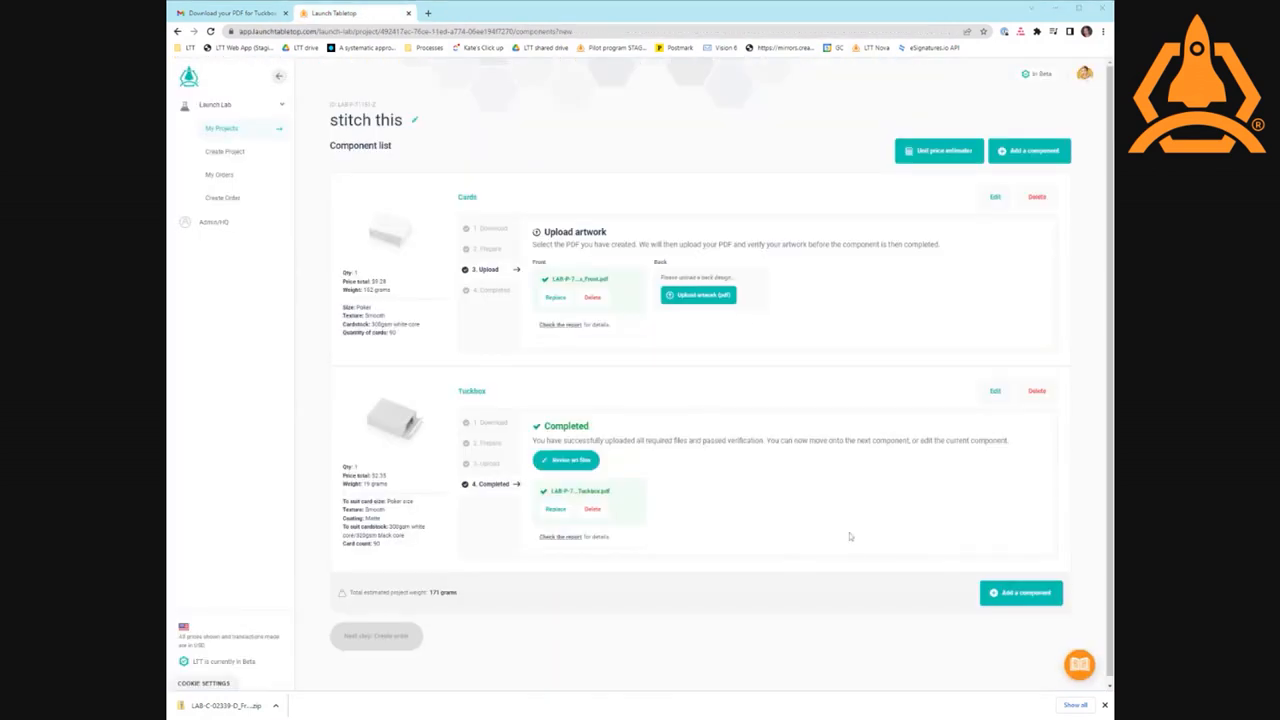